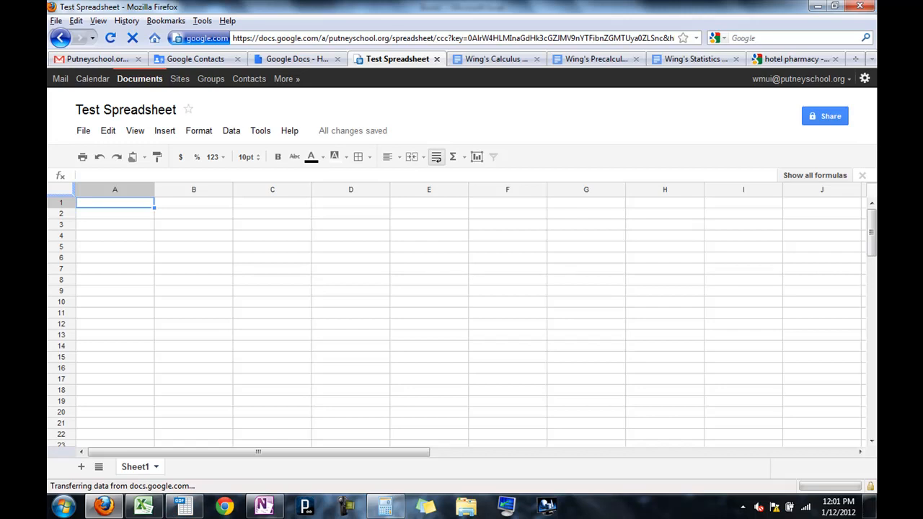
Enter 'something' into cell B1 of the Google Docs test spreadsheet.
{"action": "left_click", "coordinate": [193, 214]}
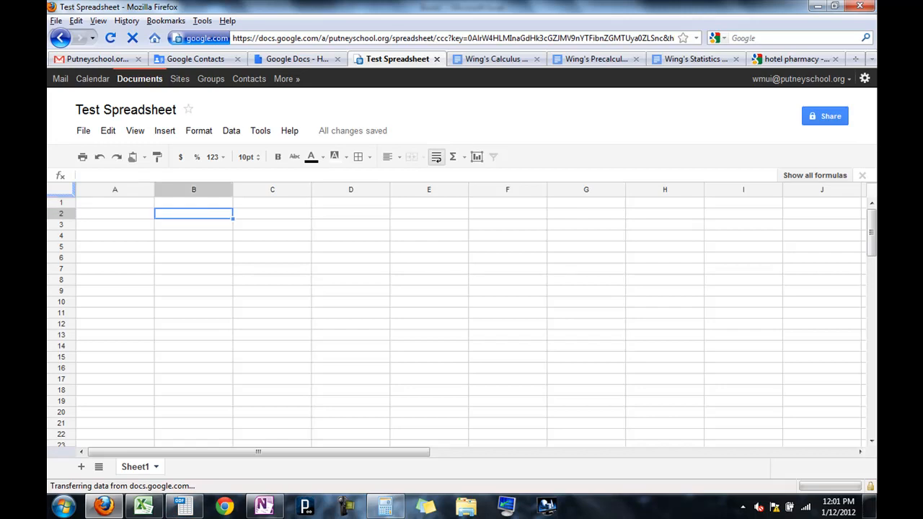
{"action": "left_click", "coordinate": [115, 202]}
{"action": "type", "text": "cell"}
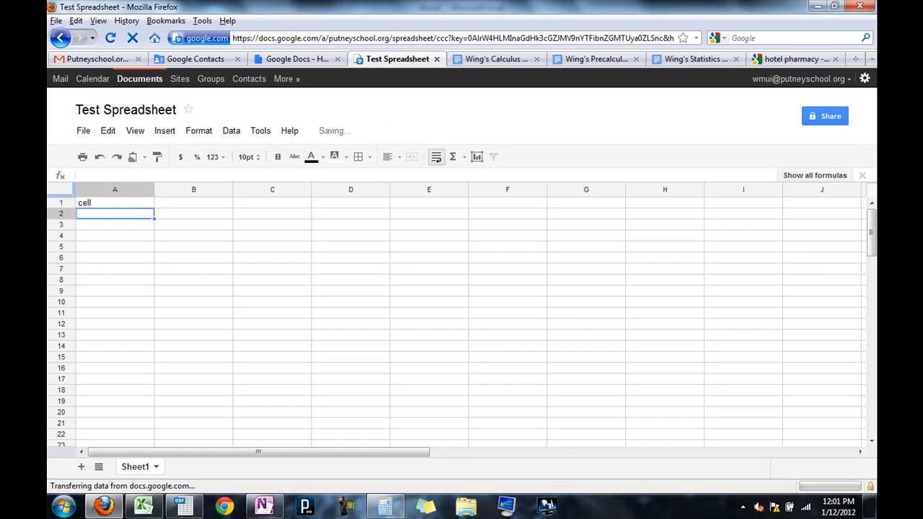
{"action": "left_click", "coordinate": [193, 202]}
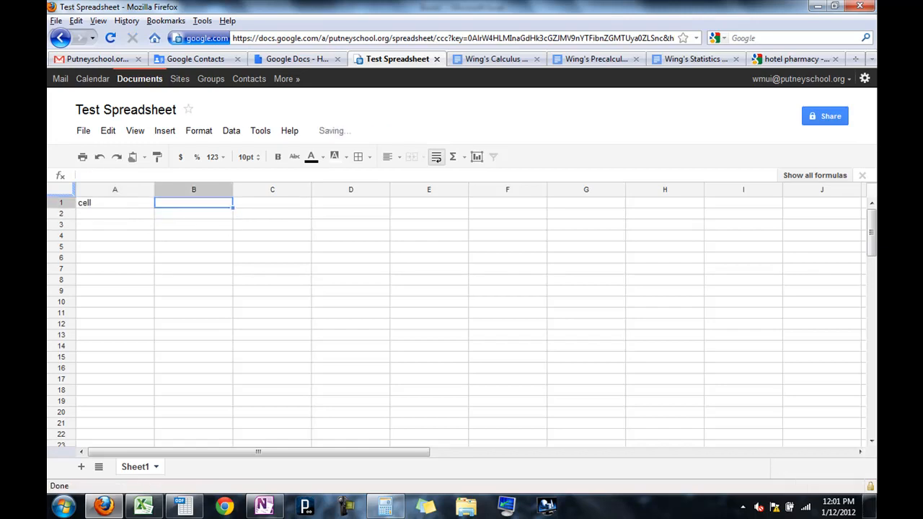
{"action": "type", "text": "something"}
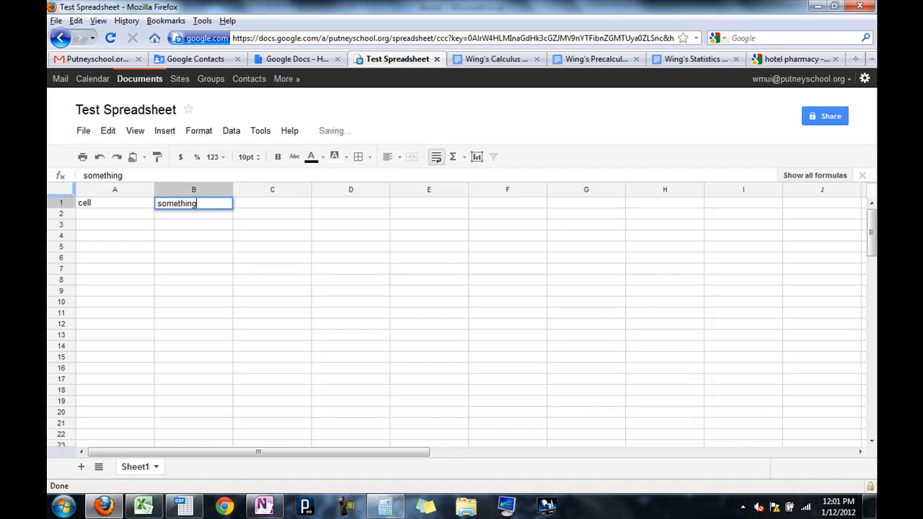
{"action": "key", "text": "Return"}
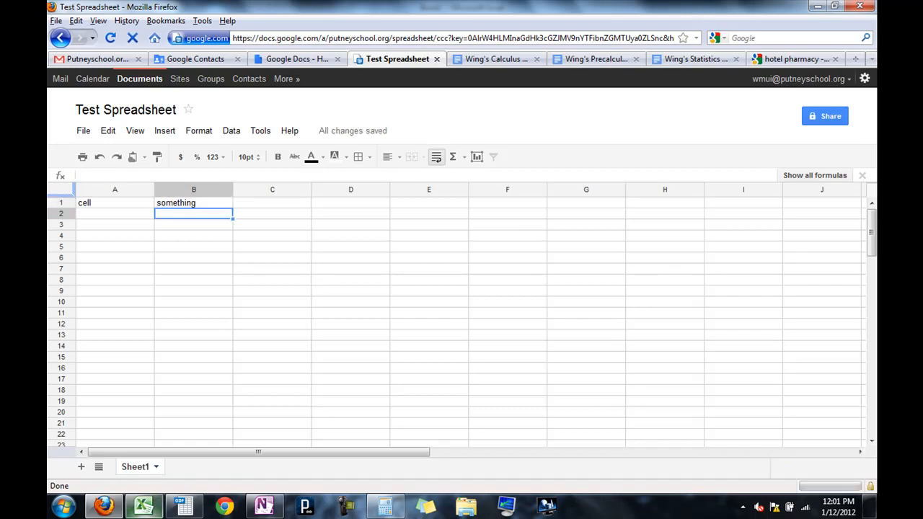
Switch to the Excel workbook and enter 'stuff' into cell A1.
{"action": "left_click", "coordinate": [144, 504]}
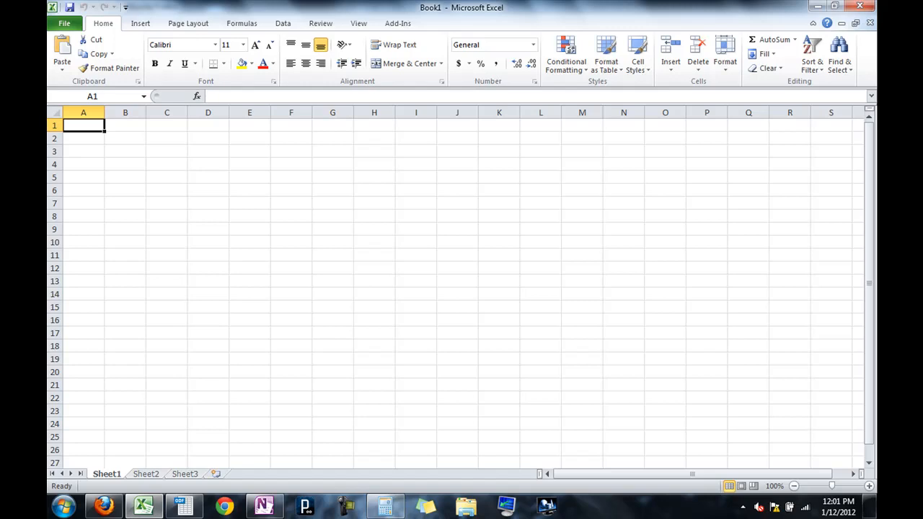
{"action": "type", "text": "stuff"}
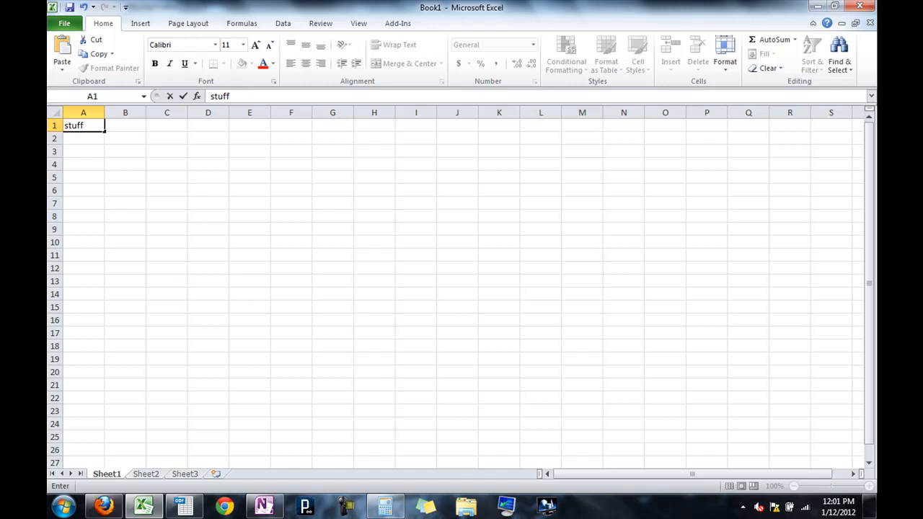
{"action": "key", "text": "enter"}
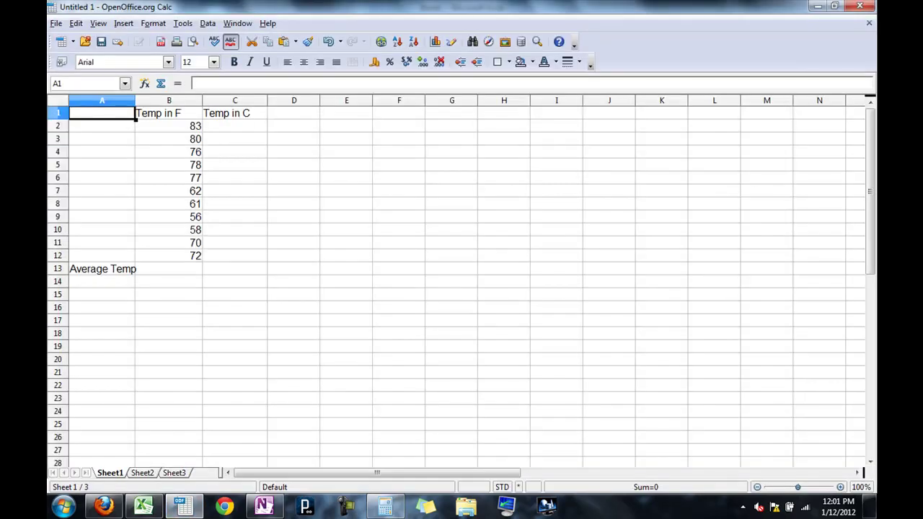
Review the Temp in F and Temp in C headings, the value 83 and empty C2.
{"action": "left_click", "coordinate": [168, 113]}
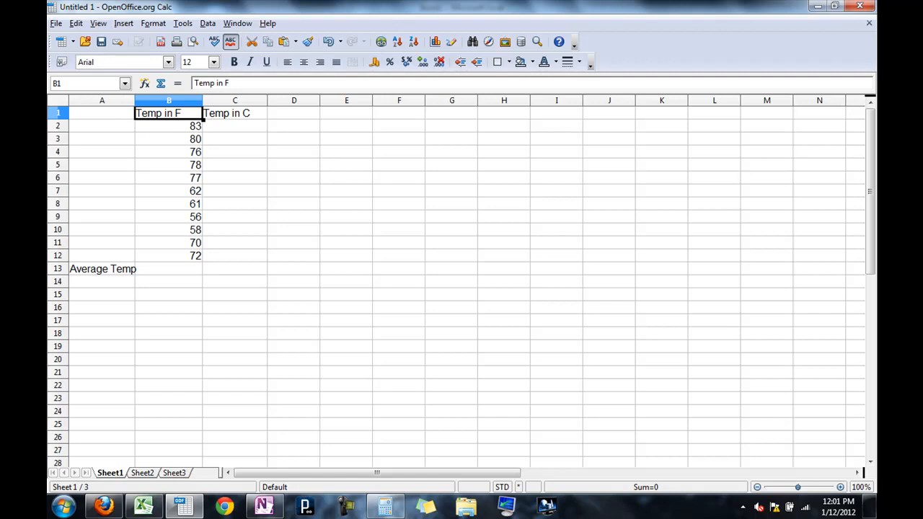
{"action": "left_click", "coordinate": [235, 113]}
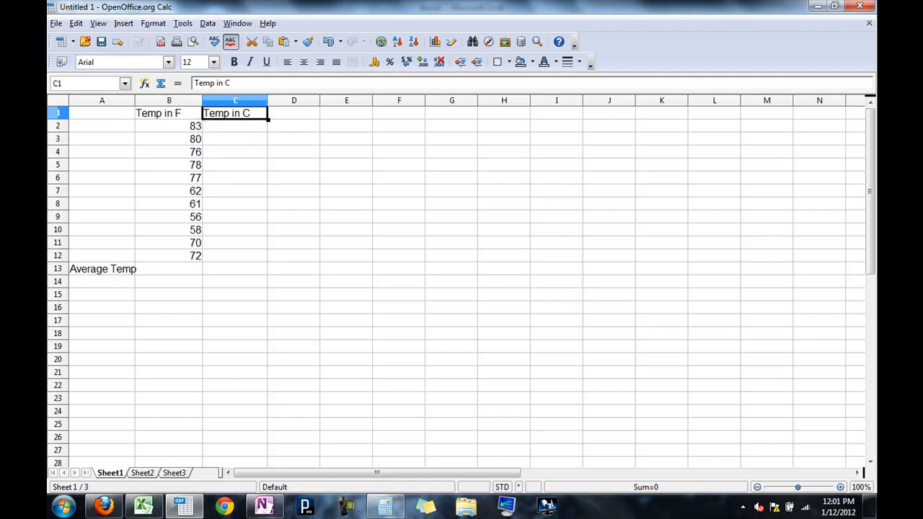
{"action": "left_click", "coordinate": [169, 126]}
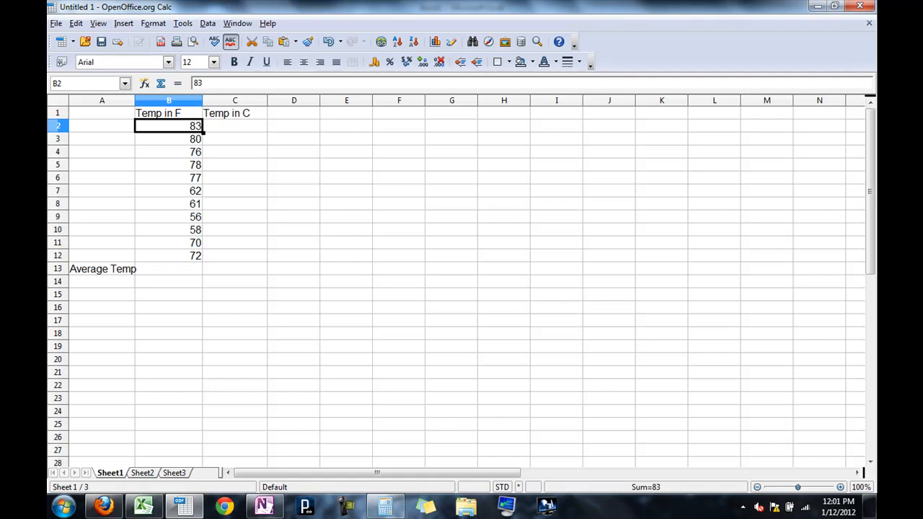
{"action": "left_click", "coordinate": [233, 126]}
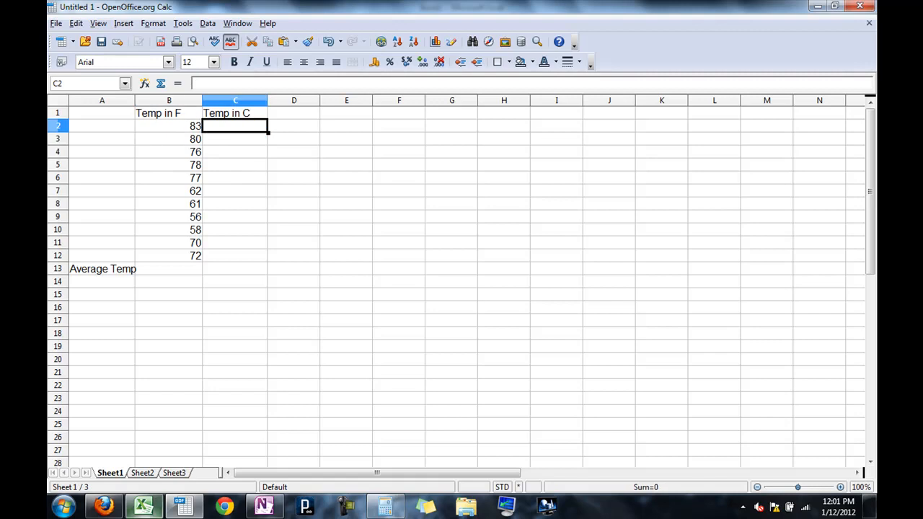
Switch via the taskbar to the Google Docs spreadsheet, then to the Excel workbook.
{"action": "left_click", "coordinate": [103, 504]}
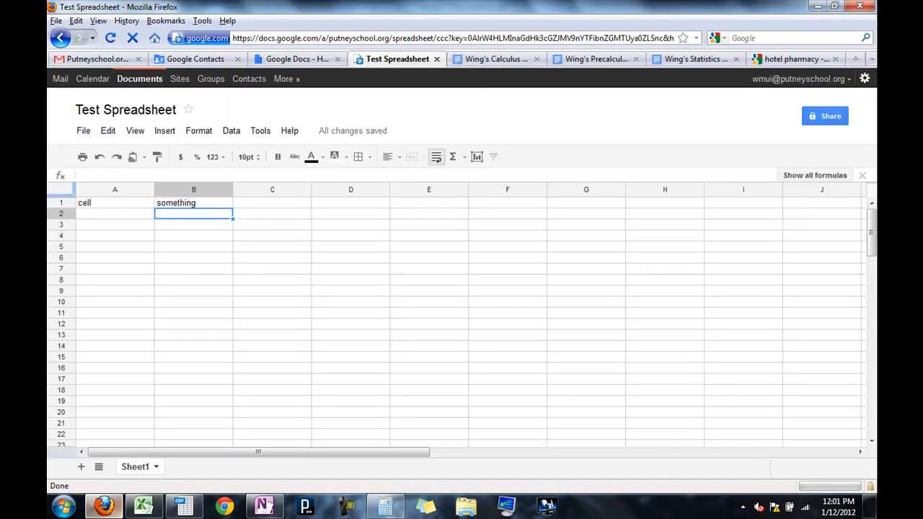
{"action": "left_click", "coordinate": [143, 506]}
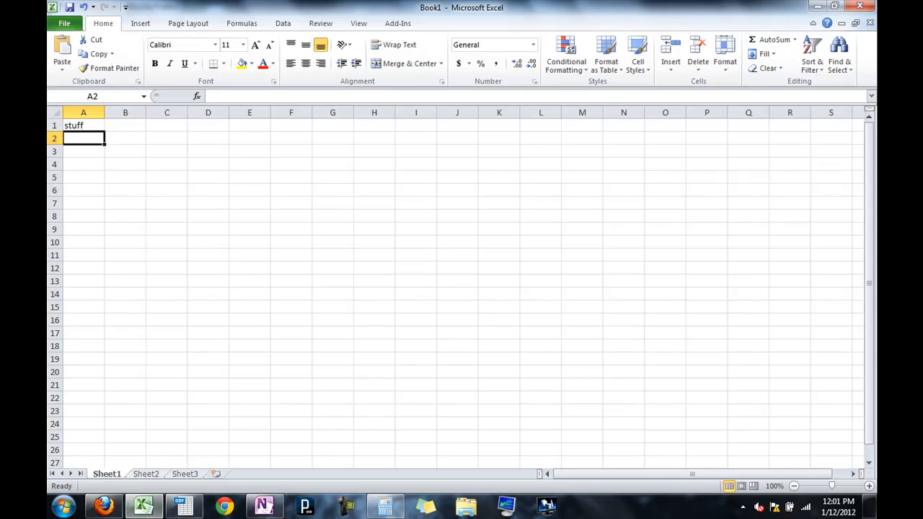
View Excel's empty Sheet2, return to Sheet1, then switch to the Google Docs spreadsheet.
{"action": "left_click", "coordinate": [146, 472]}
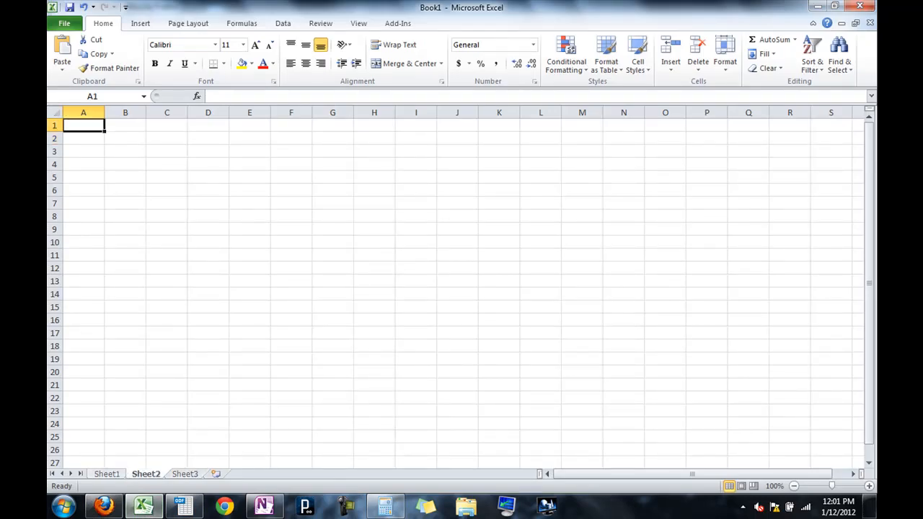
{"action": "left_click", "coordinate": [184, 473]}
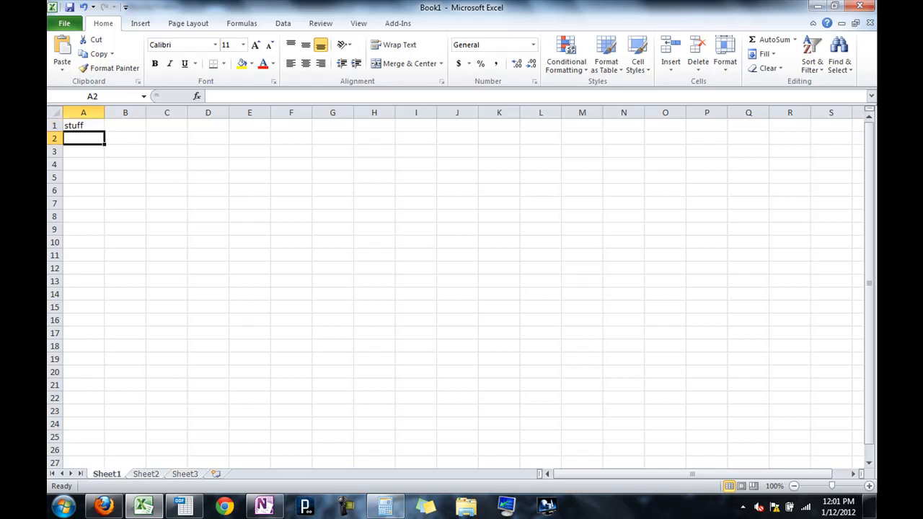
{"action": "left_click", "coordinate": [103, 504]}
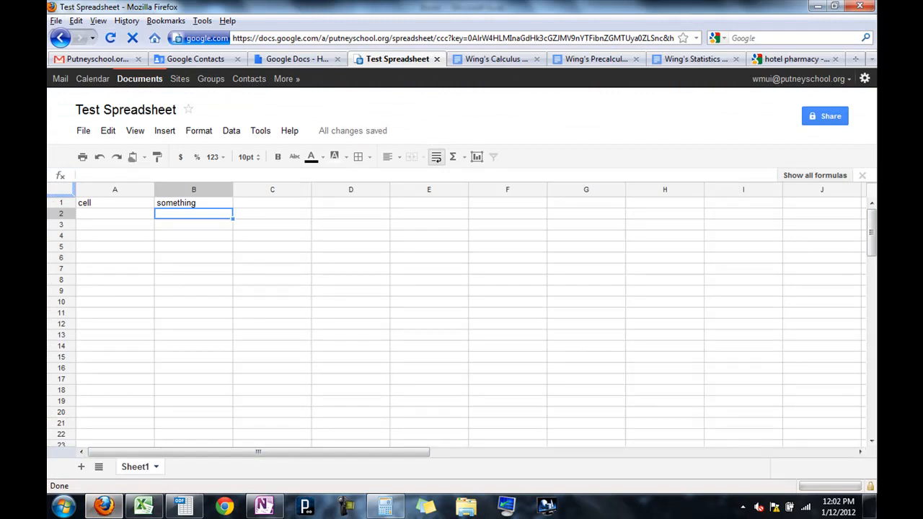
Bring the Calc temperature workbook back on screen.
{"action": "left_click", "coordinate": [115, 202]}
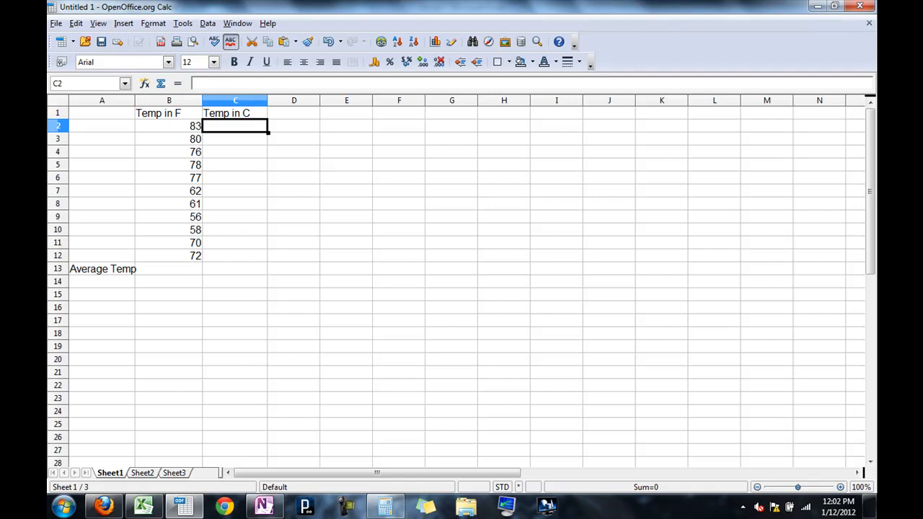
Select Fahrenheit values 80 and 78, then the empty cell beside Average Temp.
{"action": "left_click", "coordinate": [169, 138]}
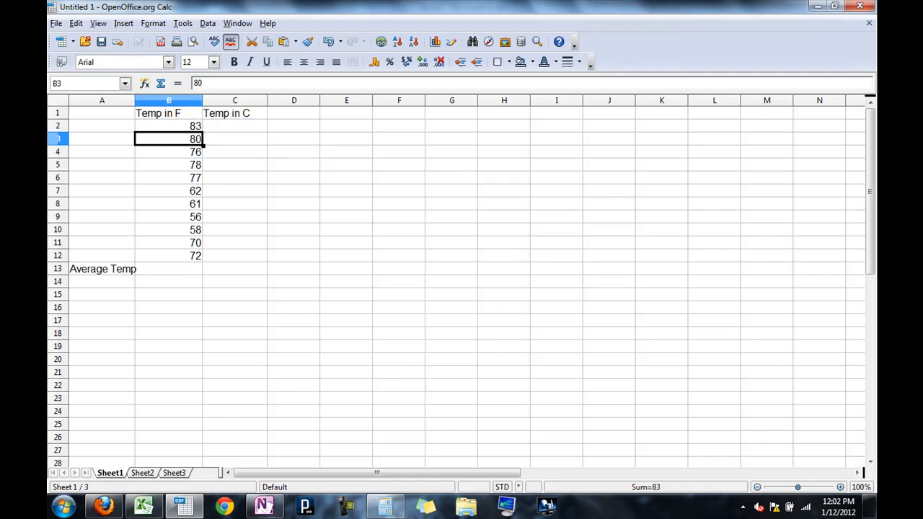
{"action": "left_click", "coordinate": [169, 164]}
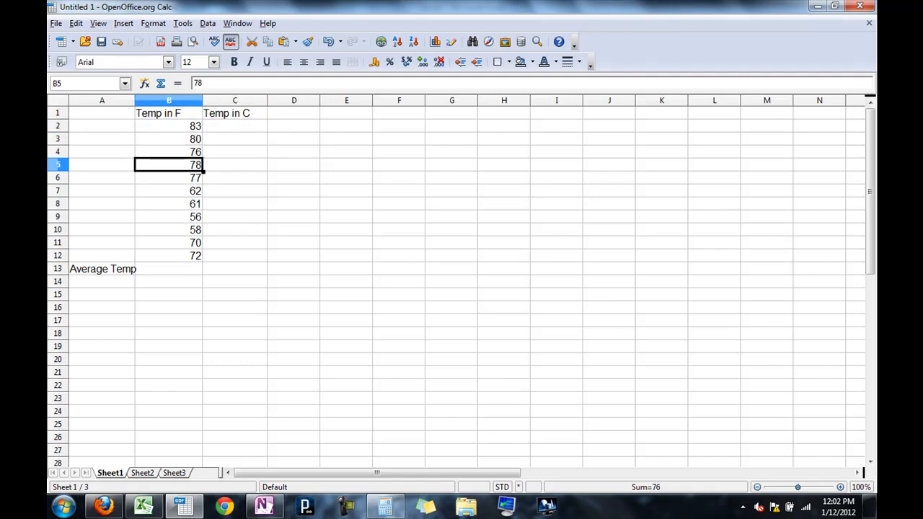
{"action": "left_click", "coordinate": [235, 204]}
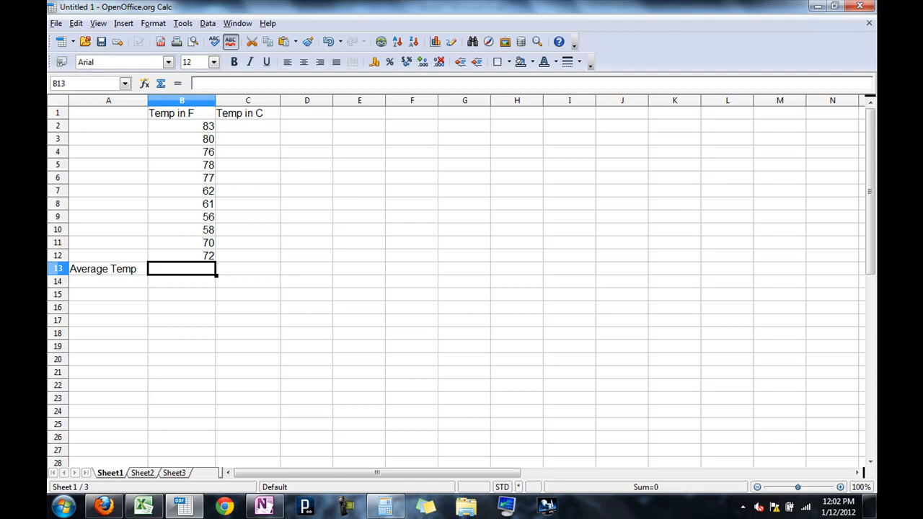
Enter =AVERAGE(B2:B12) beside Average Temp, giving 70.27.
{"action": "type", "text": "="}
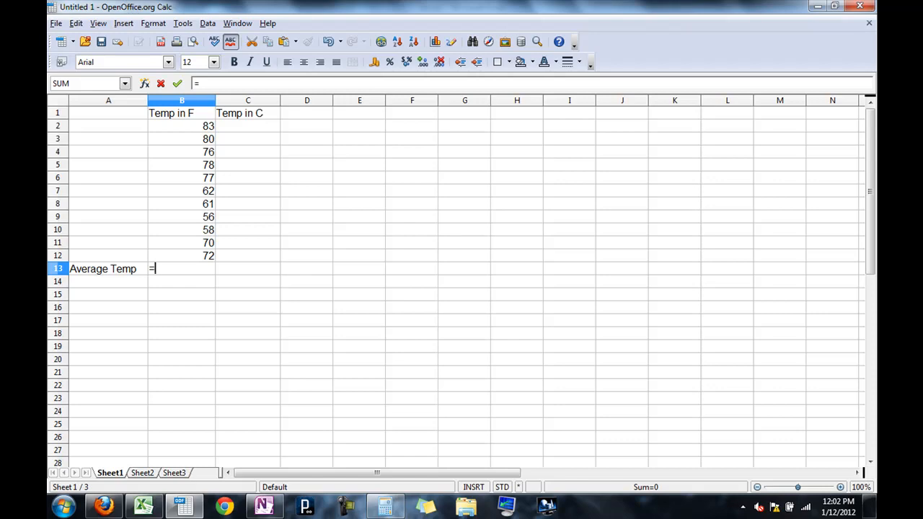
{"action": "type", "text": "AVERA"}
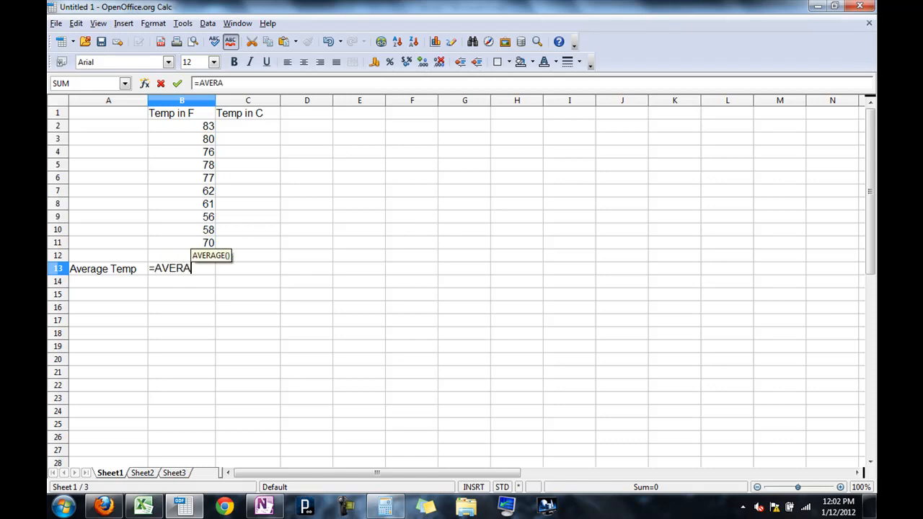
{"action": "type", "text": "GE"}
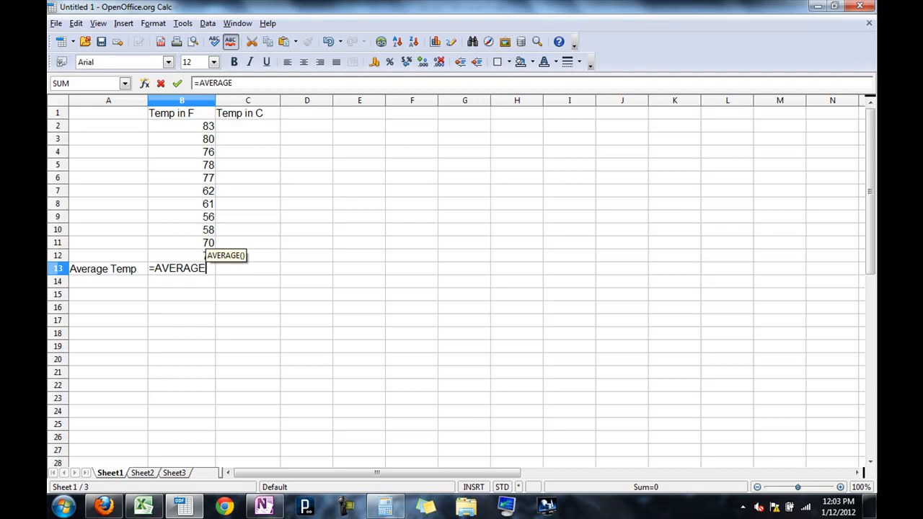
{"action": "type", "text": "("}
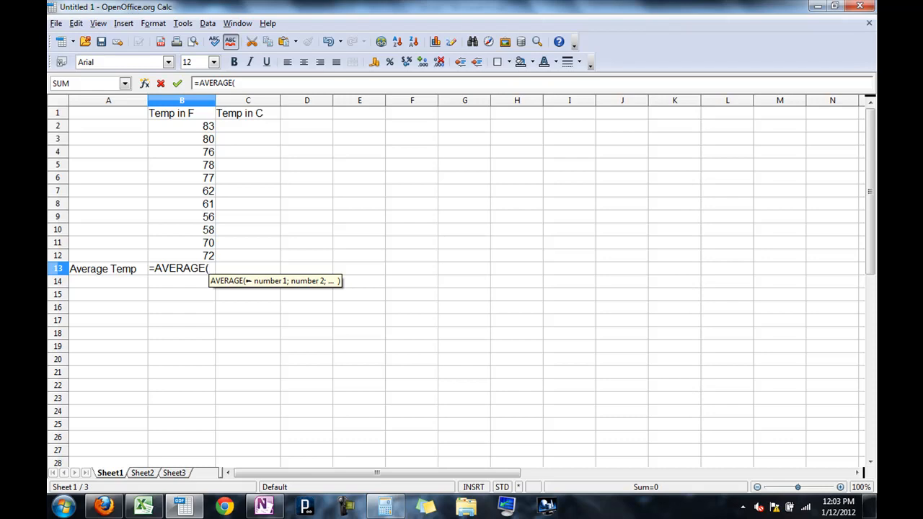
{"action": "left_click_drag", "start_coordinate": [181, 126], "coordinate": [181, 190]}
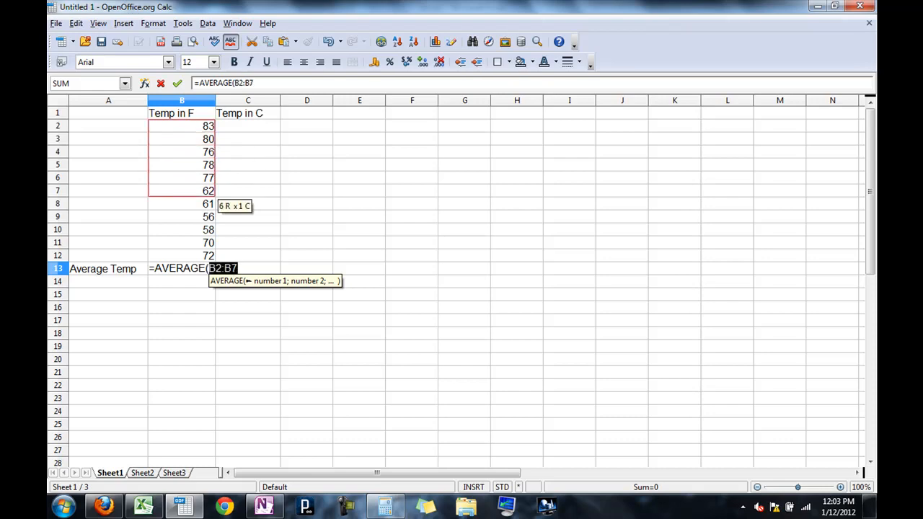
{"action": "left_click_drag", "start_coordinate": [182, 190], "coordinate": [207, 255]}
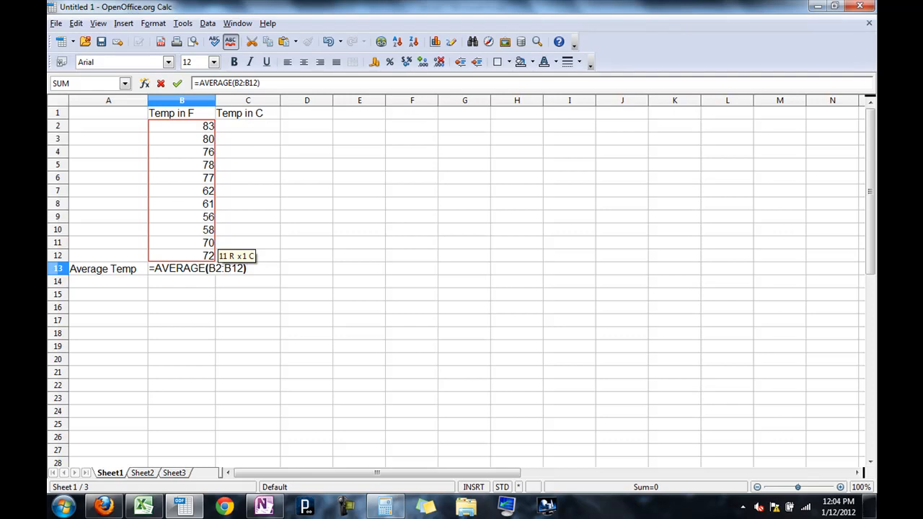
{"action": "key", "text": "Return"}
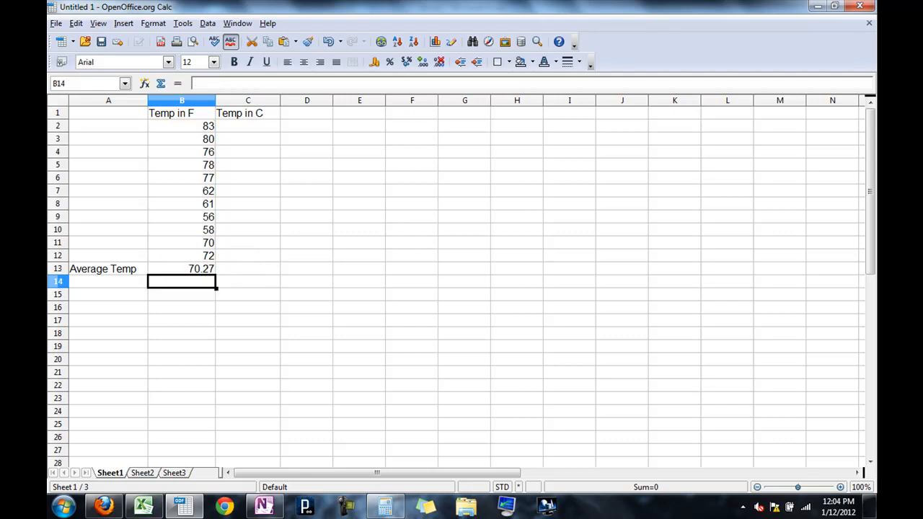
{"action": "left_click", "coordinate": [182, 268]}
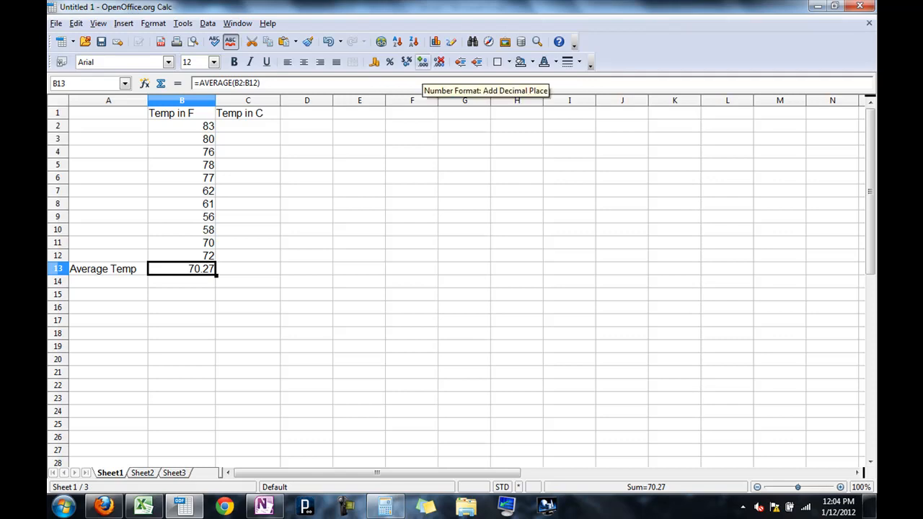
{"action": "left_click", "coordinate": [423, 60]}
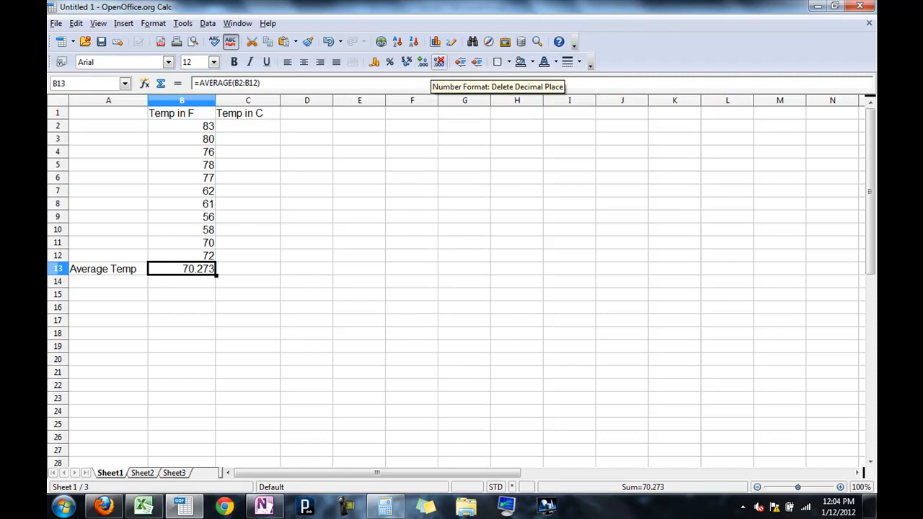
{"action": "left_click", "coordinate": [438, 61]}
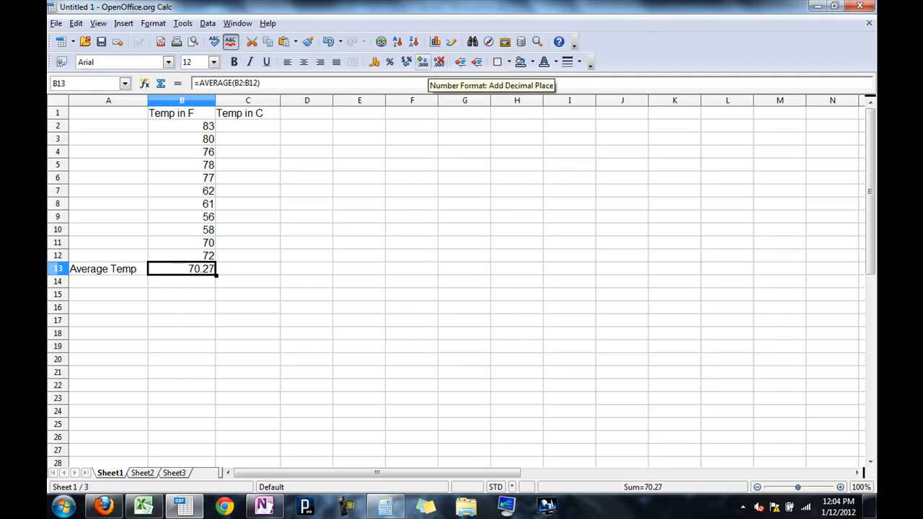
{"action": "left_click", "coordinate": [421, 61]}
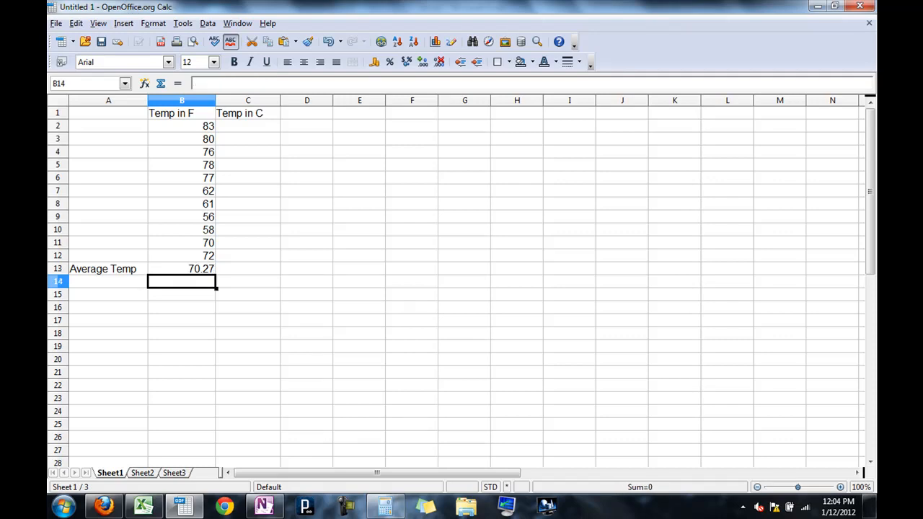
Enter an =AVERAGE formula in B14 yielding #DIV/0!, then bring up the Delete Contents dialog for it.
{"action": "type", "text": "=AVERAGE(B15"}
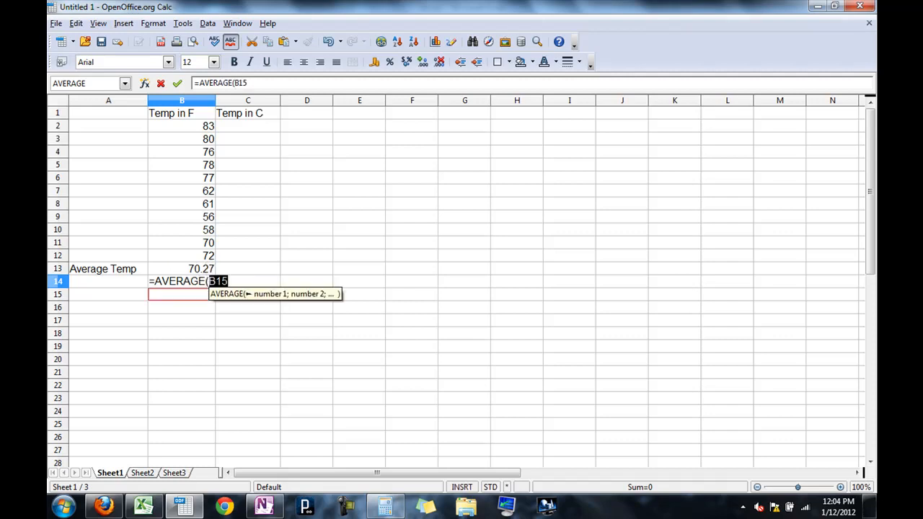
{"action": "key", "text": "Return"}
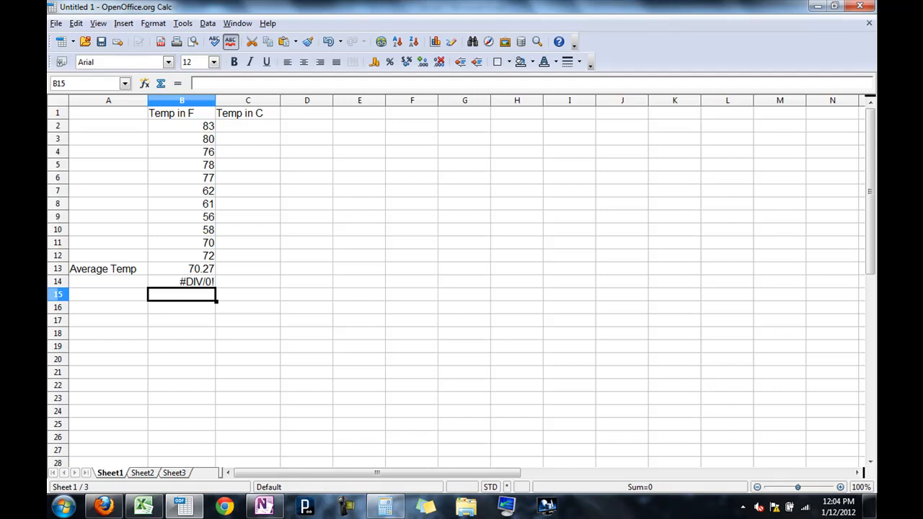
{"action": "left_click", "coordinate": [182, 281]}
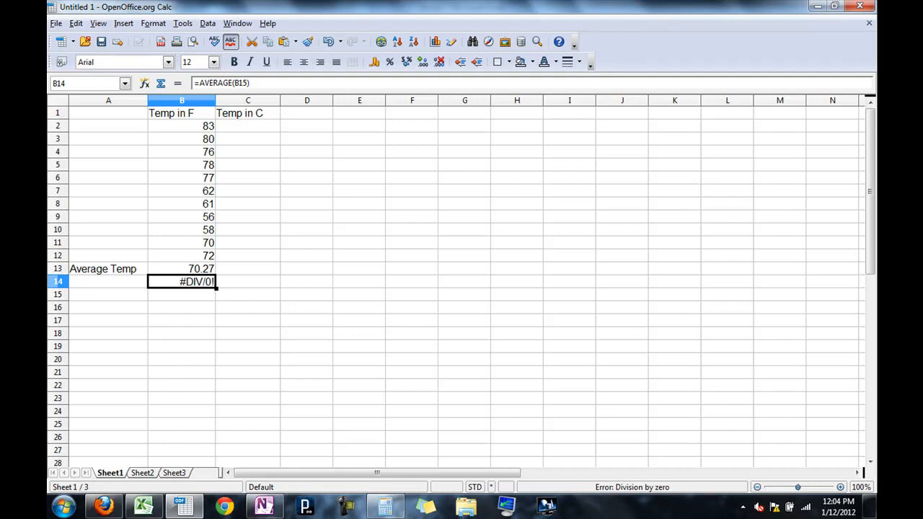
{"action": "key", "text": "Delete"}
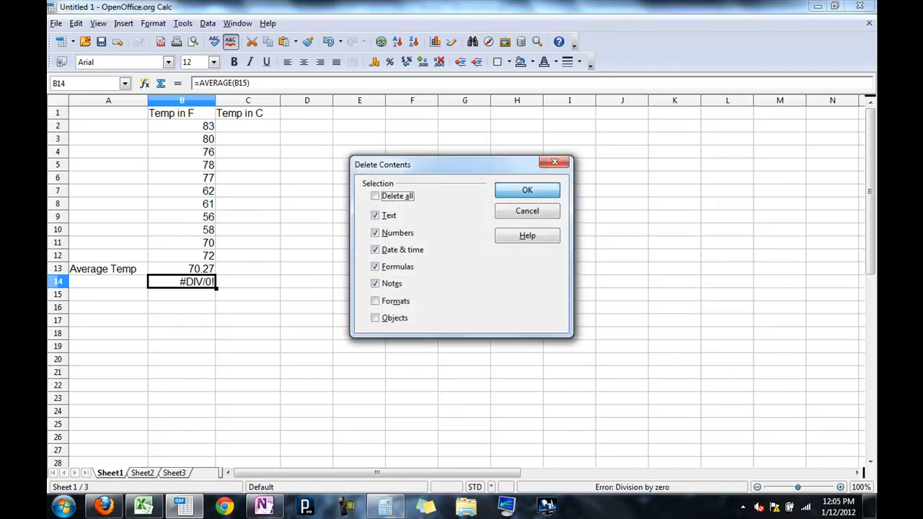
Confirm clearing B14's contents, leaving only the 70.27 average.
{"action": "left_click", "coordinate": [528, 190]}
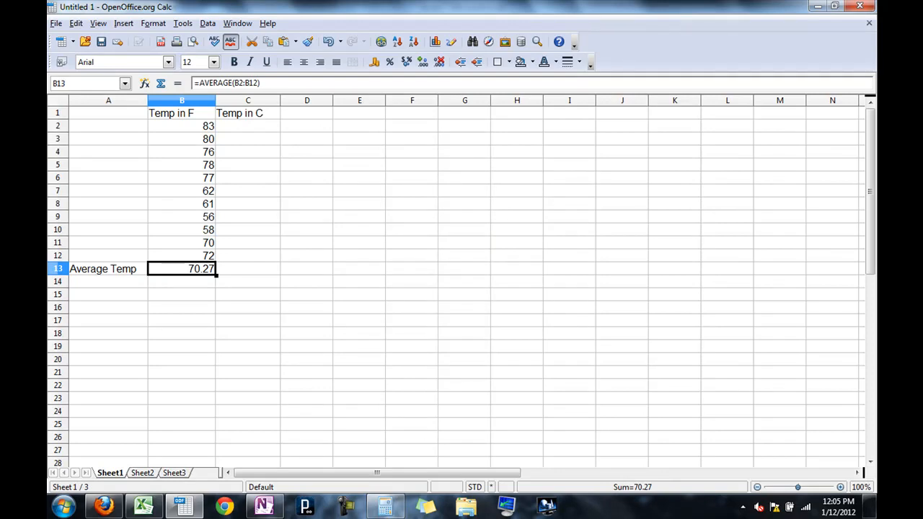
{"action": "mouse_move", "coordinate": [177, 82]}
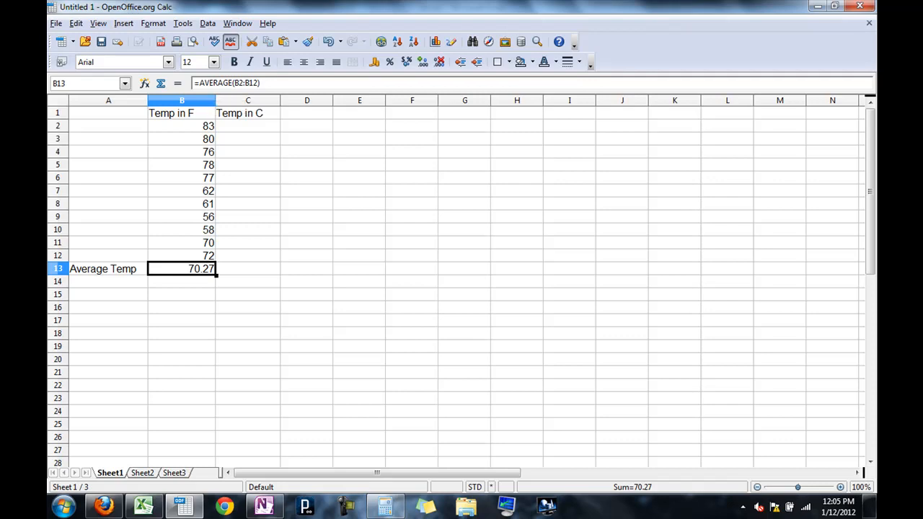
{"action": "left_click", "coordinate": [181, 125]}
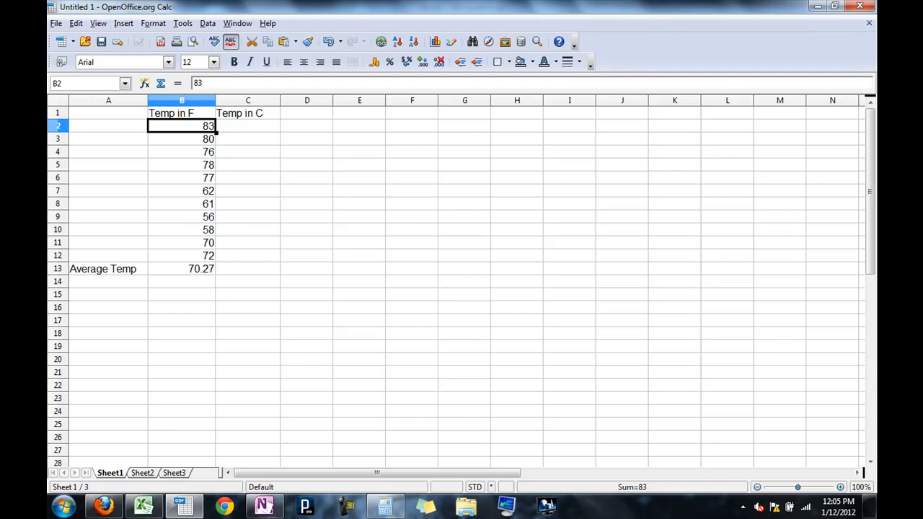
{"action": "left_click", "coordinate": [248, 164]}
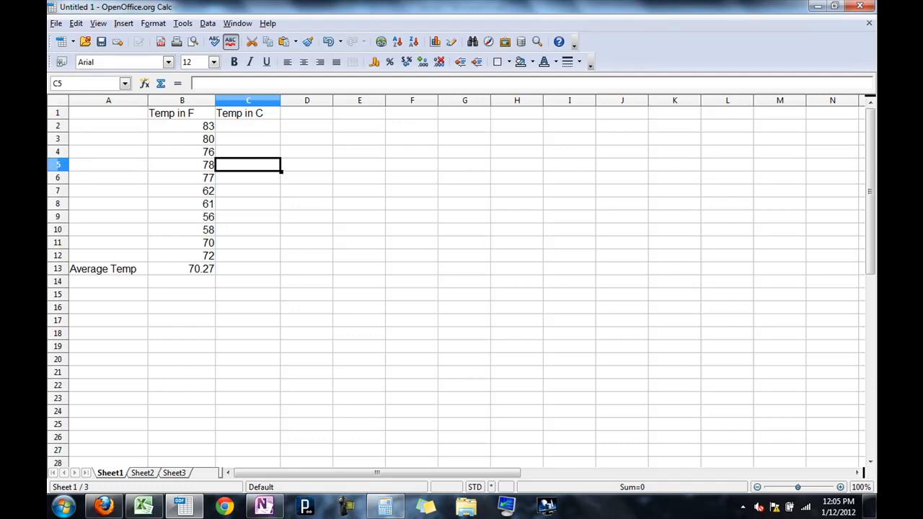
{"action": "left_click", "coordinate": [181, 126]}
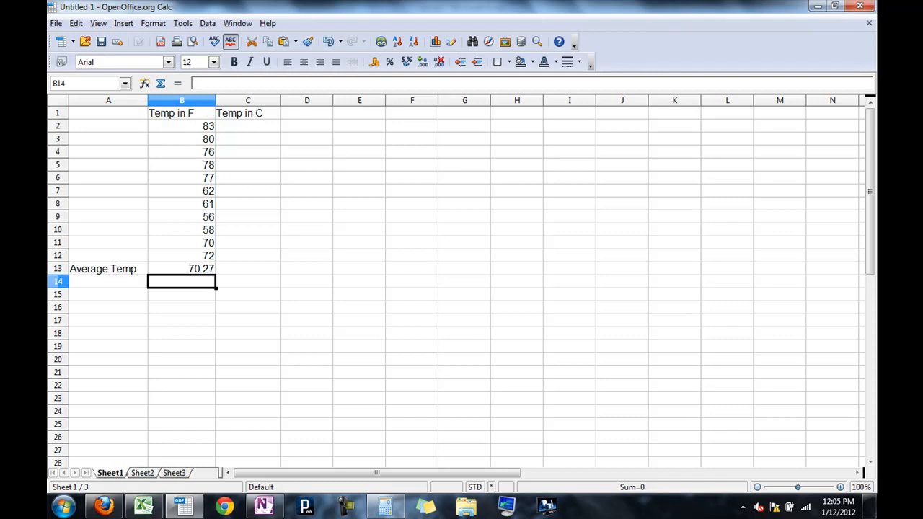
{"action": "left_click", "coordinate": [144, 82]}
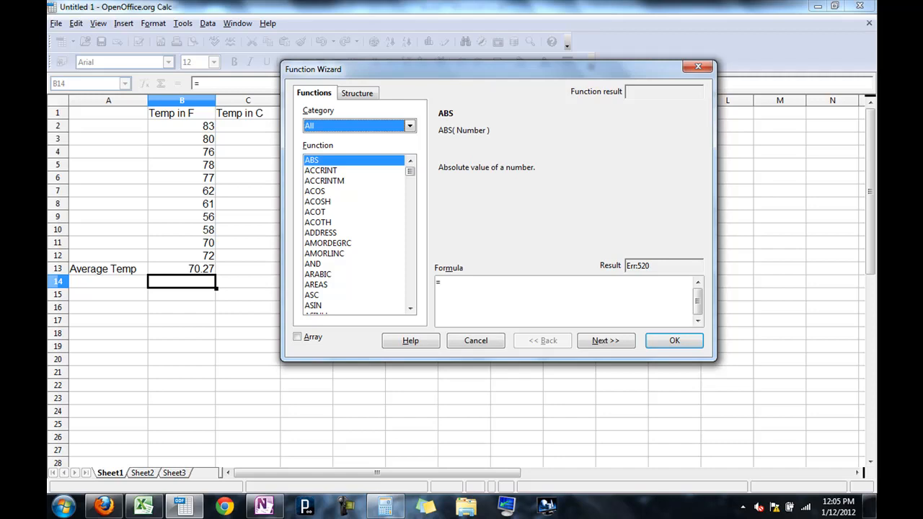
Browse the Statistical and Mathematical function lists, view LCM's description, and cancel without inserting.
{"action": "scroll", "scroll_direction": "down", "scroll_amount": 3}
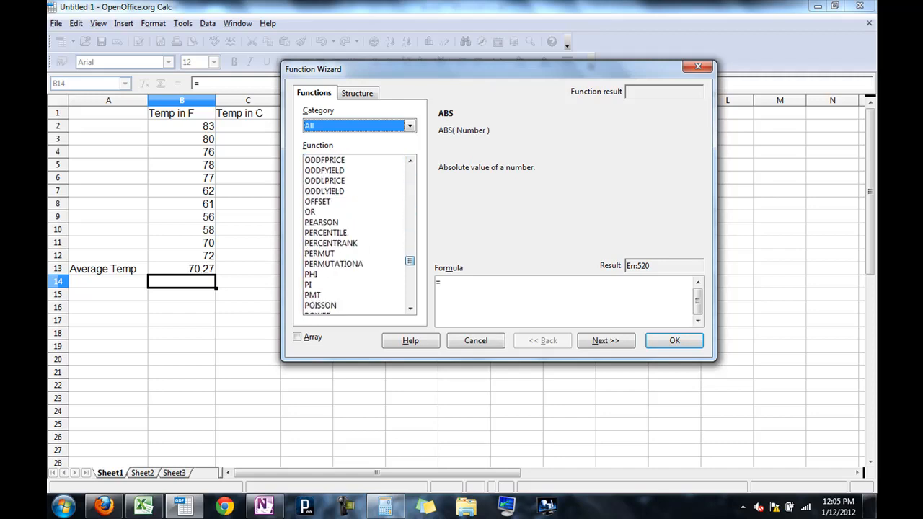
{"action": "scroll", "scroll_direction": "down", "scroll_amount": 3}
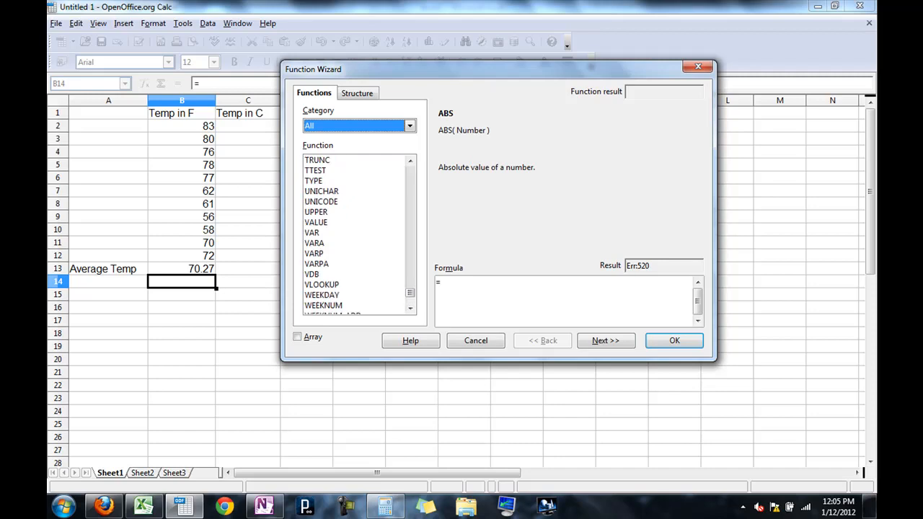
{"action": "scroll", "scroll_direction": "up", "scroll_amount": 3}
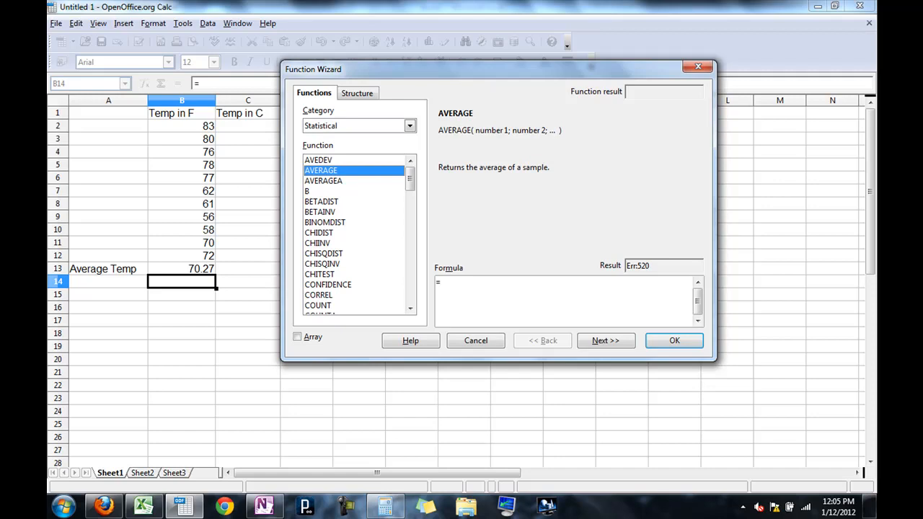
{"action": "left_click", "coordinate": [409, 125]}
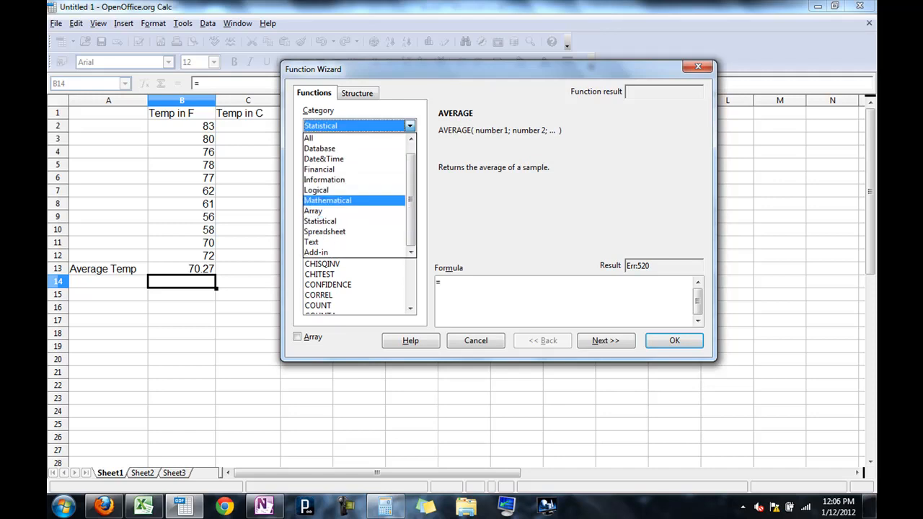
{"action": "left_click", "coordinate": [326, 199]}
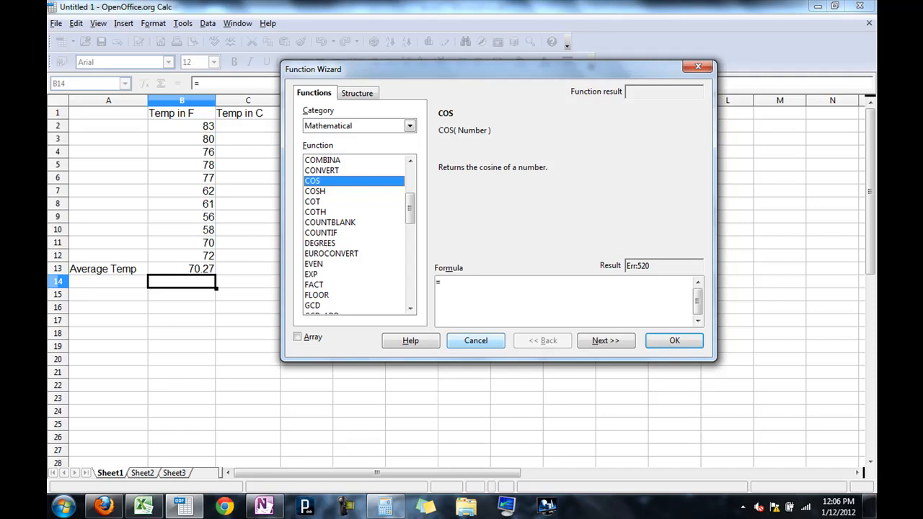
{"action": "left_click", "coordinate": [311, 274]}
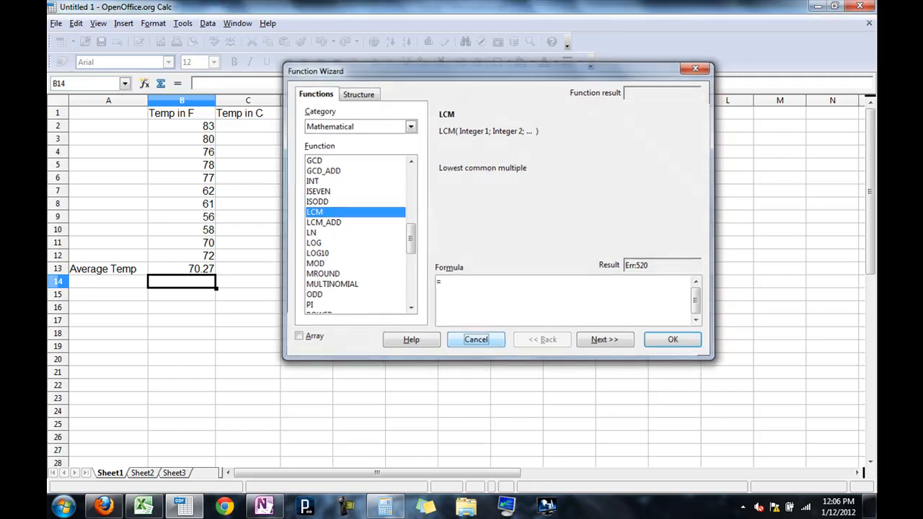
{"action": "left_click", "coordinate": [476, 339]}
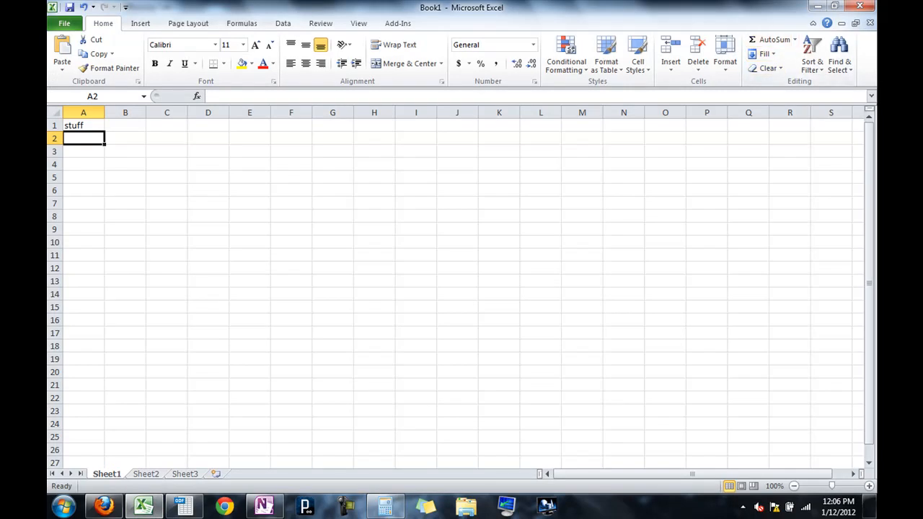
Switch to the Google Docs test spreadsheet.
{"action": "left_click", "coordinate": [104, 505]}
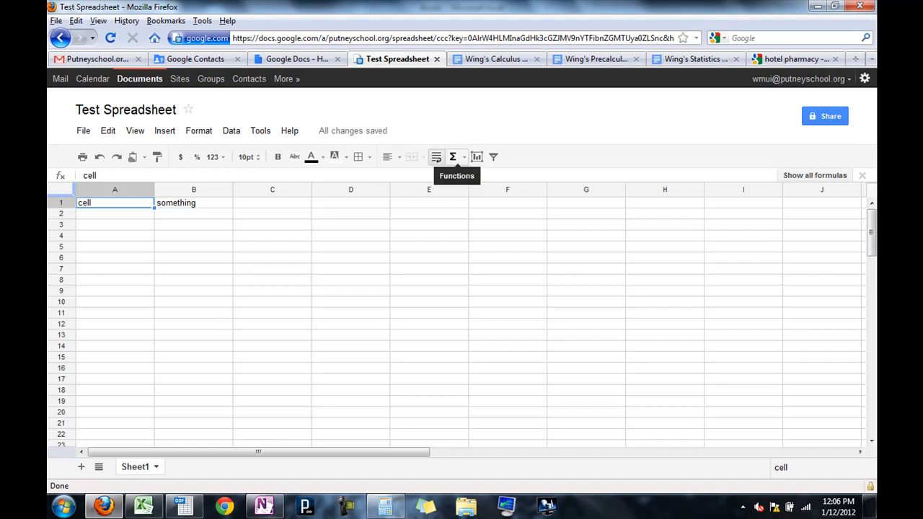
Show the Google Spreadsheets common functions list (SUM, AVERAGE, COUNT, MAX, MIN).
{"action": "left_click", "coordinate": [452, 156]}
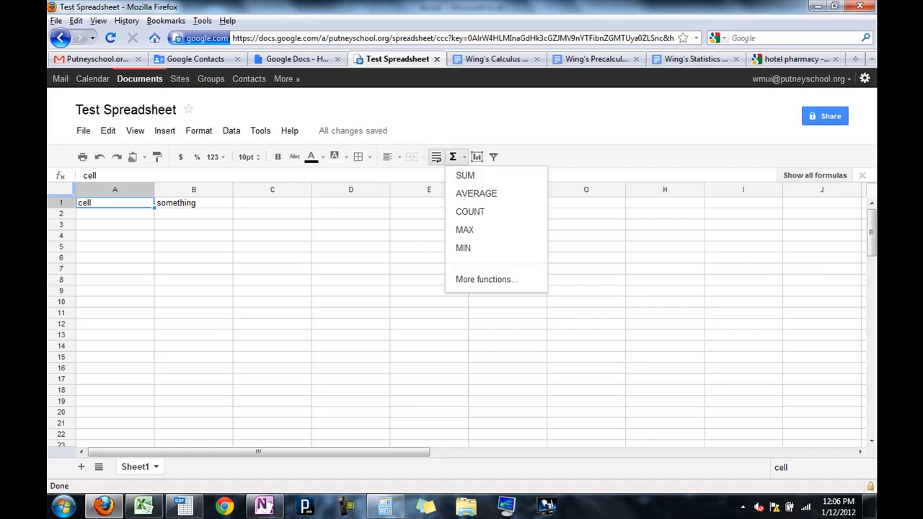
{"action": "mouse_move", "coordinate": [463, 248]}
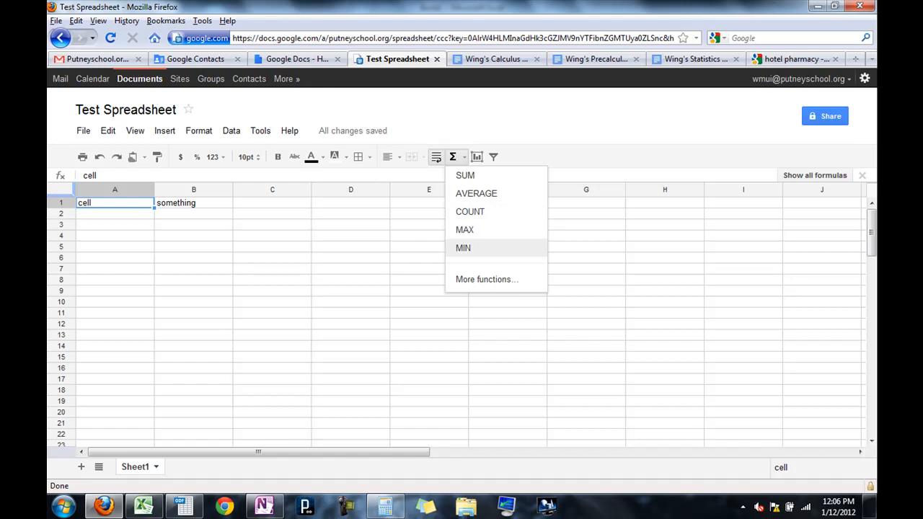
{"action": "mouse_move", "coordinate": [475, 193]}
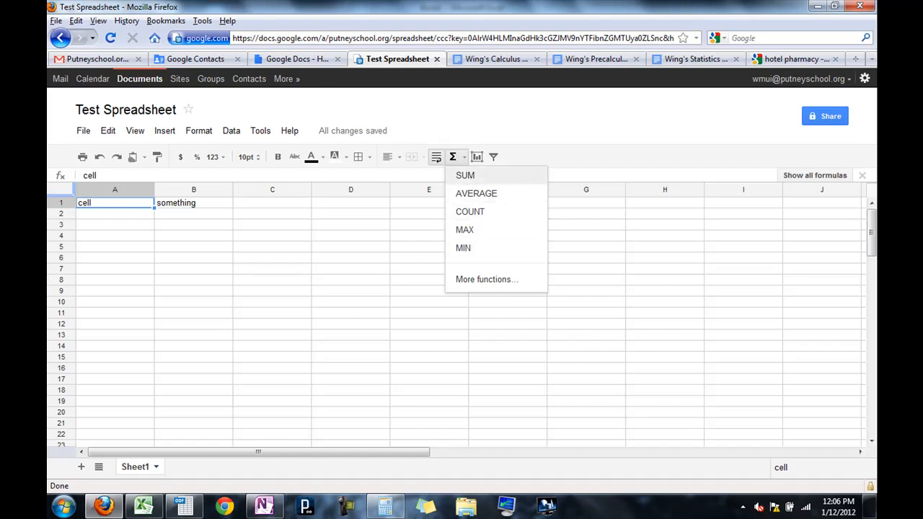
{"action": "mouse_move", "coordinate": [464, 229]}
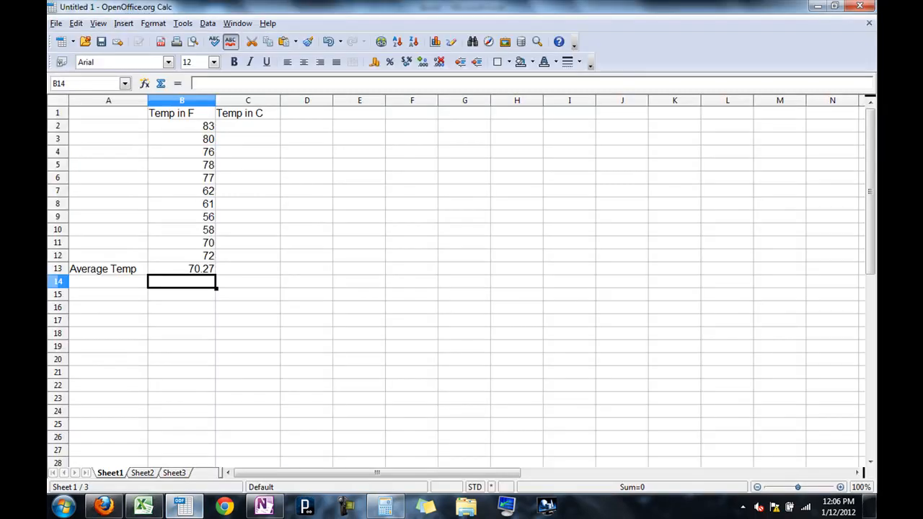
Switch back to the Calc temperature workbook with empty Celsius cell C2 selected.
{"action": "left_click", "coordinate": [248, 126]}
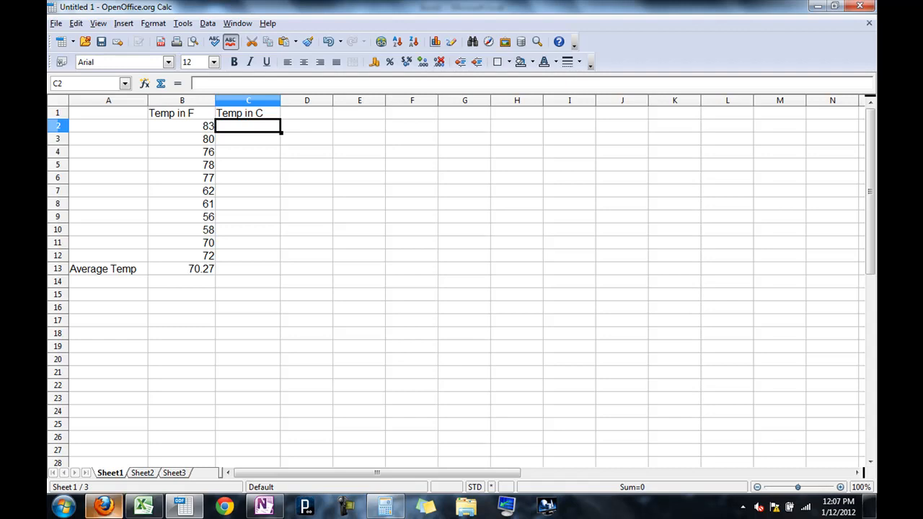
{"action": "left_click", "coordinate": [104, 504]}
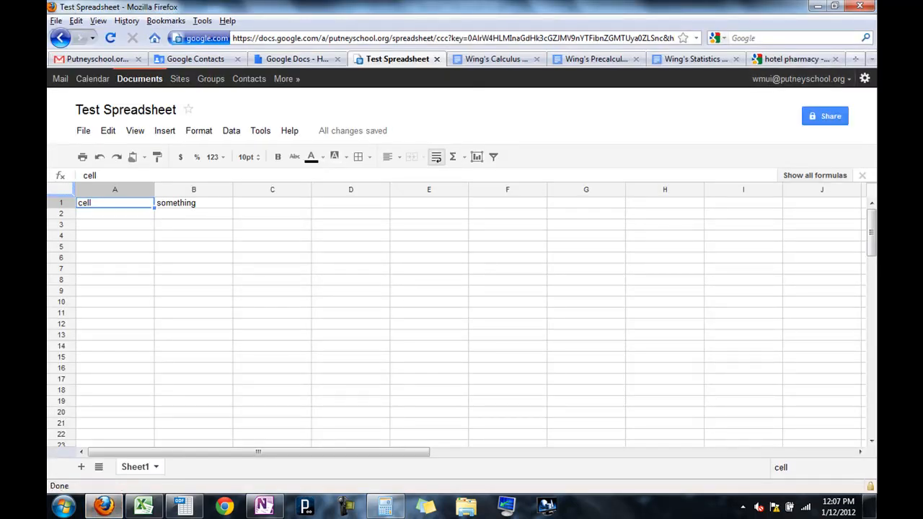
{"action": "left_click", "coordinate": [854, 58]}
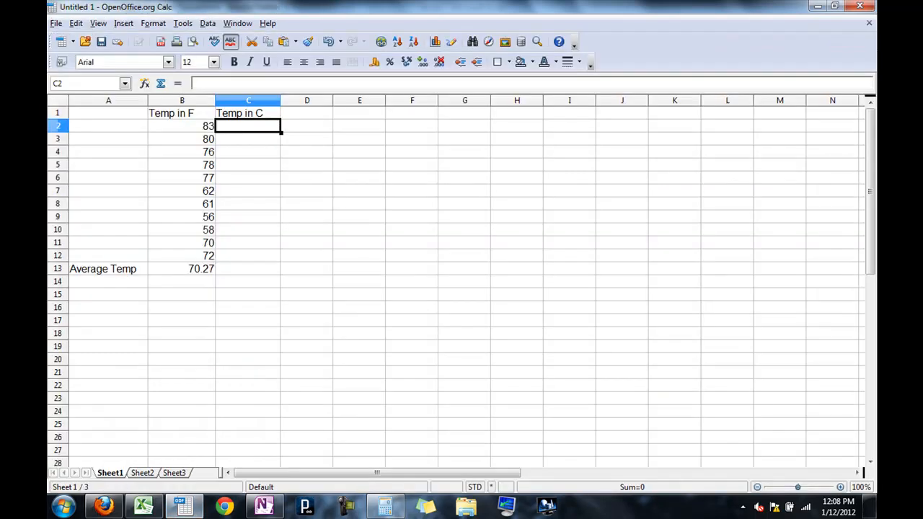
Enter =(5/9)*(B2-32) in C2 to convert 83°F to 28.33 Celsius.
{"action": "type", "text": "="}
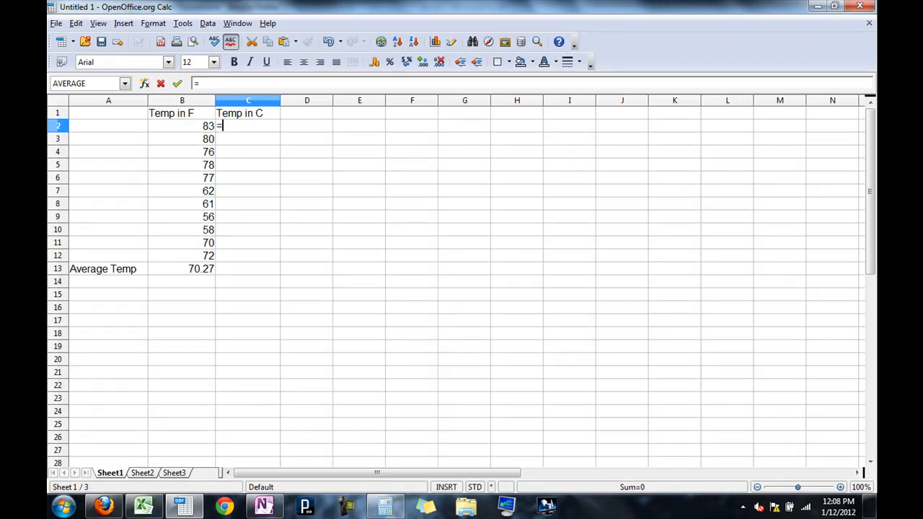
{"action": "type", "text": "(5/"}
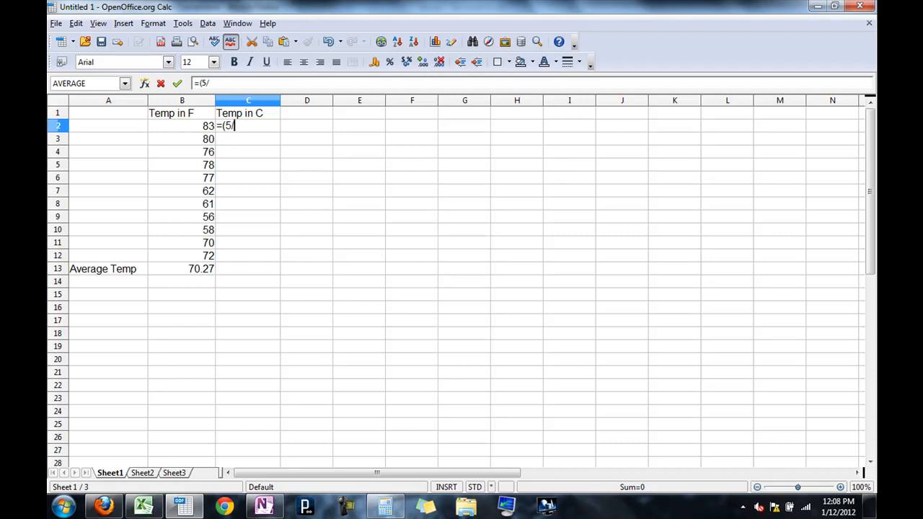
{"action": "type", "text": "9)*"}
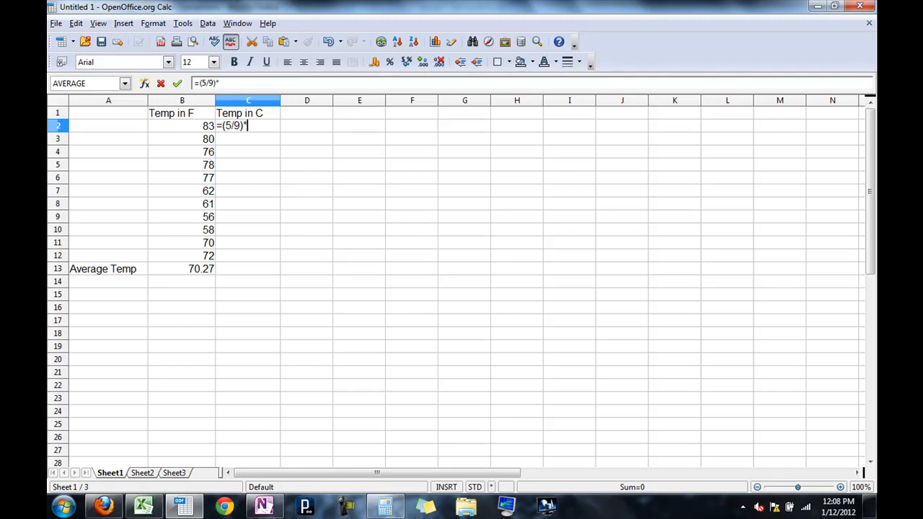
{"action": "type", "text": "("}
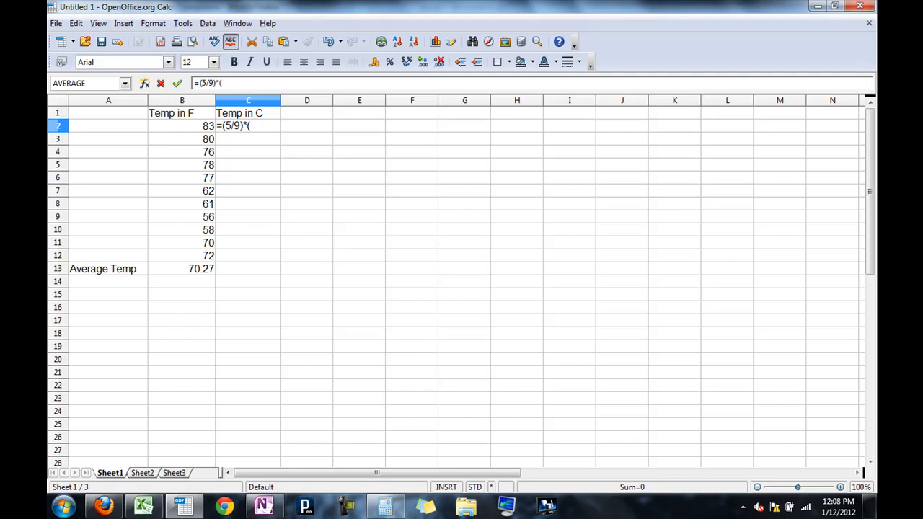
{"action": "type", "text": "B"}
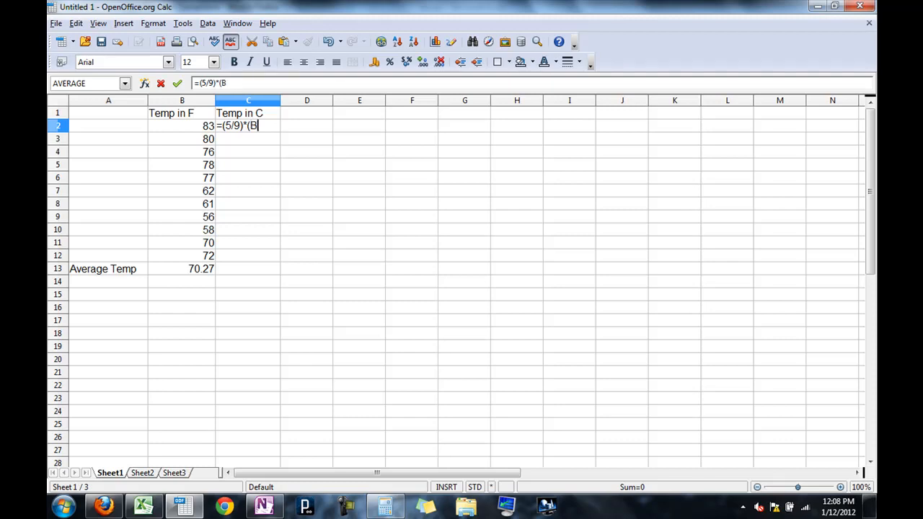
{"action": "key", "text": "BackSpace"}
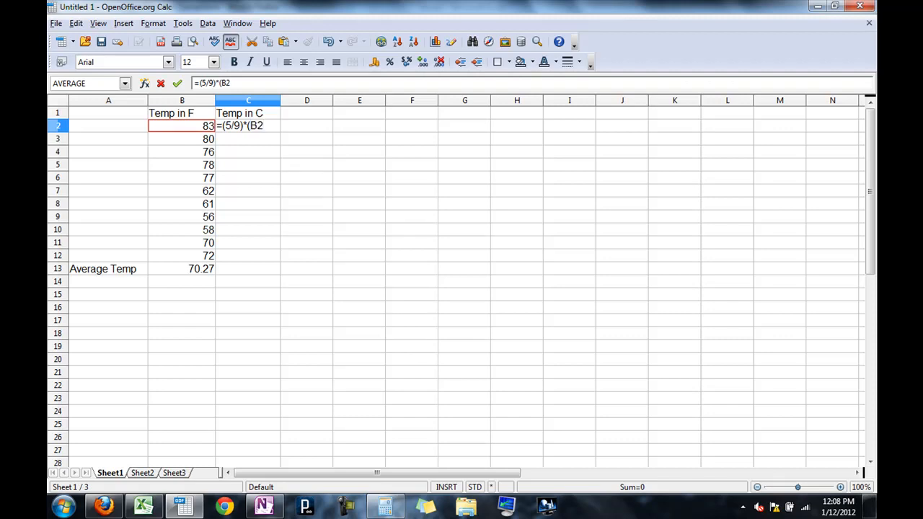
{"action": "type", "text": "-32)"}
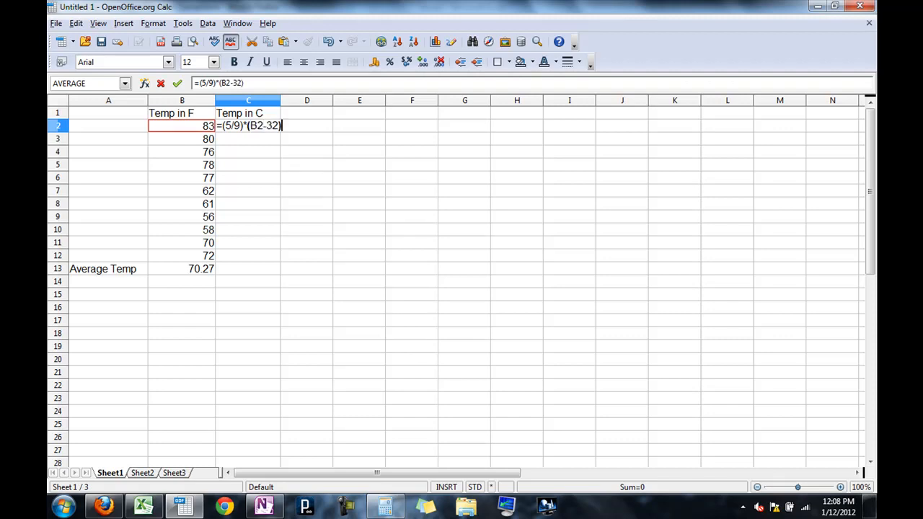
{"action": "key", "text": "Return"}
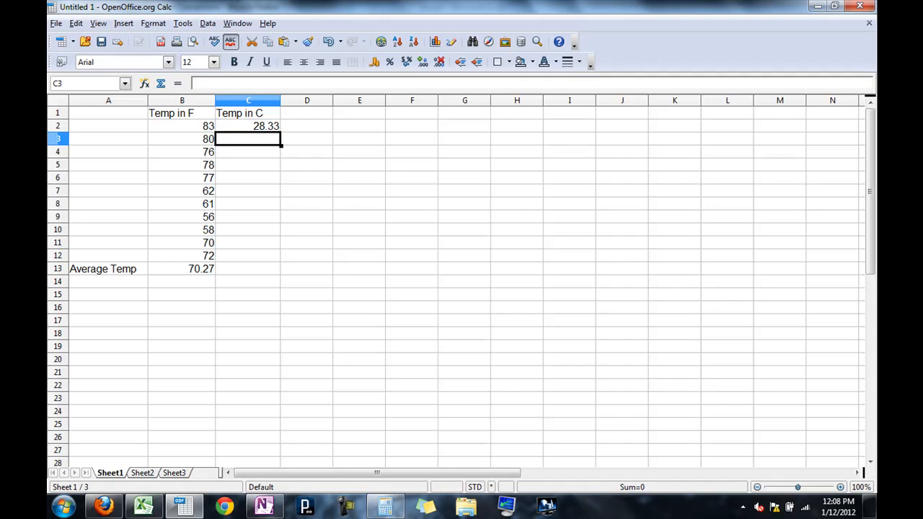
Review the C2 formula in edit mode and confirm it unchanged.
{"action": "left_click", "coordinate": [248, 126]}
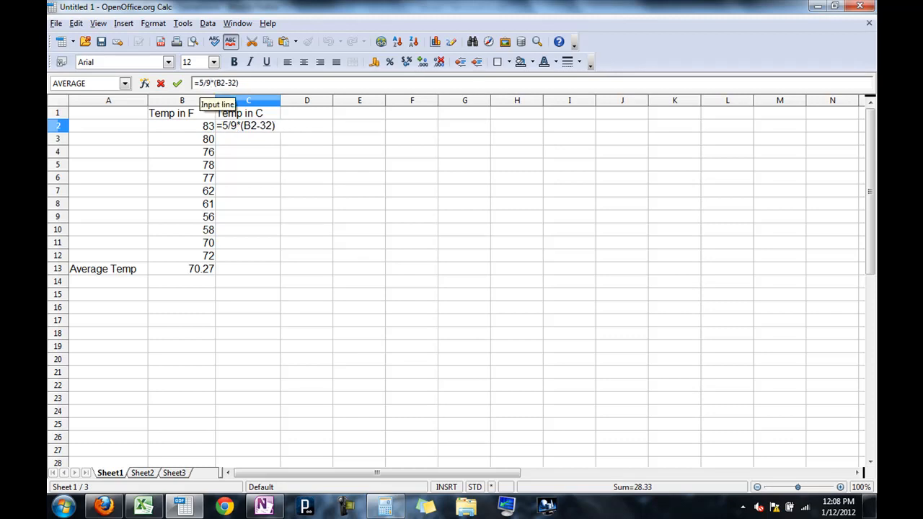
{"action": "key", "text": "Return"}
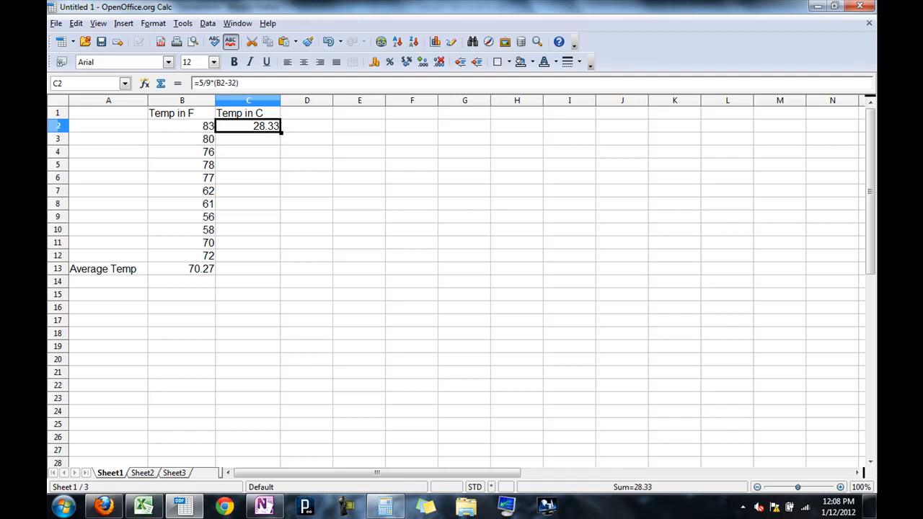
{"action": "double_click", "coordinate": [248, 125]}
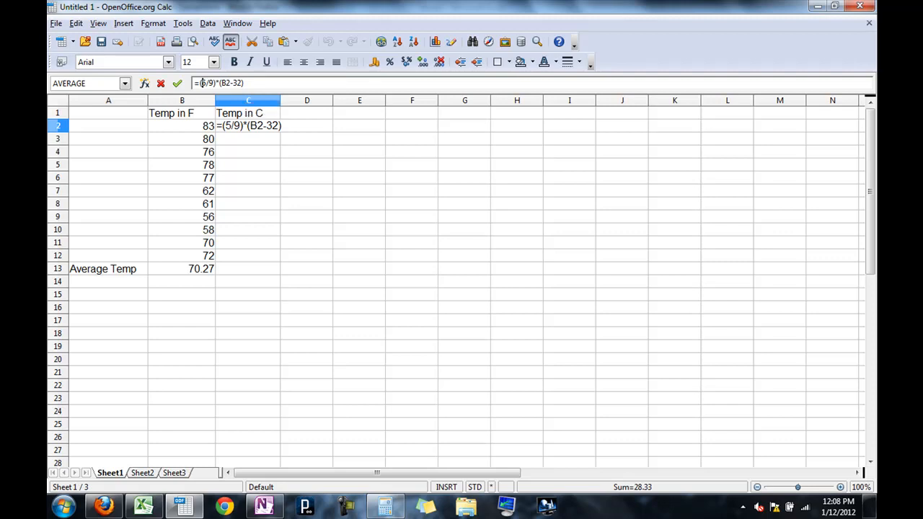
{"action": "mouse_move", "coordinate": [248, 101]}
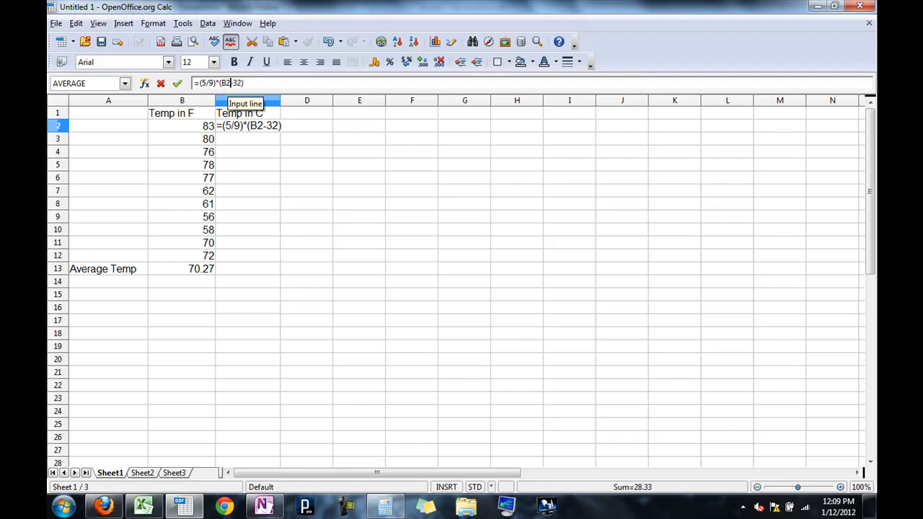
{"action": "key", "text": "Return"}
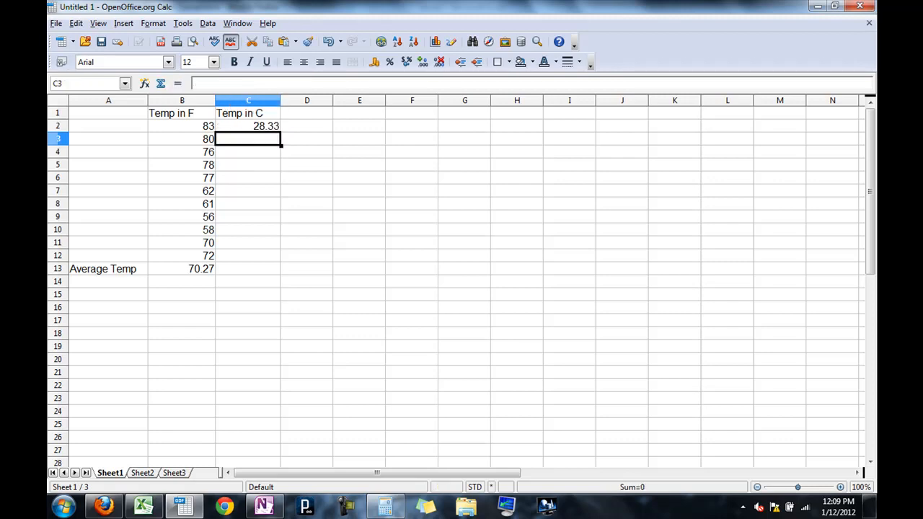
Fill the Celsius formula from C2 down to C12 and check the copied formulas.
{"action": "left_click", "coordinate": [248, 126]}
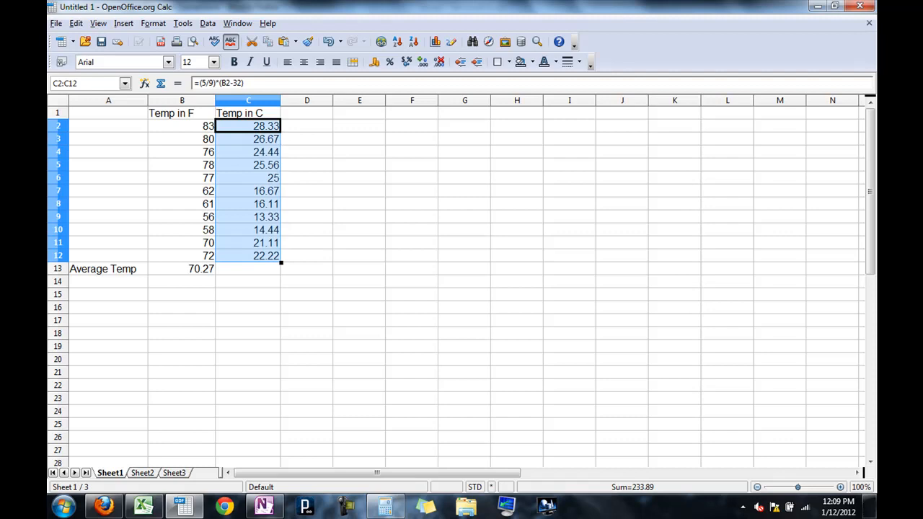
{"action": "left_click", "coordinate": [306, 125]}
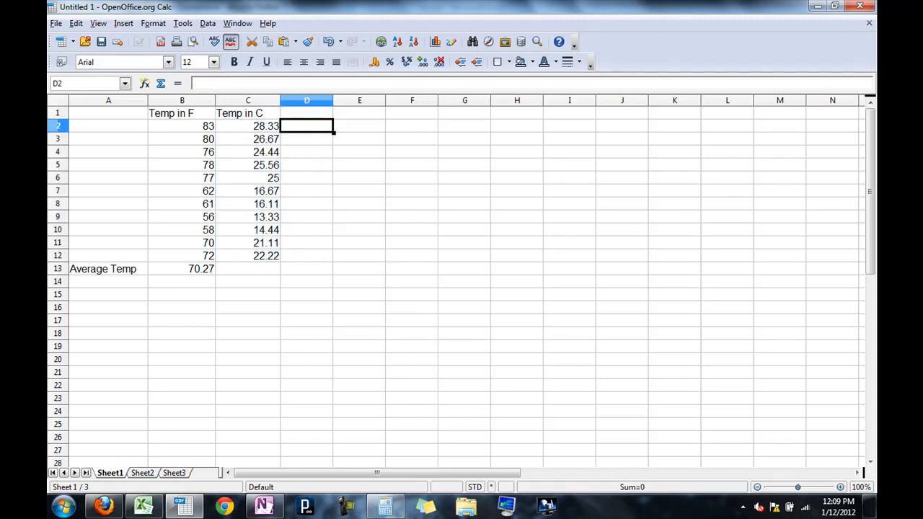
{"action": "left_click", "coordinate": [248, 216]}
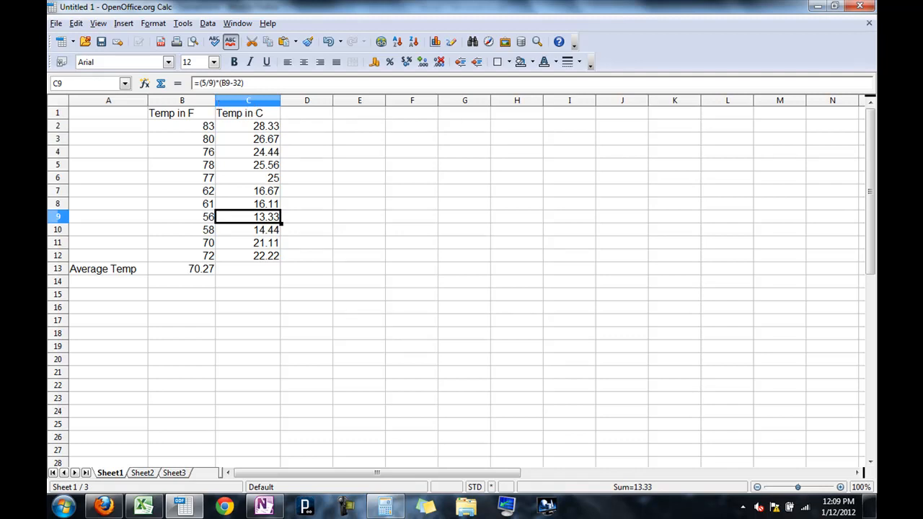
{"action": "left_click", "coordinate": [248, 126]}
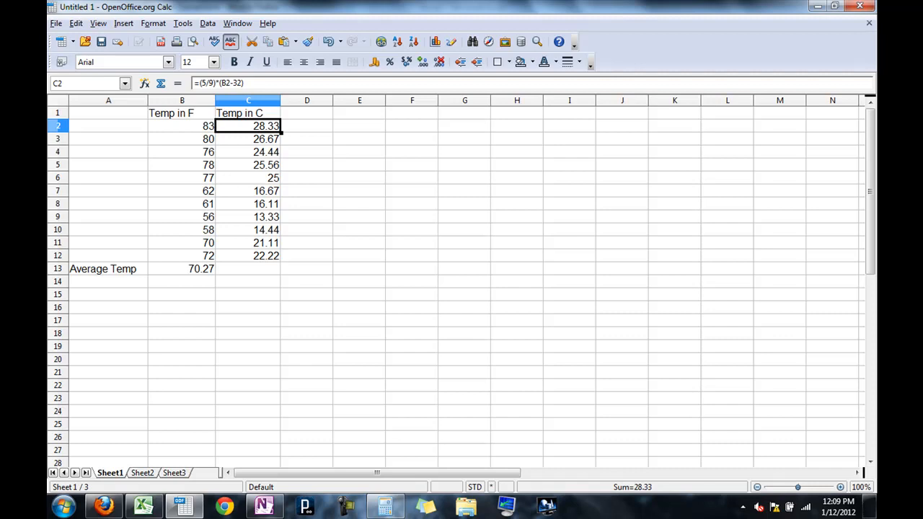
{"action": "mouse_move", "coordinate": [248, 101]}
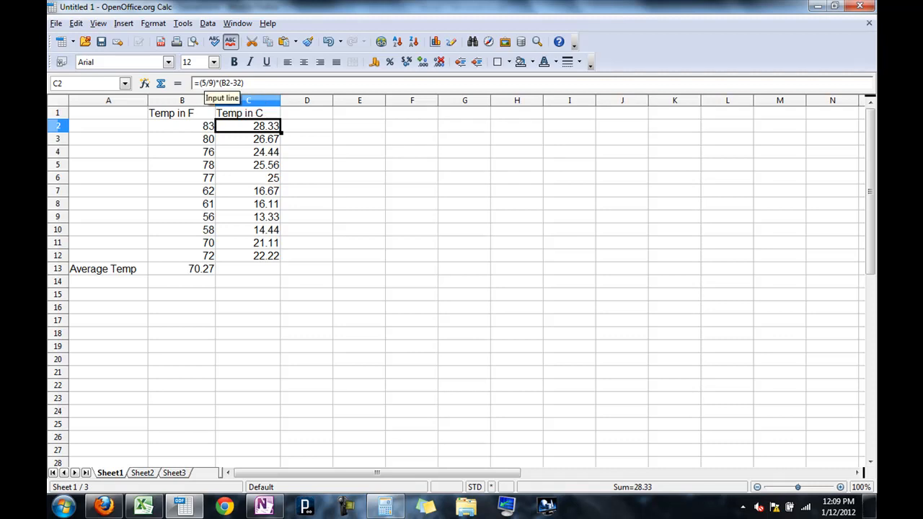
Copy the B13 average across to C13, giving =AVERAGE(C2:C12) = 21.26, and verify it.
{"action": "left_click", "coordinate": [181, 268]}
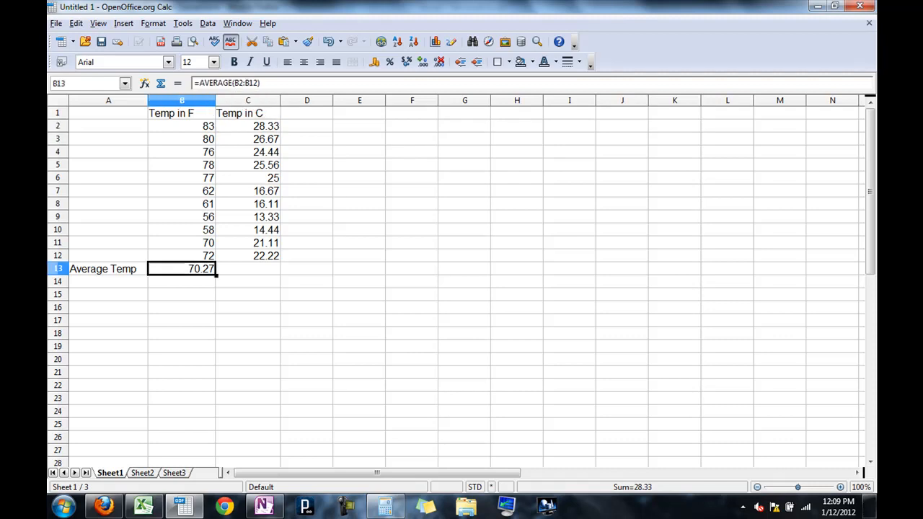
{"action": "left_click", "coordinate": [248, 268]}
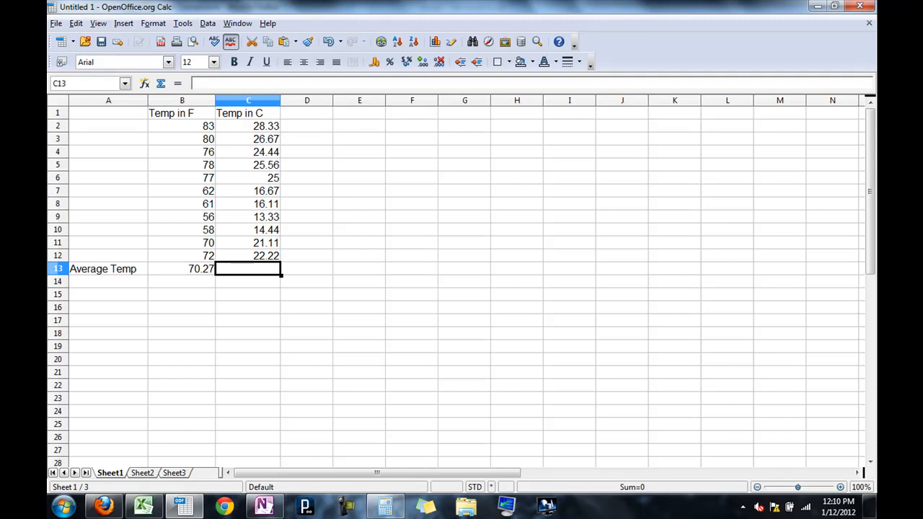
{"action": "left_click", "coordinate": [182, 268]}
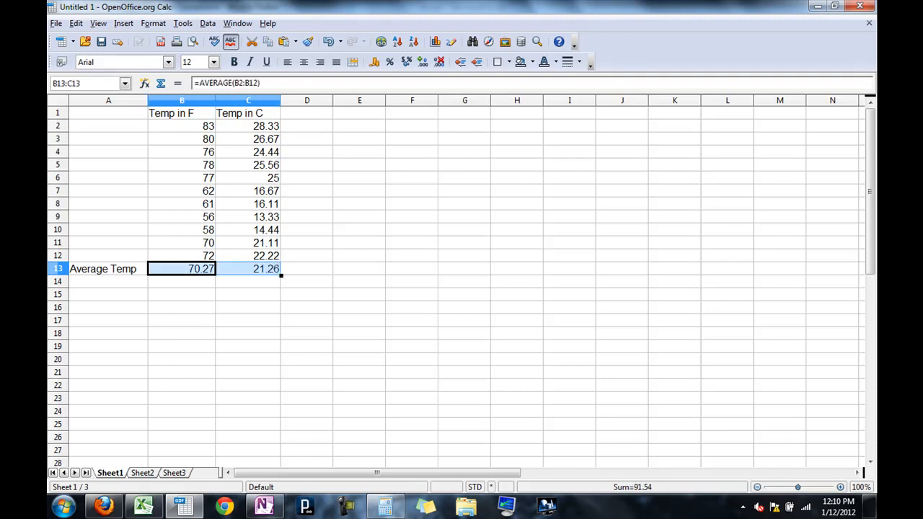
{"action": "left_click", "coordinate": [248, 268]}
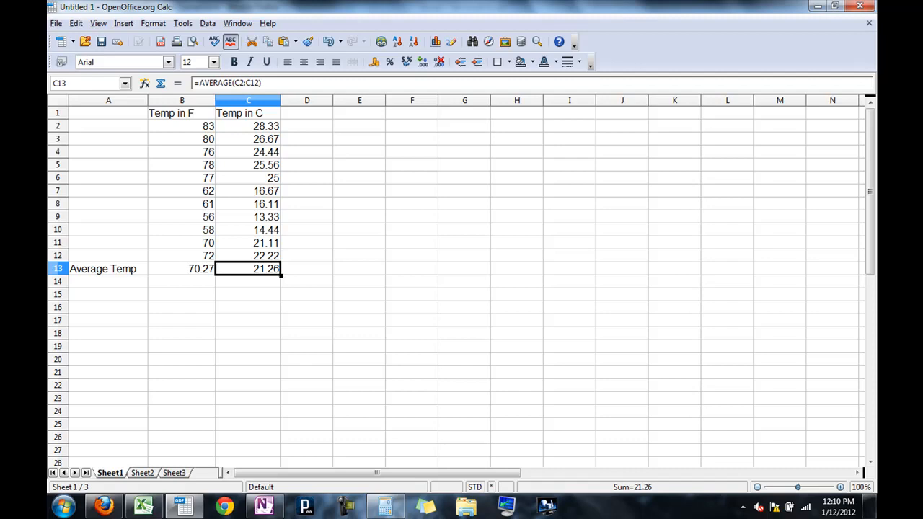
{"action": "left_click", "coordinate": [182, 268]}
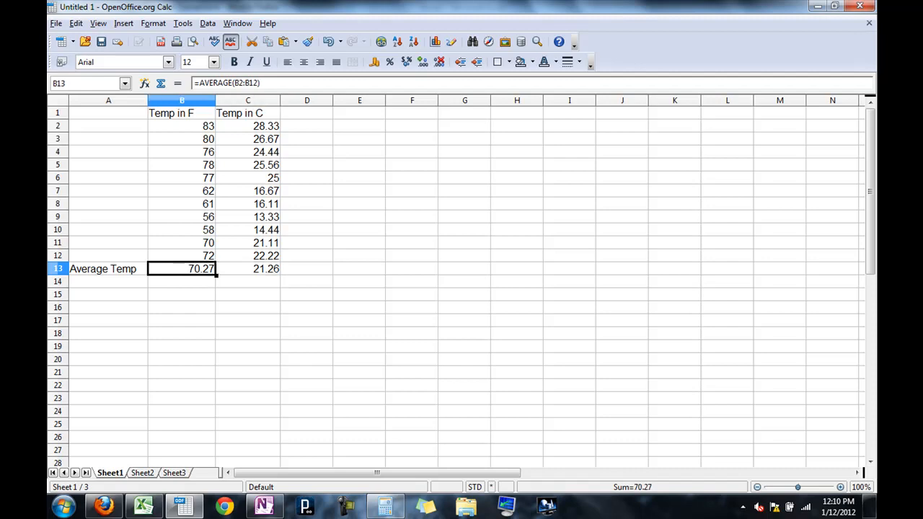
{"action": "left_click", "coordinate": [248, 268]}
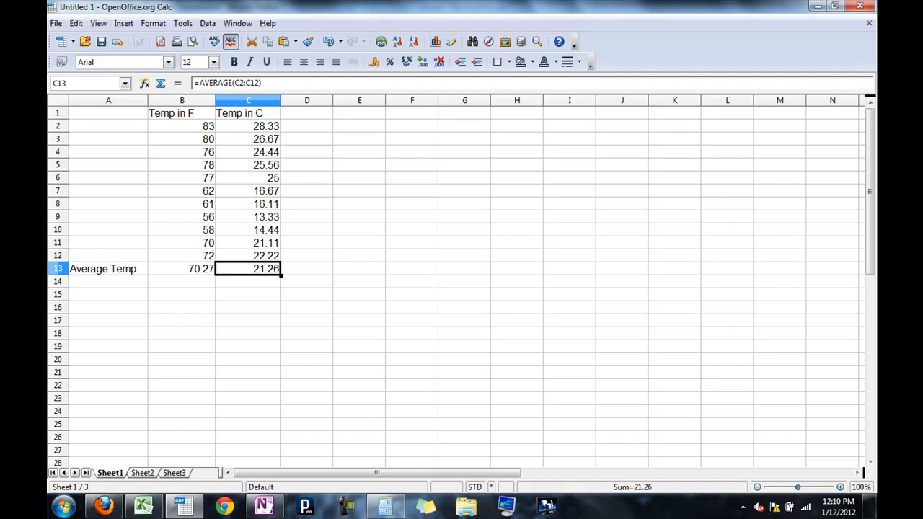
{"action": "left_click", "coordinate": [248, 125]}
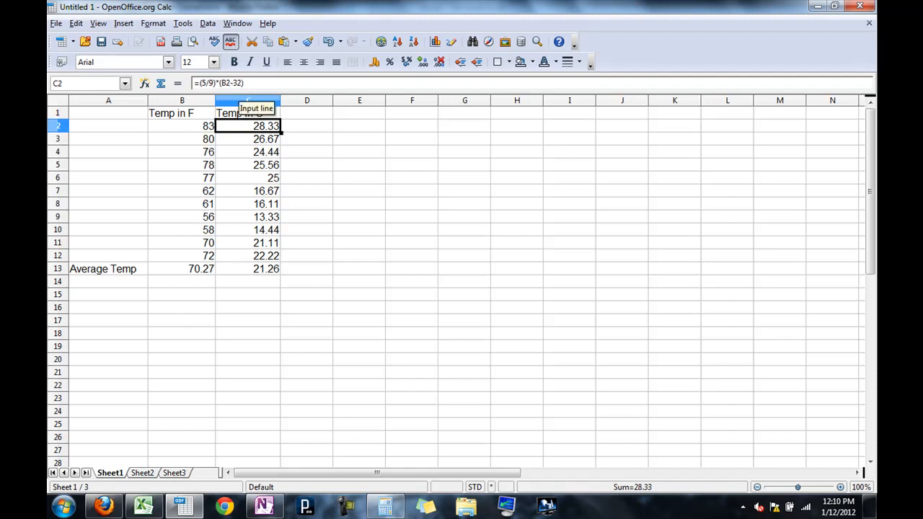
{"action": "mouse_move", "coordinate": [248, 112]}
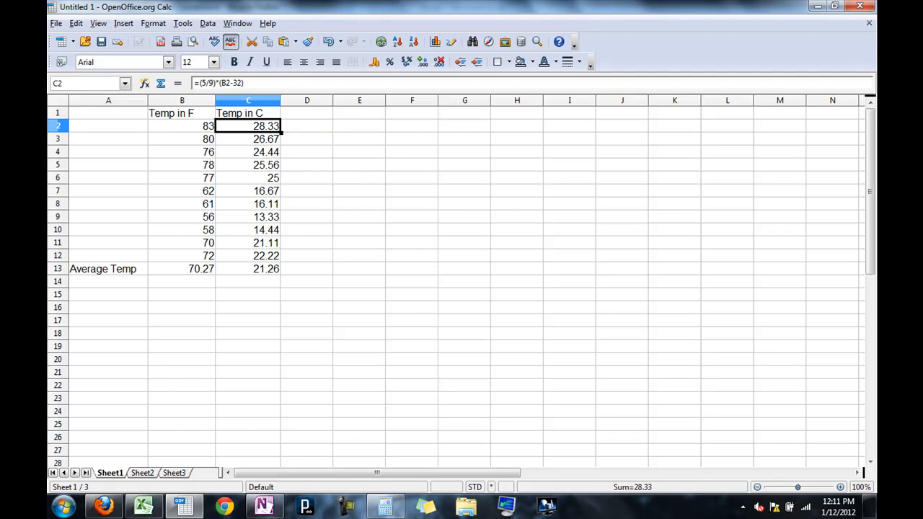
{"action": "left_click", "coordinate": [141, 473]}
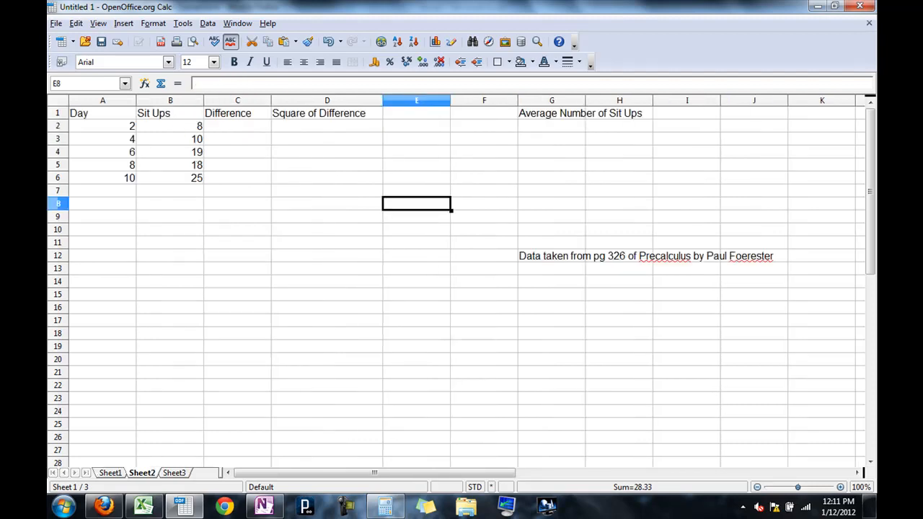
{"action": "left_click", "coordinate": [142, 473]}
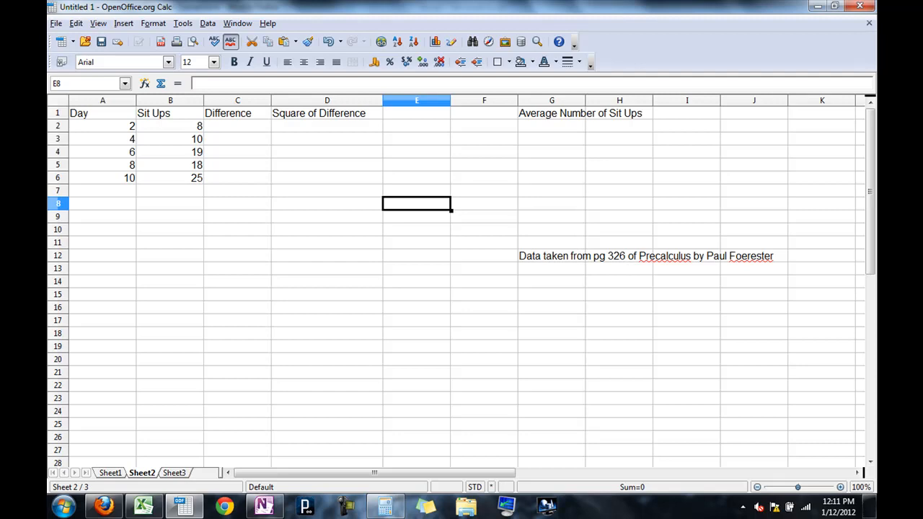
{"action": "left_click", "coordinate": [170, 152]}
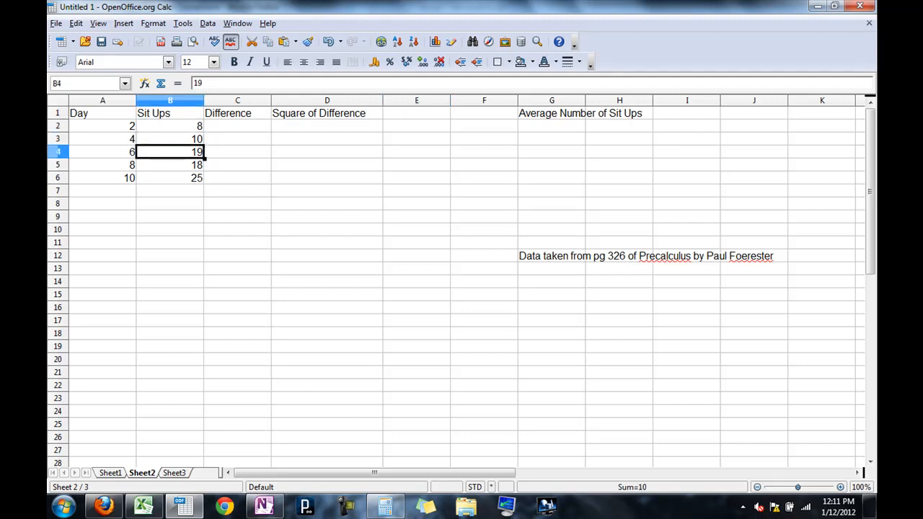
{"action": "left_click", "coordinate": [170, 179]}
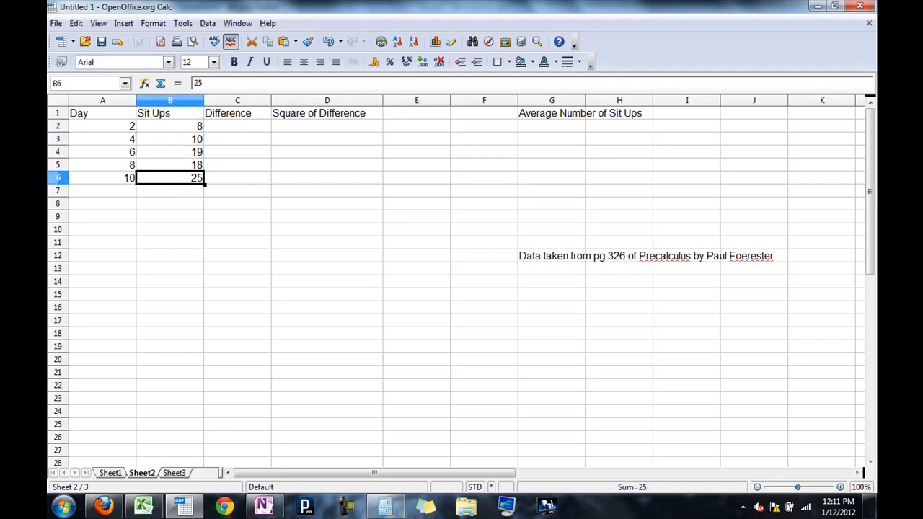
{"action": "left_click", "coordinate": [102, 151]}
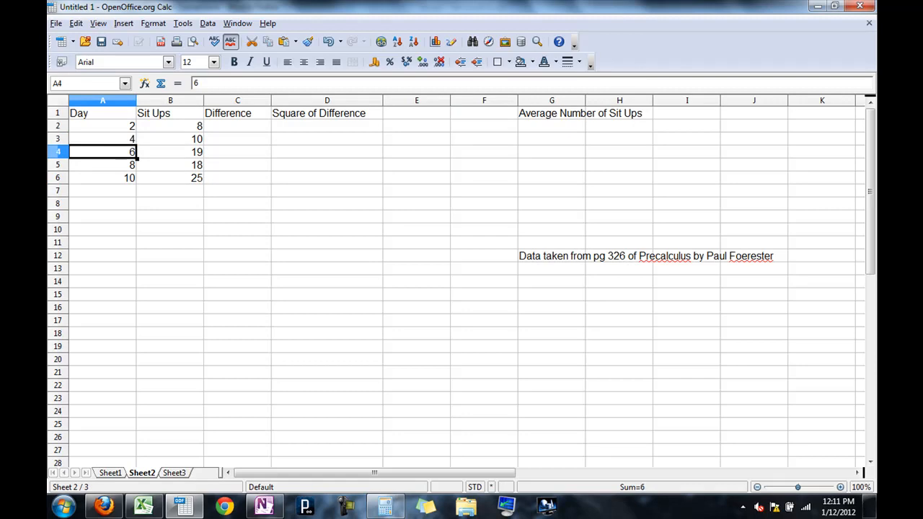
{"action": "left_click", "coordinate": [102, 177]}
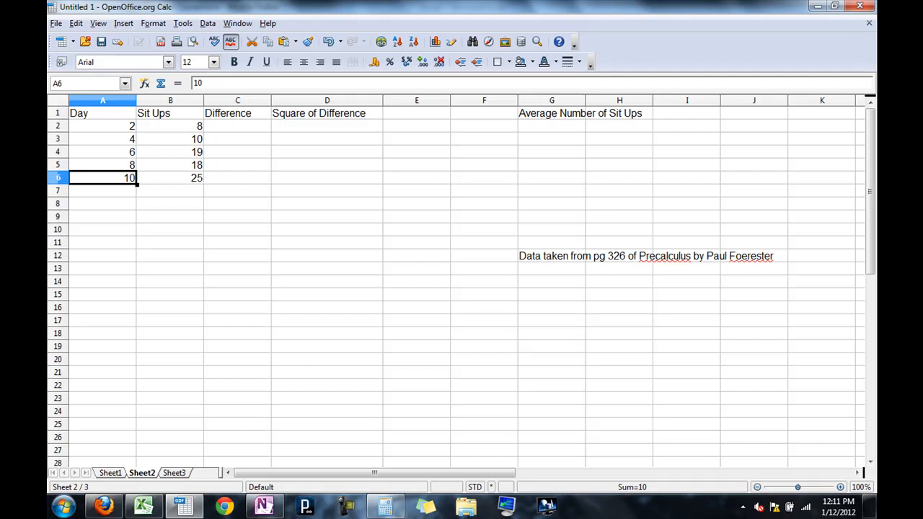
{"action": "left_click", "coordinate": [170, 138]}
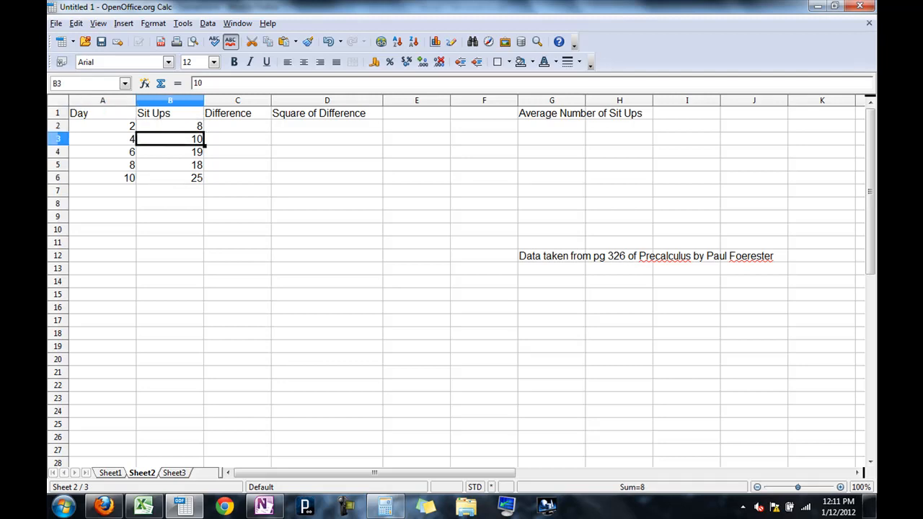
{"action": "left_click", "coordinate": [170, 177]}
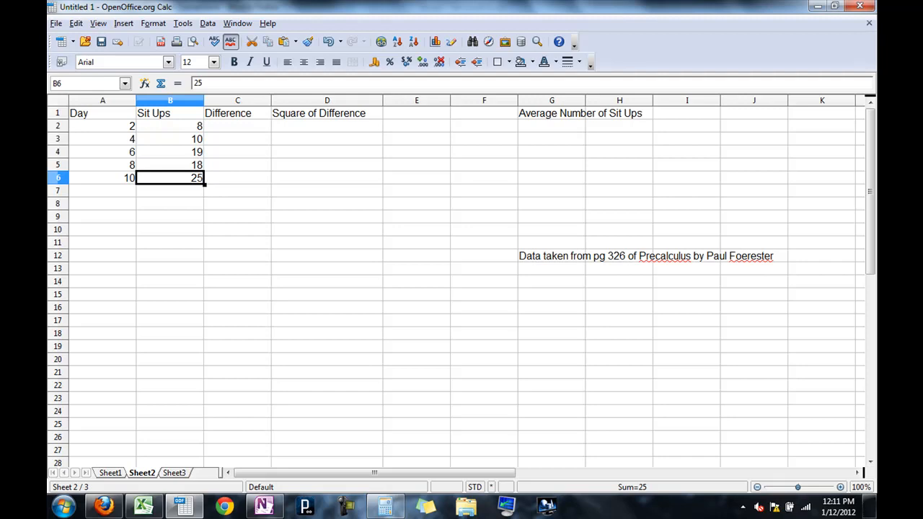
{"action": "left_click", "coordinate": [551, 125]}
{"action": "type", "text": "="}
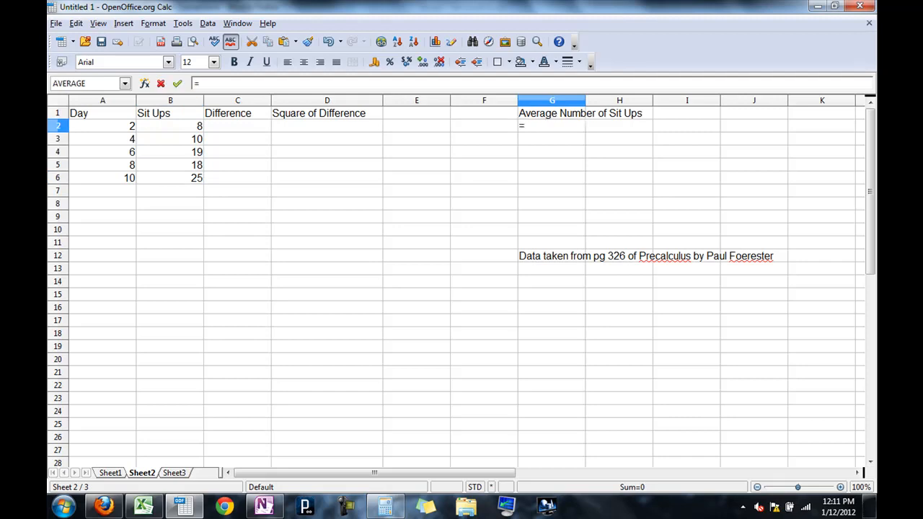
Enter =AVERAGE(B2:B6) in G2 via the function list, showing 16 sit-ups.
{"action": "key", "text": "Insert"}
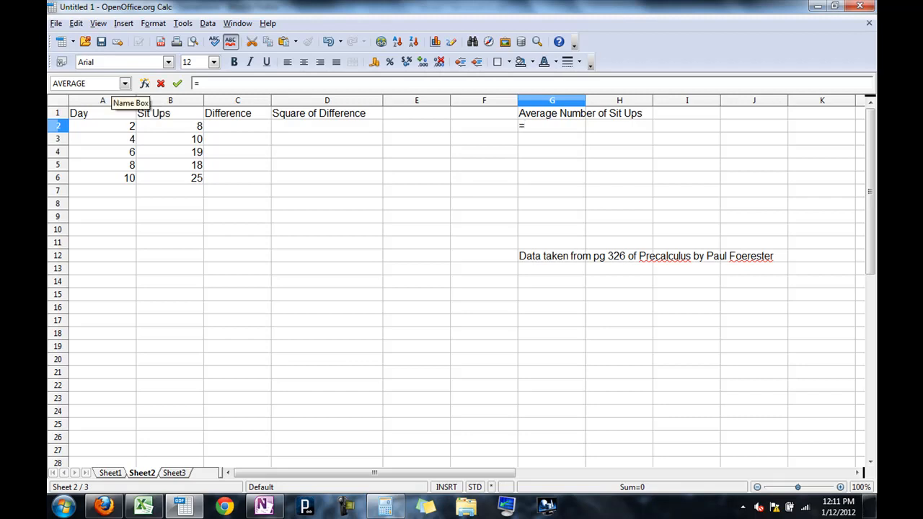
{"action": "left_click", "coordinate": [124, 84]}
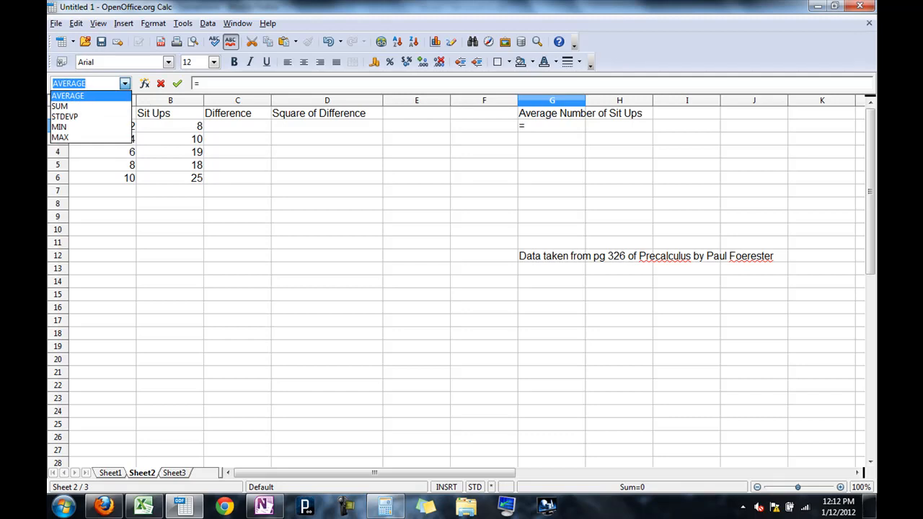
{"action": "left_click", "coordinate": [68, 95]}
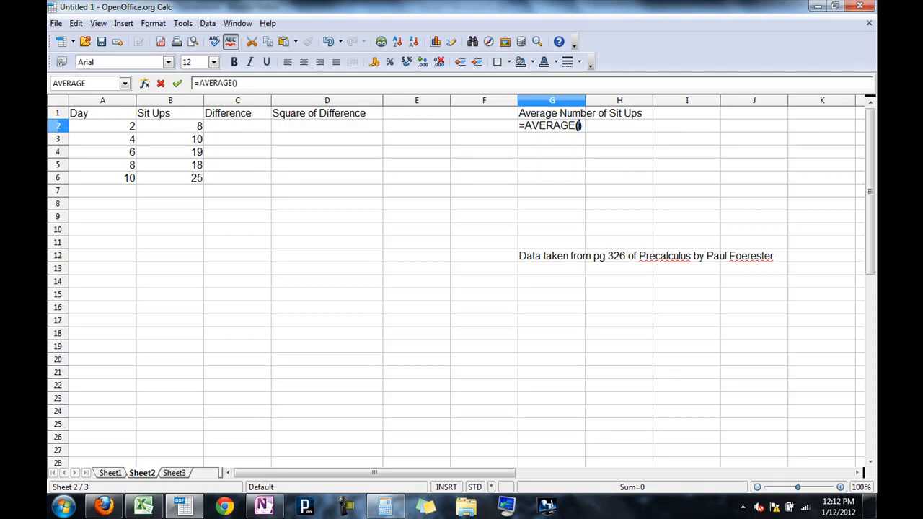
{"action": "left_click_drag", "start_coordinate": [171, 125], "coordinate": [170, 178]}
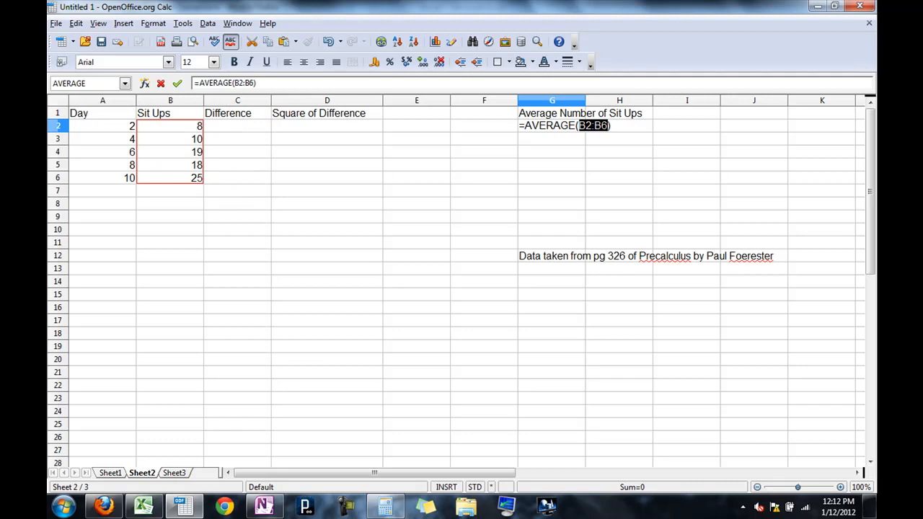
{"action": "key", "text": "Return"}
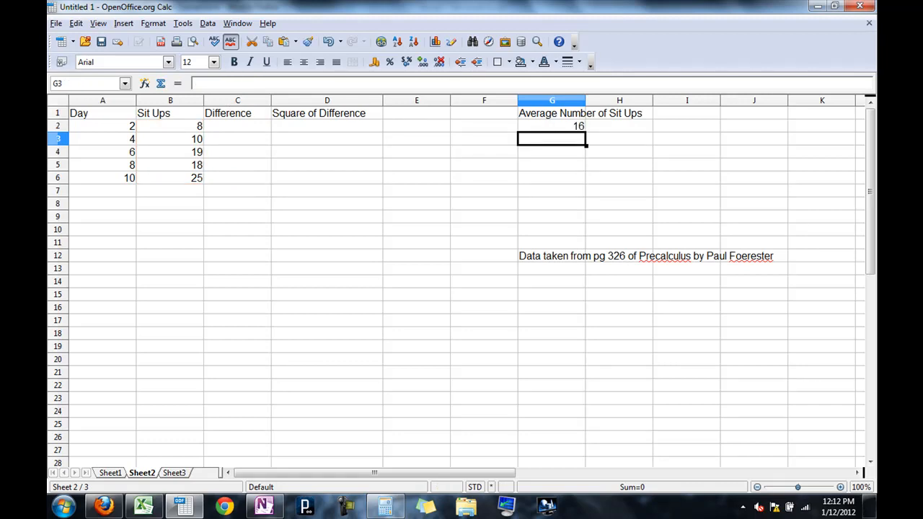
{"action": "left_click", "coordinate": [551, 125]}
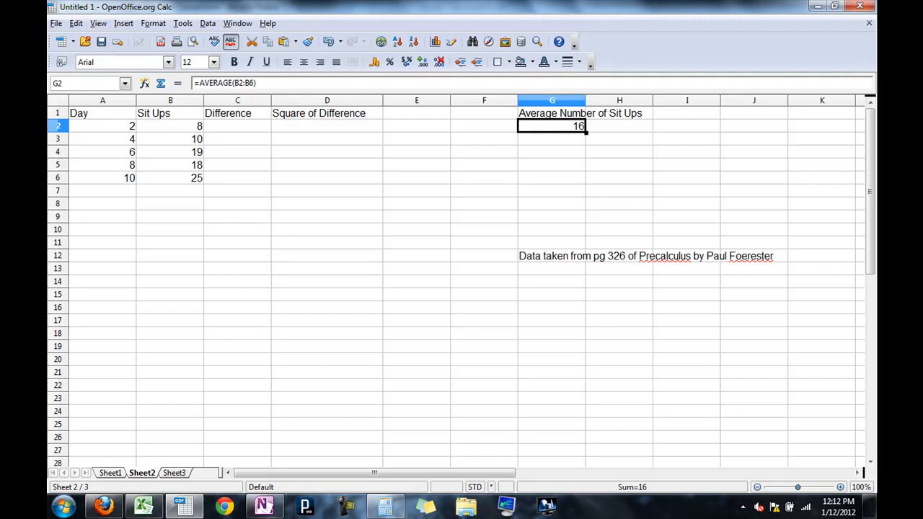
{"action": "left_click", "coordinate": [236, 125]}
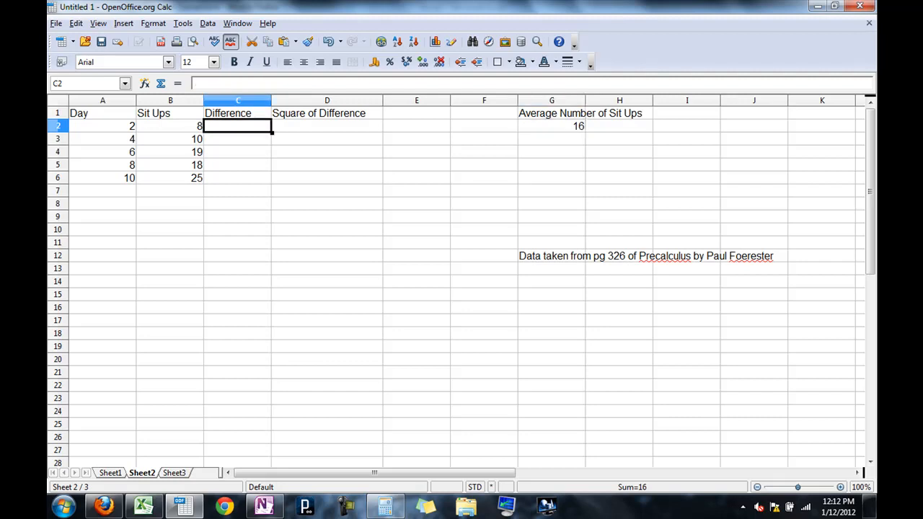
Enter =G2-B2 in C2 and fill it down to C6, showing 8, -10, -19, -18, -25.
{"action": "type", "text": "="}
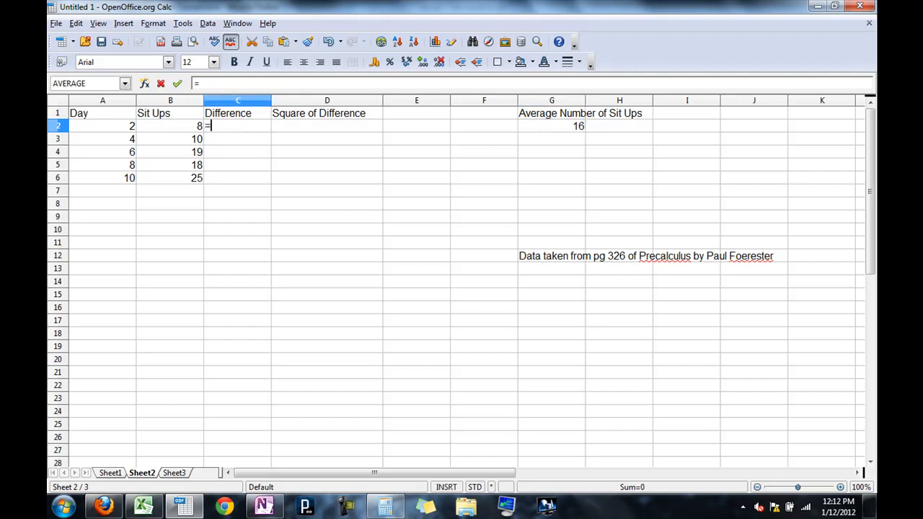
{"action": "left_click", "coordinate": [551, 125]}
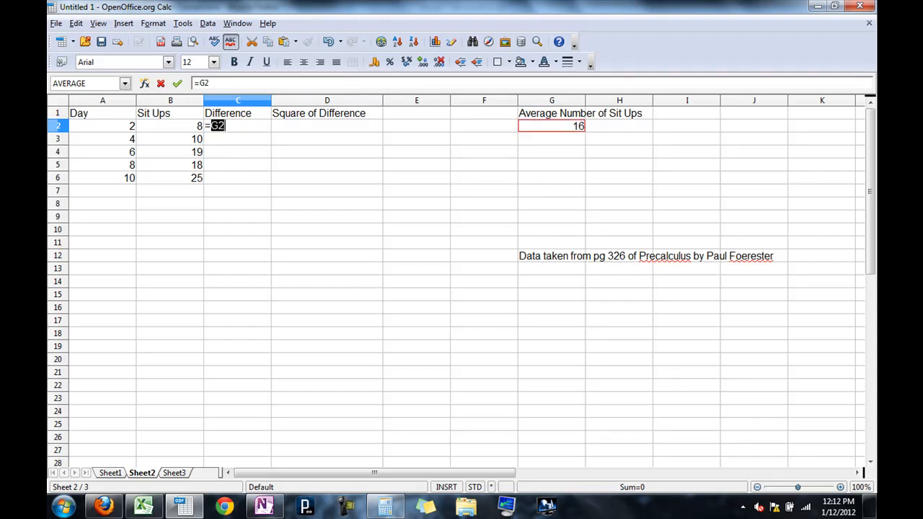
{"action": "type", "text": "-"}
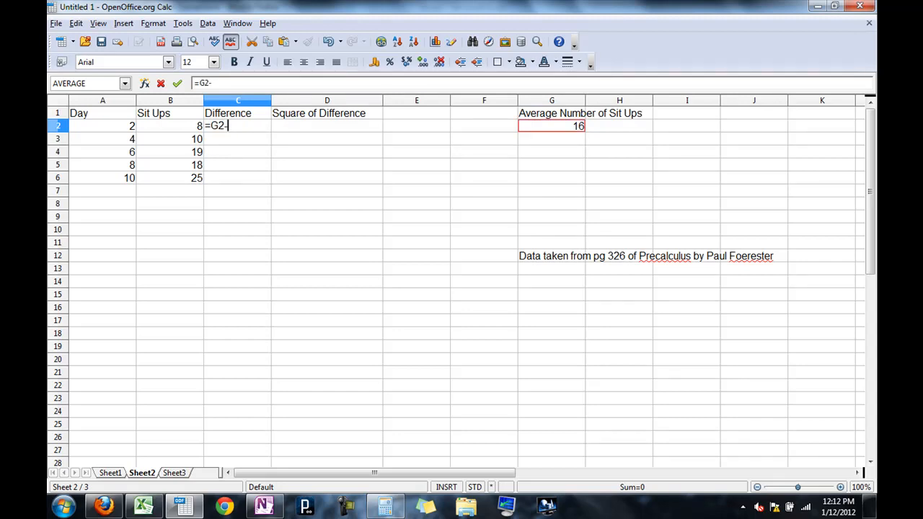
{"action": "key", "text": "Return"}
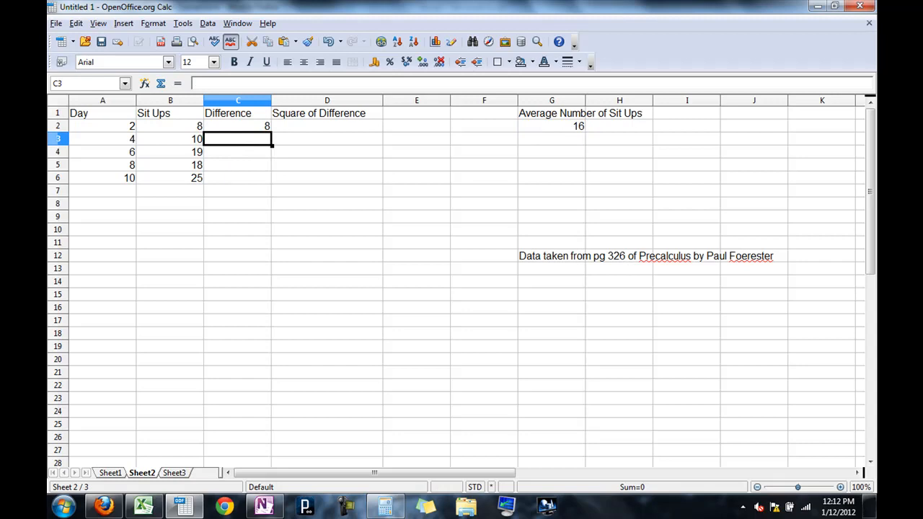
{"action": "left_click", "coordinate": [238, 126]}
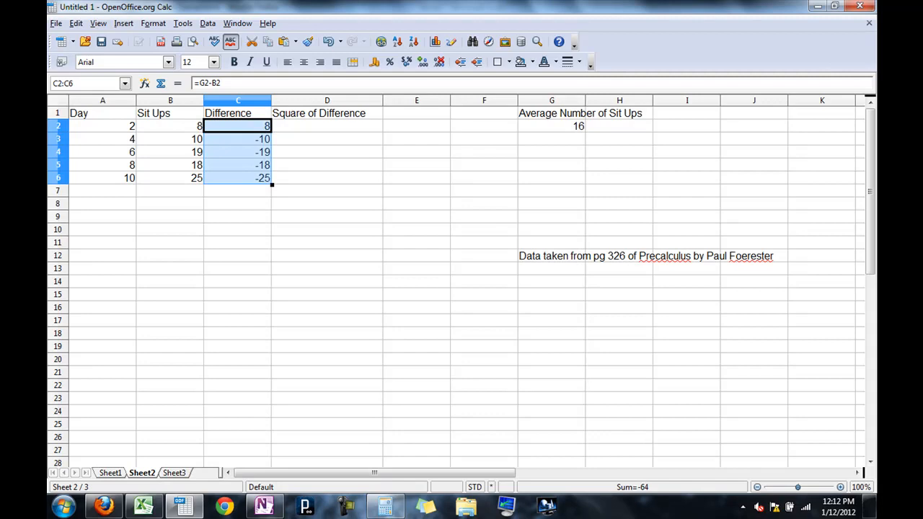
Compare the shifted Difference formula in C3 with the original in C2.
{"action": "left_click", "coordinate": [328, 138]}
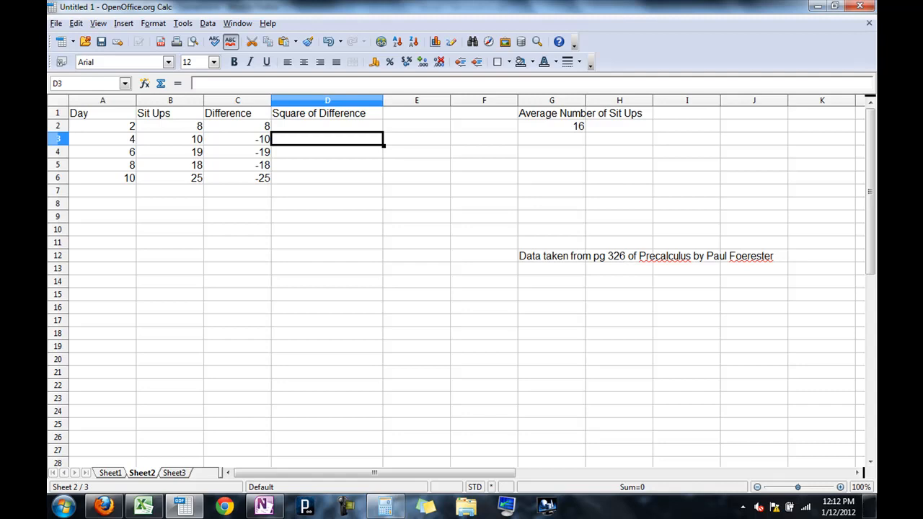
{"action": "left_click", "coordinate": [236, 138]}
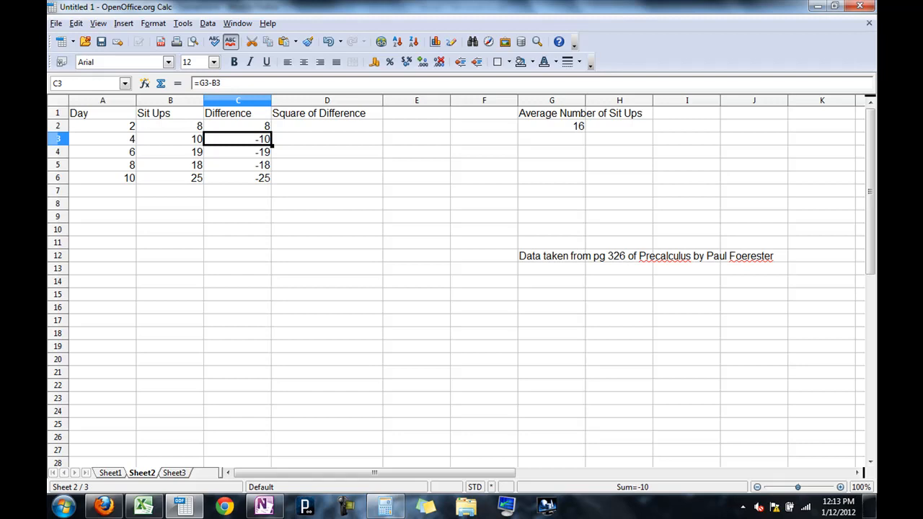
{"action": "left_click", "coordinate": [238, 125]}
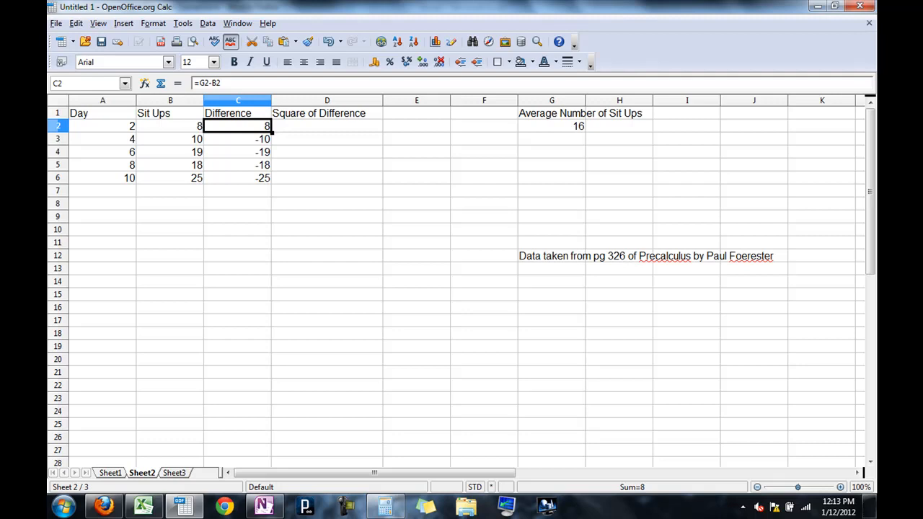
{"action": "left_click", "coordinate": [238, 138]}
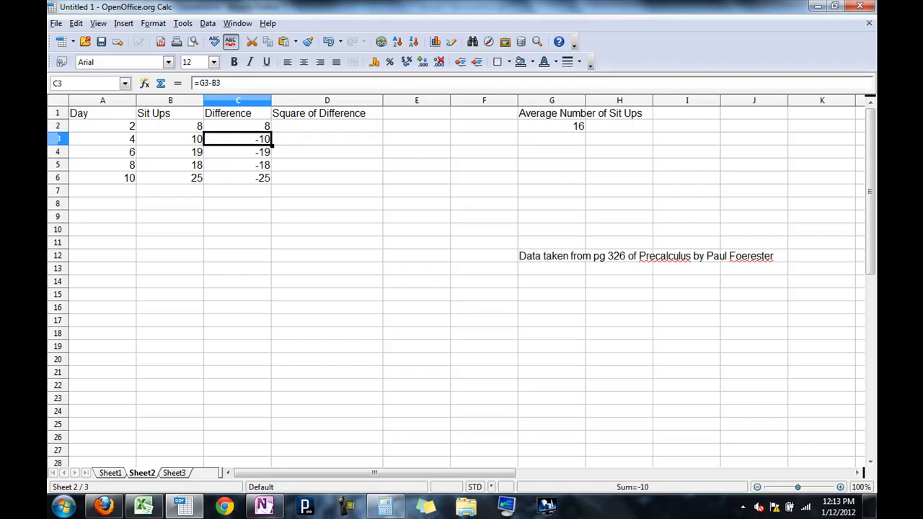
Copy the sit-ups average into G3 so C3 reads 6, then return to G2.
{"action": "left_click", "coordinate": [550, 138]}
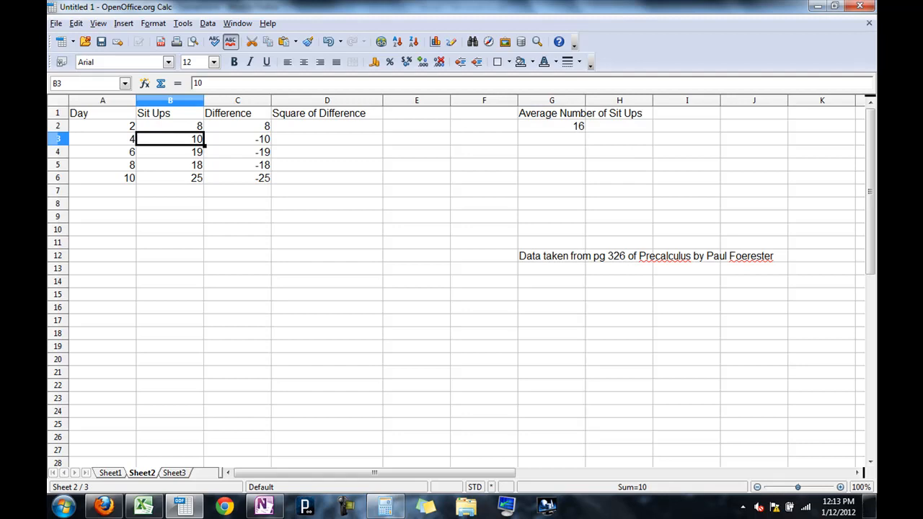
{"action": "left_click", "coordinate": [237, 138]}
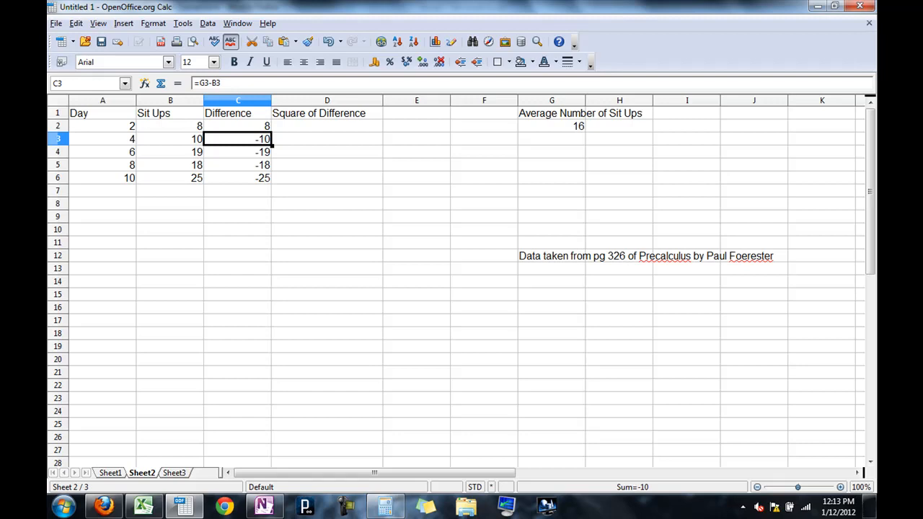
{"action": "left_click", "coordinate": [238, 125]}
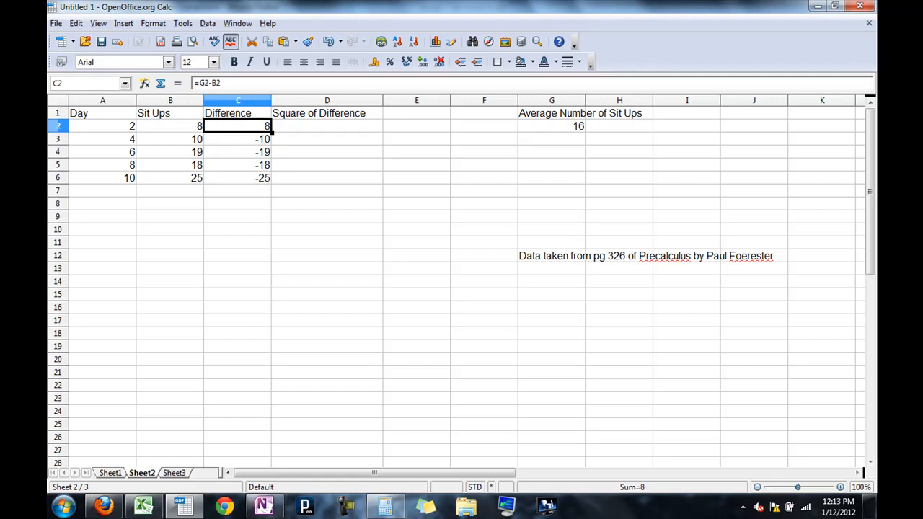
{"action": "left_click", "coordinate": [550, 125]}
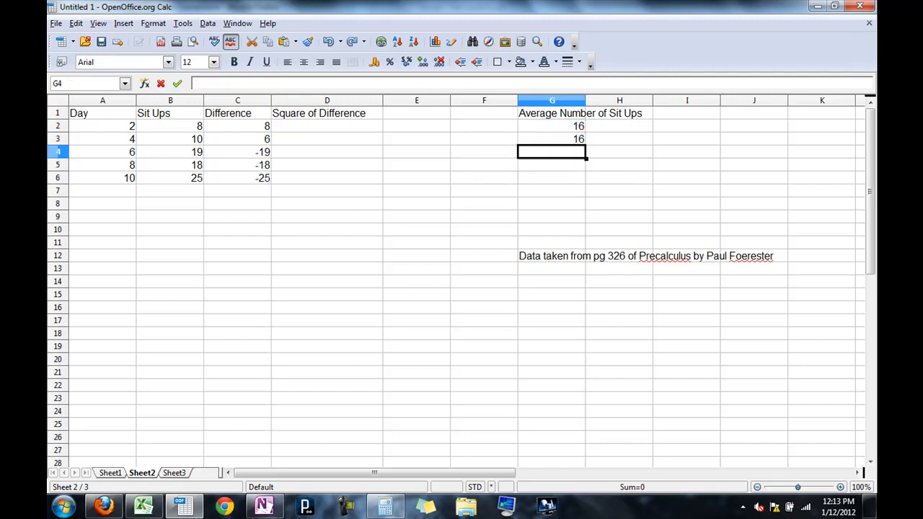
Fill G2 down to G6, then clear G3:G6 so only the single average 16 remains.
{"action": "left_click", "coordinate": [550, 126]}
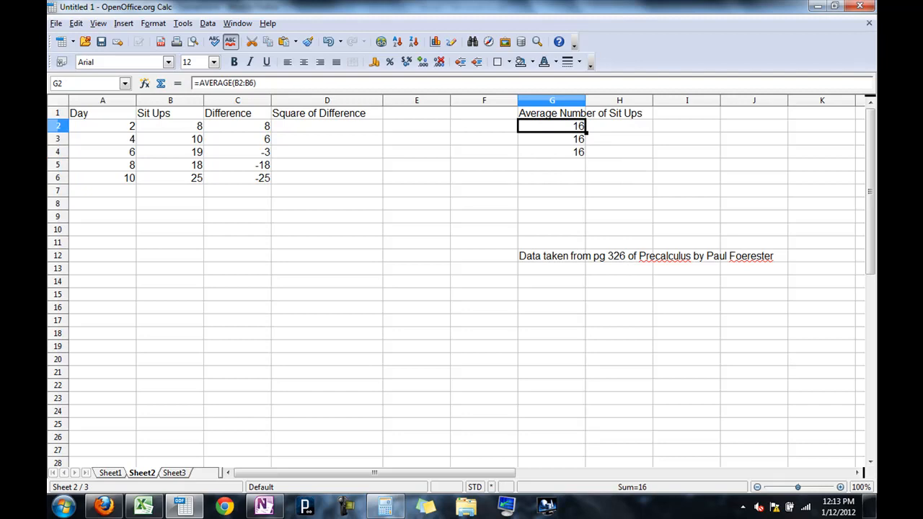
{"action": "left_click_drag", "start_coordinate": [551, 126], "coordinate": [551, 151]}
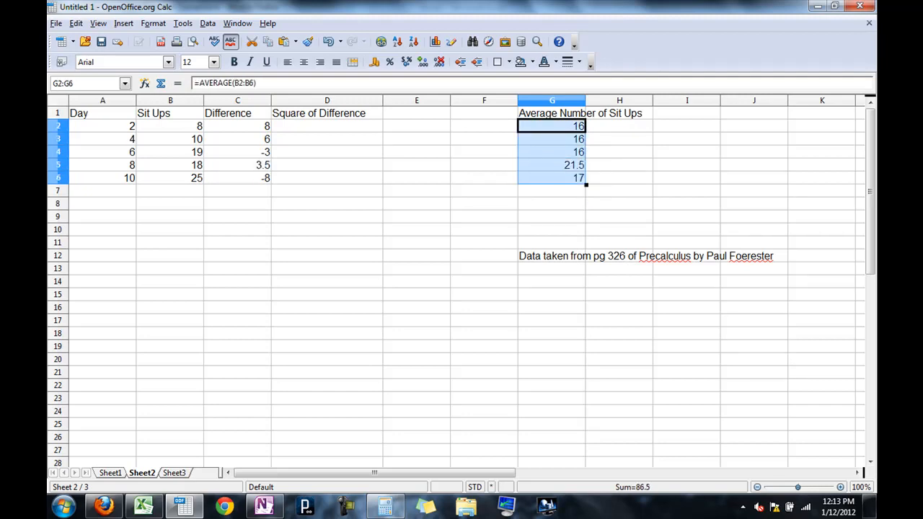
{"action": "left_click", "coordinate": [551, 177]}
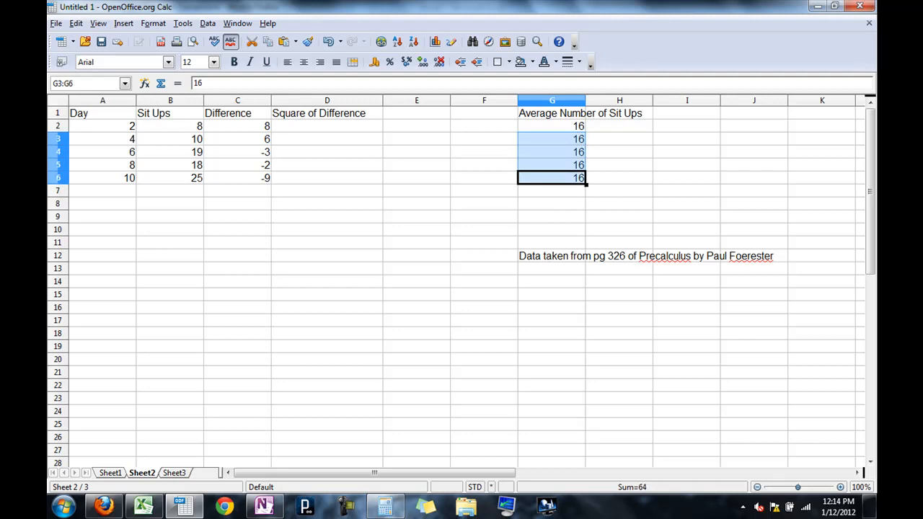
{"action": "key", "text": "Delete"}
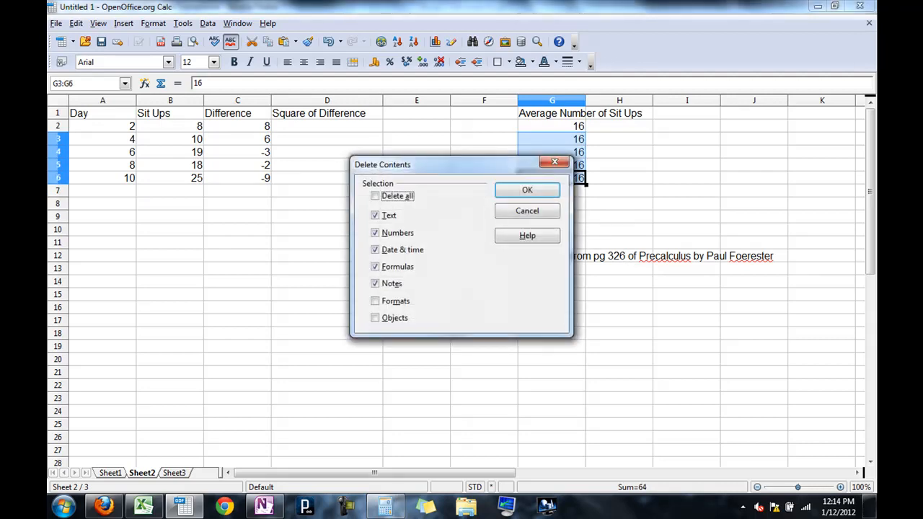
{"action": "left_click", "coordinate": [527, 190]}
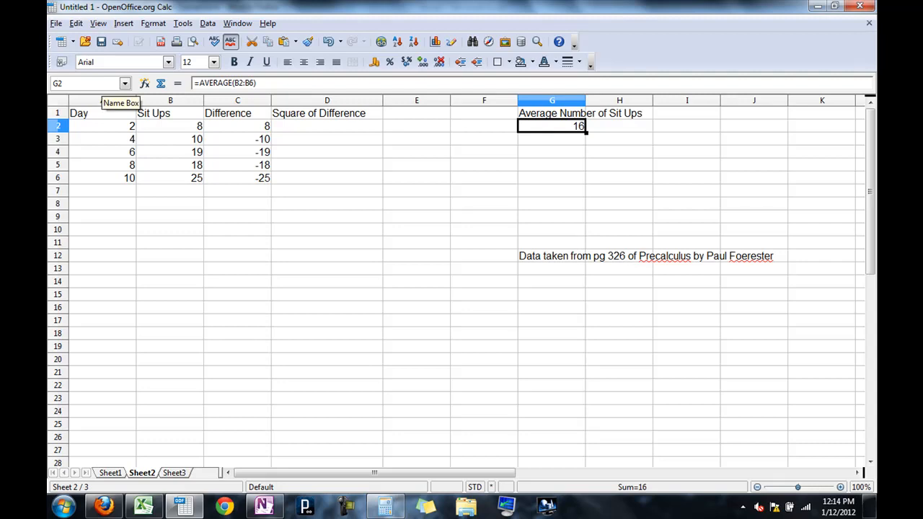
Name cell G2 AVGNUM in the Name Box, then reopen the C2 Difference formula.
{"action": "left_click", "coordinate": [86, 82]}
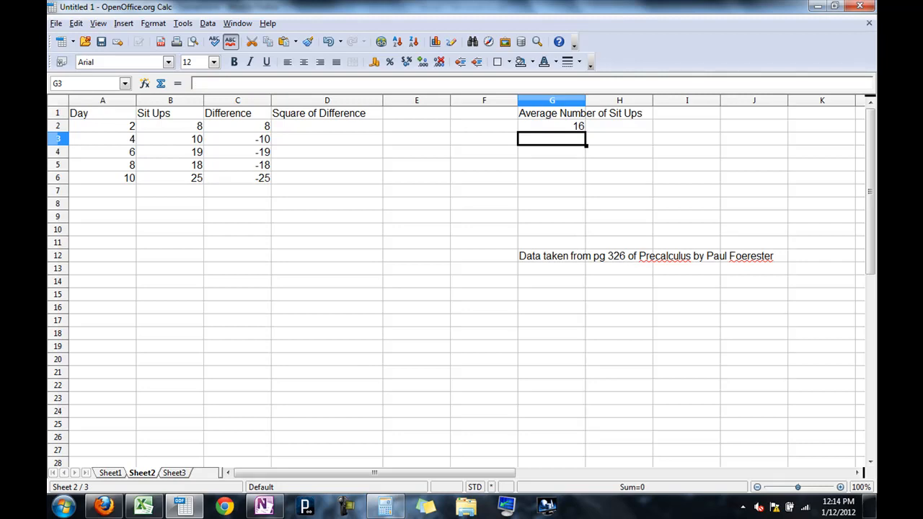
{"action": "left_click", "coordinate": [236, 125]}
{"action": "type", "text": "=AVGNU<M-B2"}
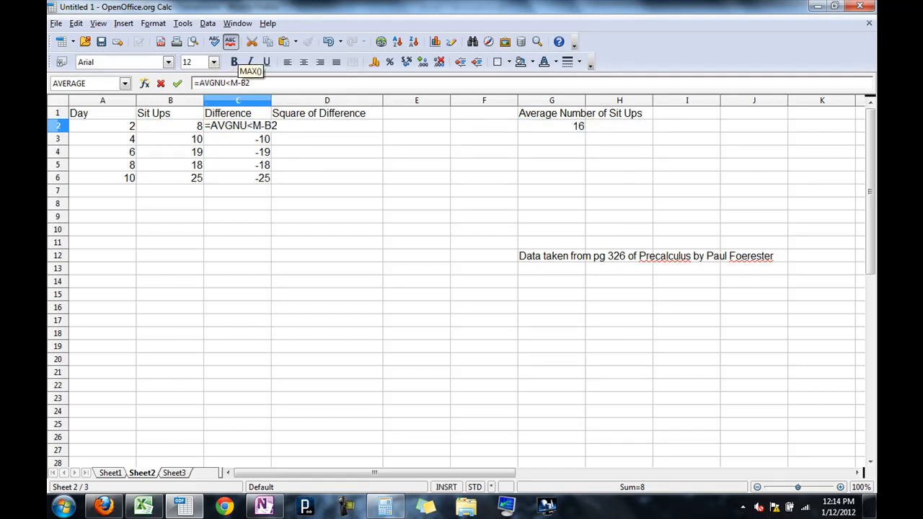
Enter =AVGNUM-B2 in C2 and fill it down to C6, giving 8, 6, -3, -2, -9.
{"action": "type", "text": "M"}
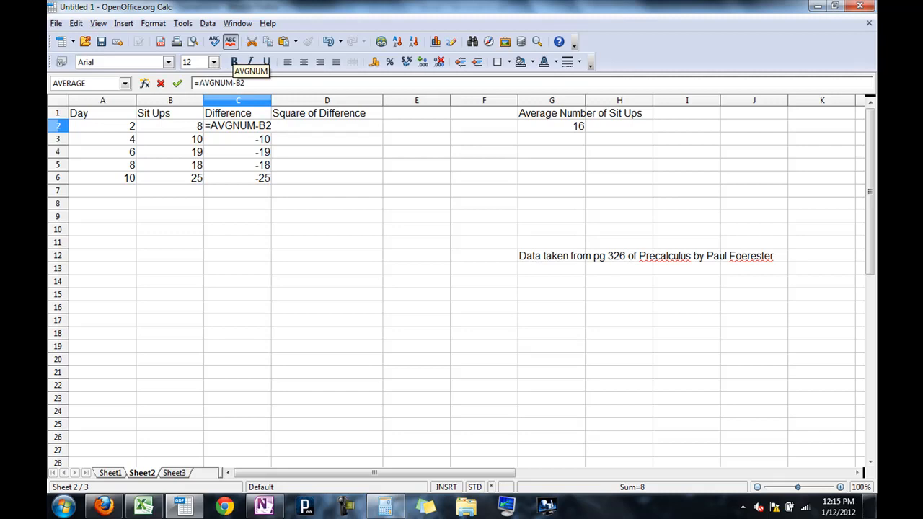
{"action": "key", "text": "Return"}
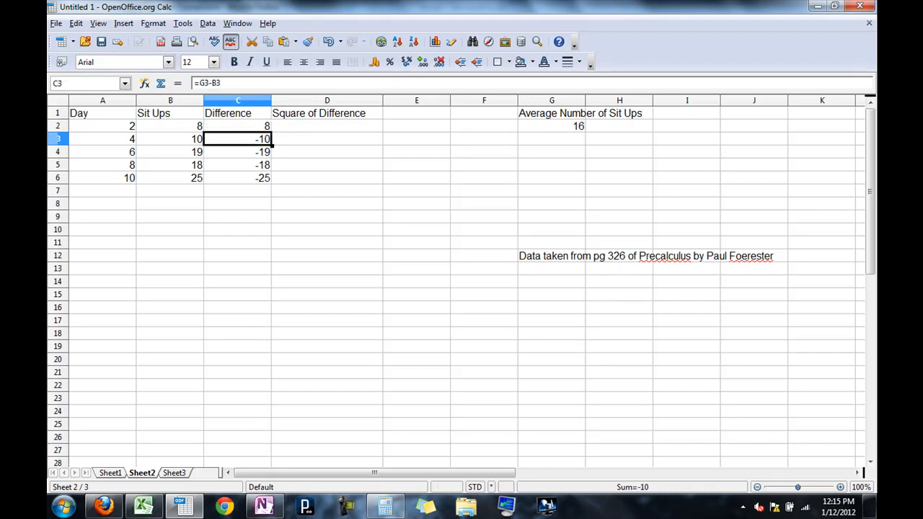
{"action": "left_click", "coordinate": [238, 125]}
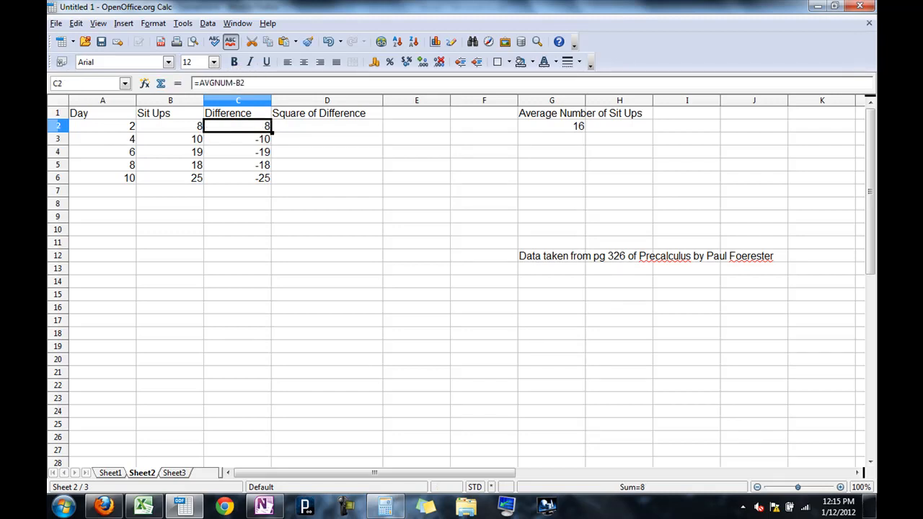
{"action": "left_click_drag", "start_coordinate": [238, 125], "coordinate": [238, 177]}
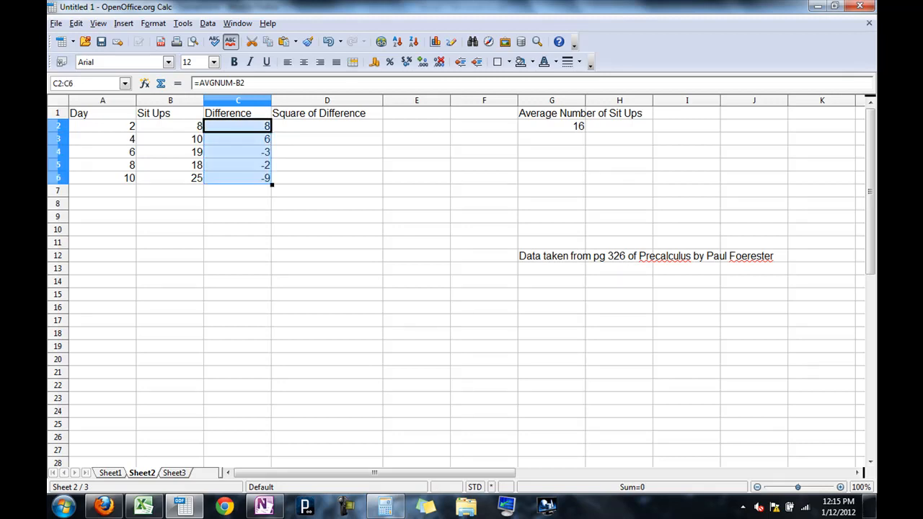
Check the copied difference formulas and confirm the average cell is named AVGNUM.
{"action": "left_click", "coordinate": [238, 138]}
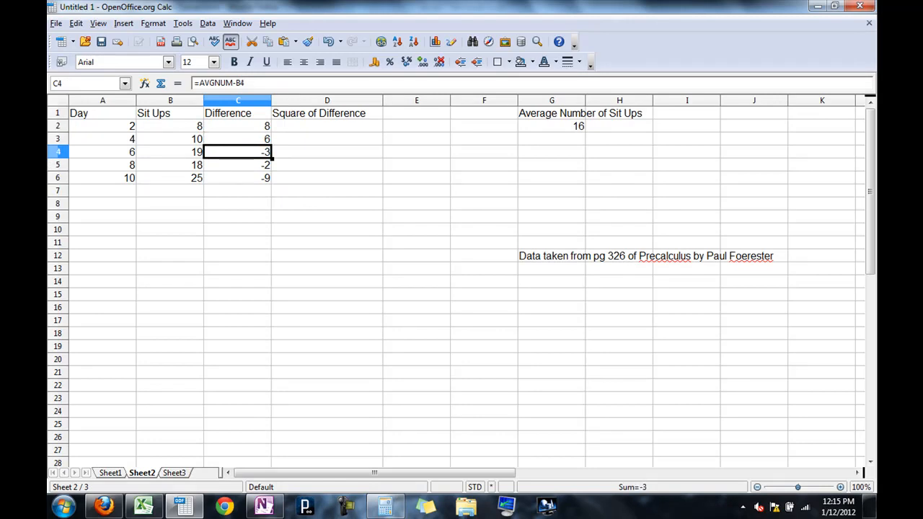
{"action": "left_click", "coordinate": [238, 125]}
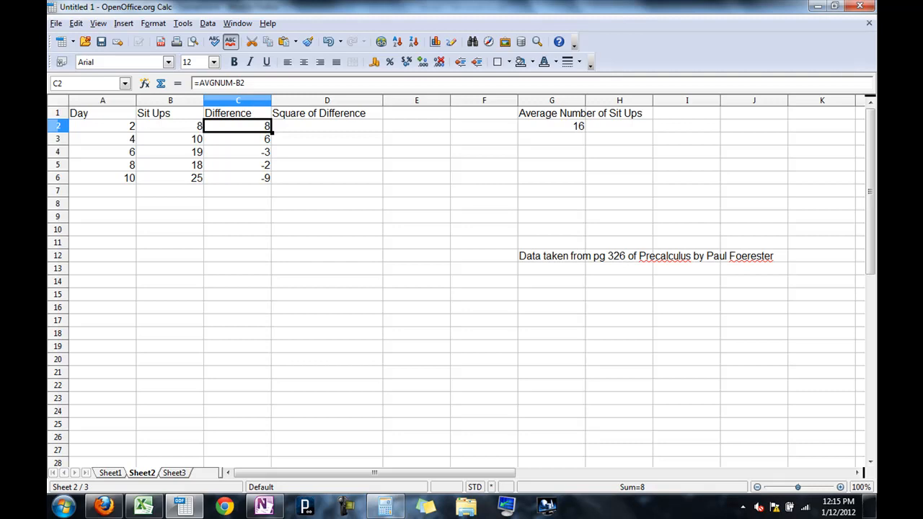
{"action": "left_click", "coordinate": [551, 125]}
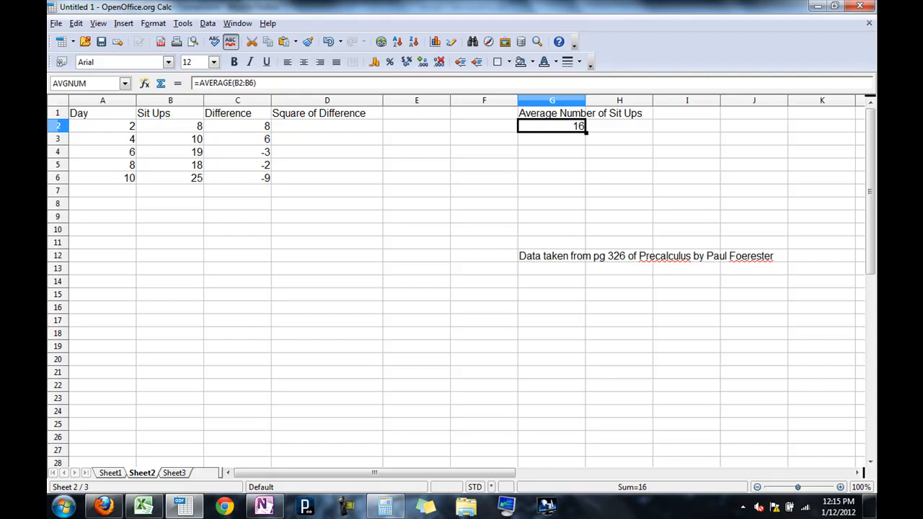
Enter =C2*C2 in D2 and fill down D2:D6, showing 64, 36, 9, 4, 81.
{"action": "left_click", "coordinate": [326, 125]}
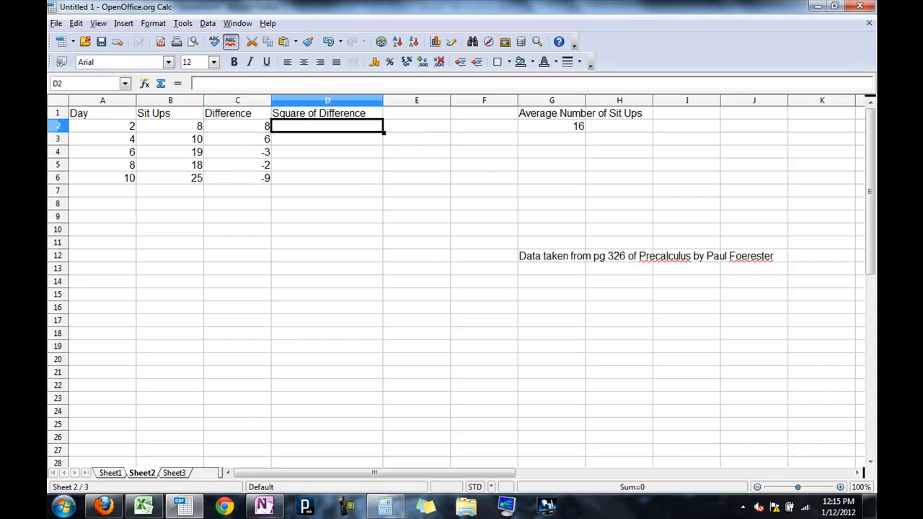
{"action": "type", "text": "="}
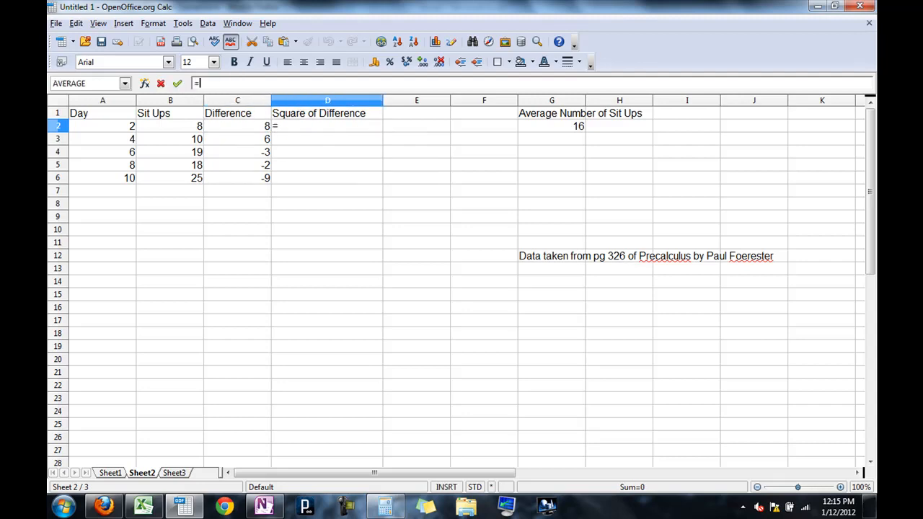
{"action": "type", "text": "C2*C2"}
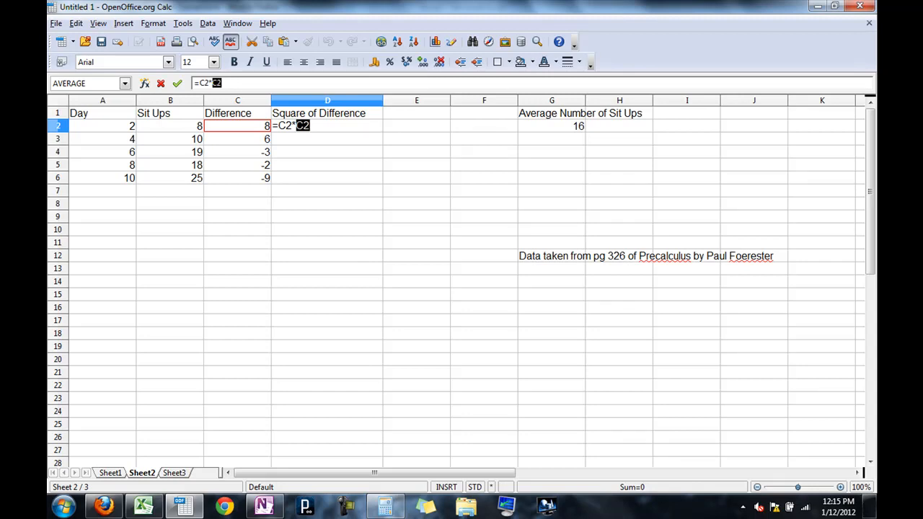
{"action": "key", "text": "Return"}
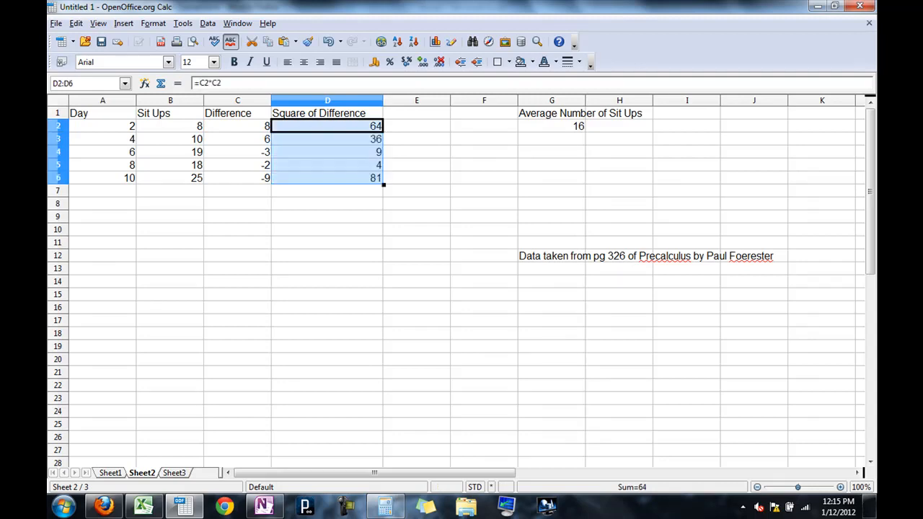
{"action": "left_click", "coordinate": [327, 190]}
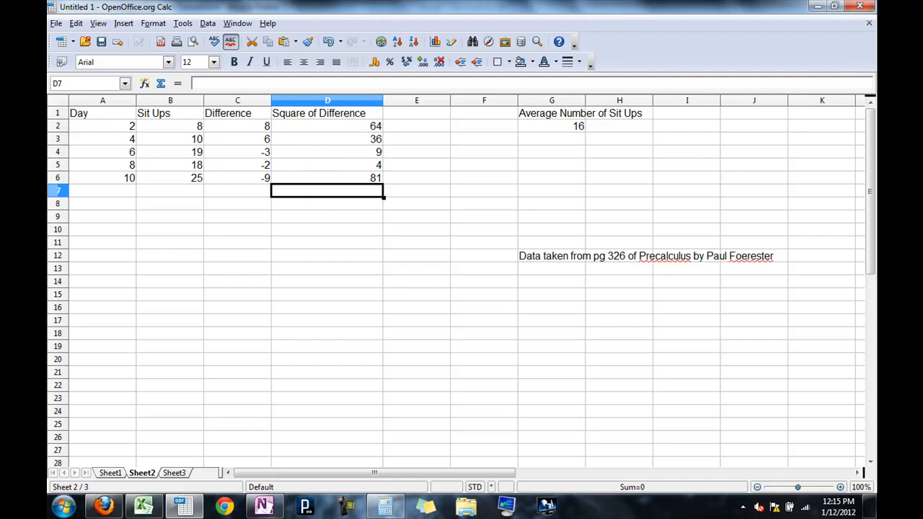
{"action": "left_click", "coordinate": [327, 125]}
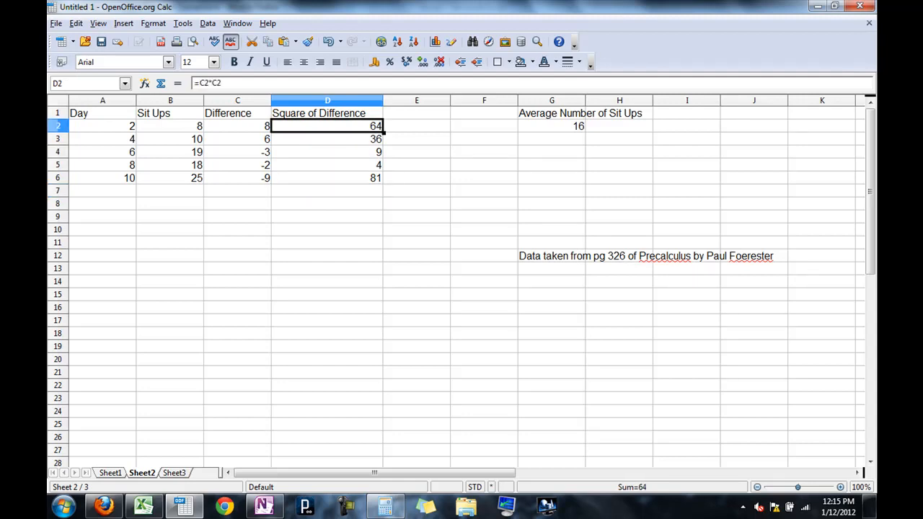
Browse the Function Wizard's All-category list and view the square root function.
{"action": "left_click", "coordinate": [144, 82]}
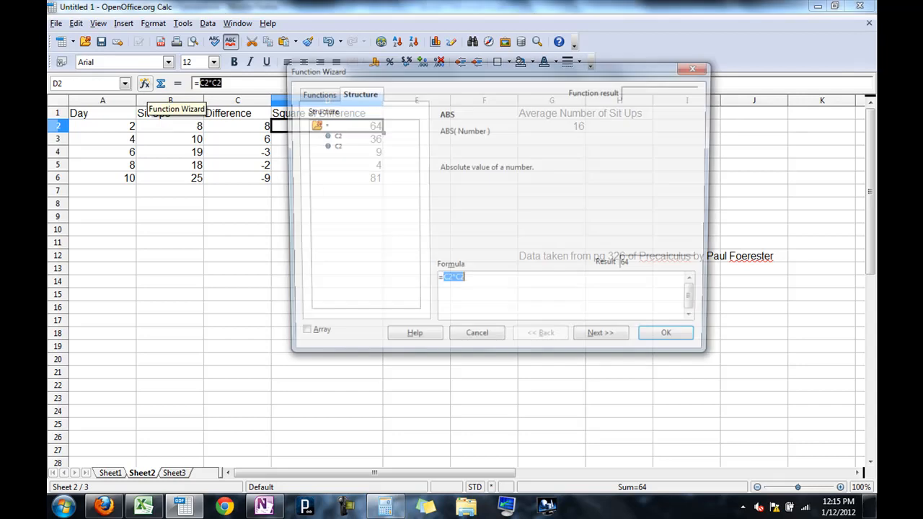
{"action": "left_click", "coordinate": [314, 92]}
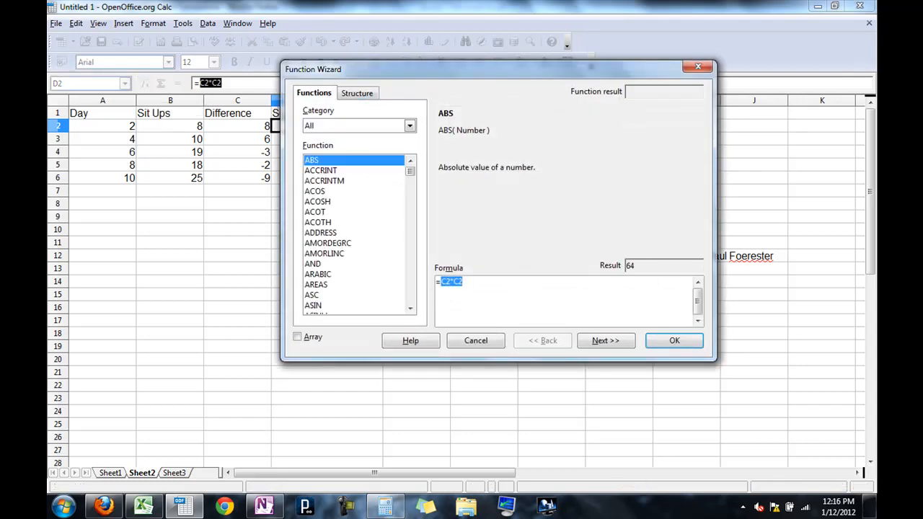
{"action": "scroll", "scroll_direction": "down", "scroll_amount": 3}
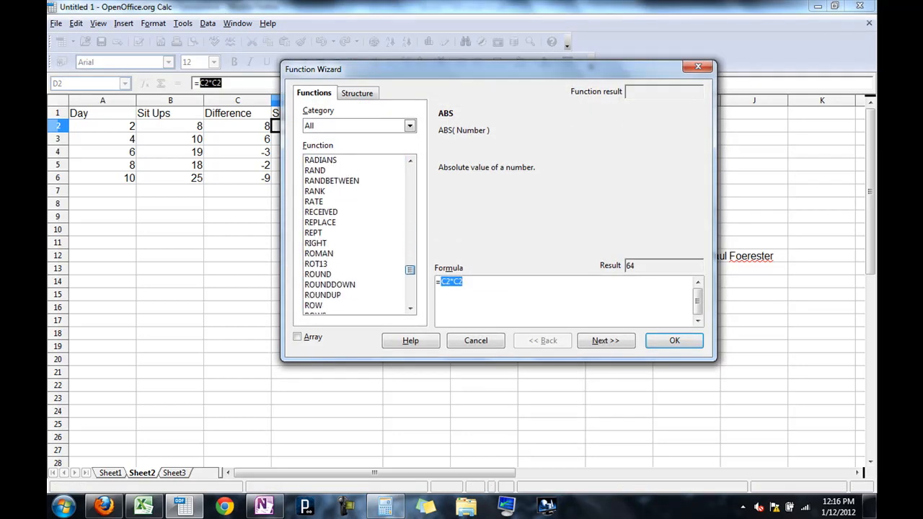
{"action": "scroll", "scroll_direction": "down", "scroll_amount": 3}
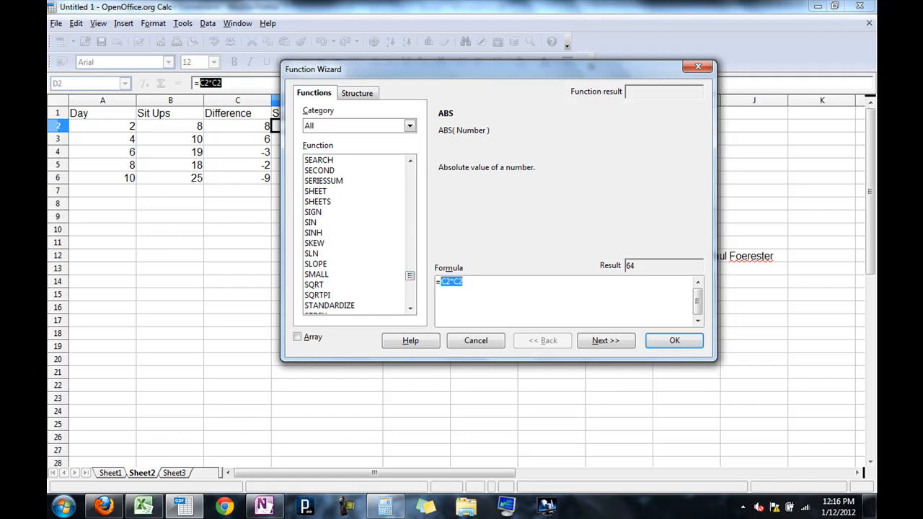
{"action": "left_click", "coordinate": [314, 284]}
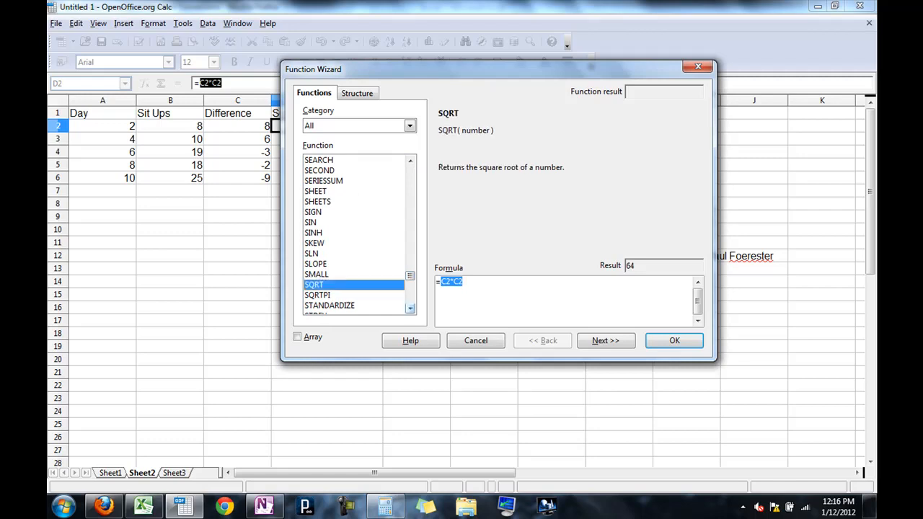
Scroll the function list and read the RADIANS description without inserting anything.
{"action": "scroll", "scroll_direction": "down", "scroll_amount": 3}
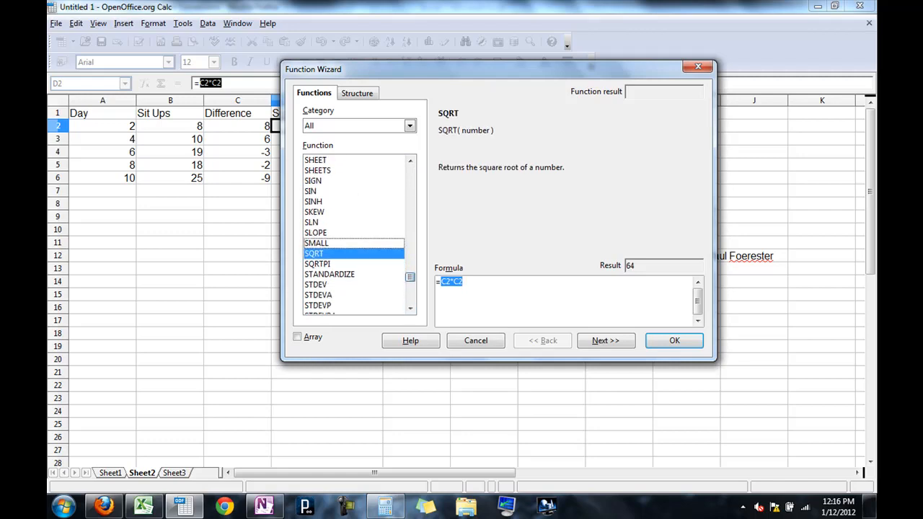
{"action": "scroll", "scroll_direction": "up", "scroll_amount": 3}
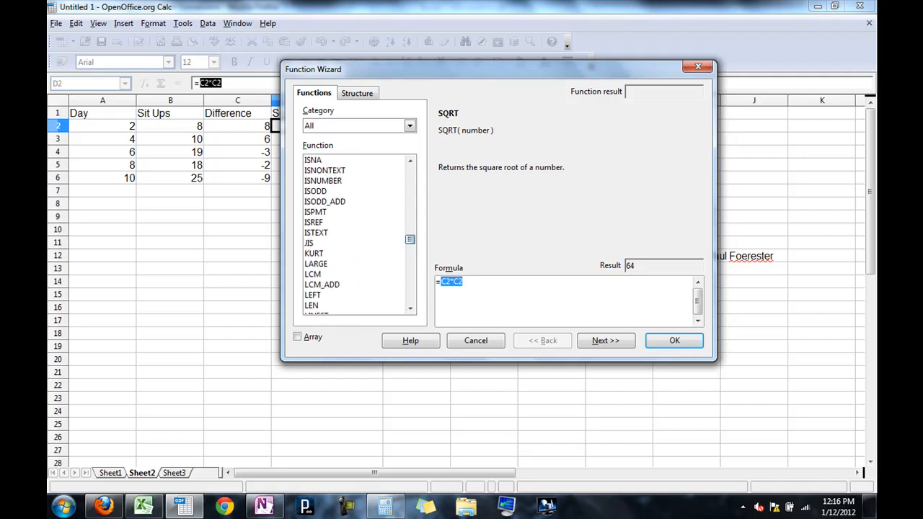
{"action": "scroll", "scroll_direction": "down", "scroll_amount": 3}
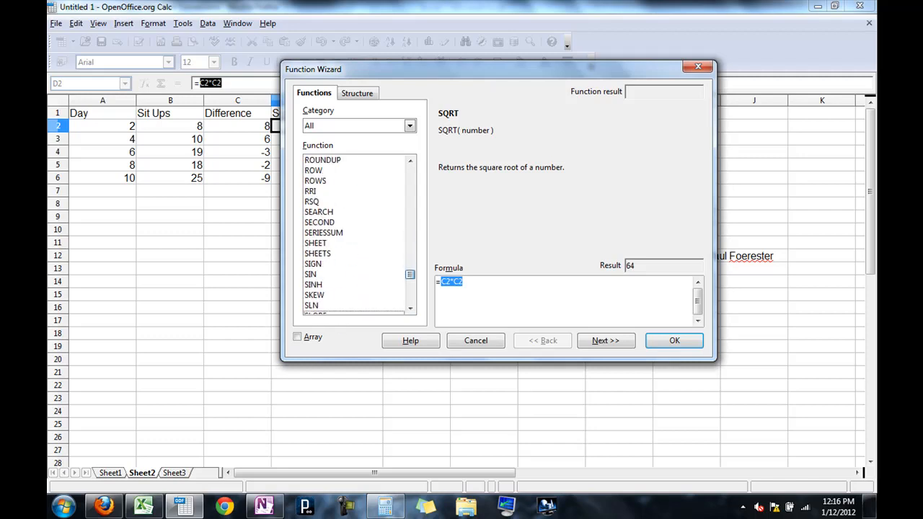
{"action": "scroll", "scroll_direction": "up", "scroll_amount": 3}
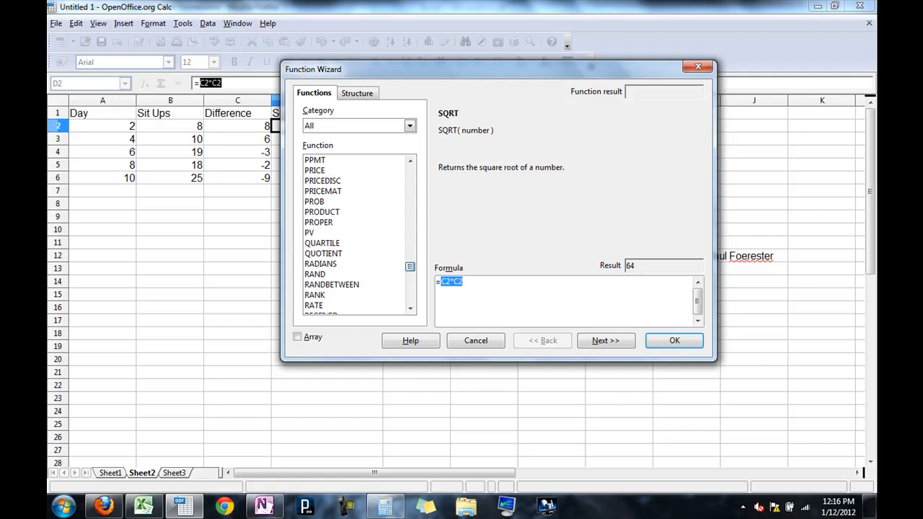
{"action": "left_click", "coordinate": [320, 262]}
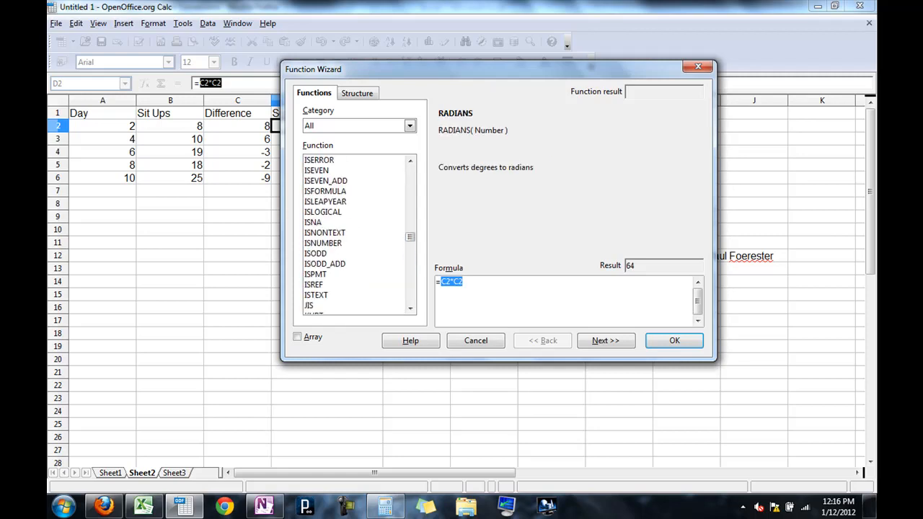
{"action": "scroll", "scroll_direction": "up", "scroll_amount": 3}
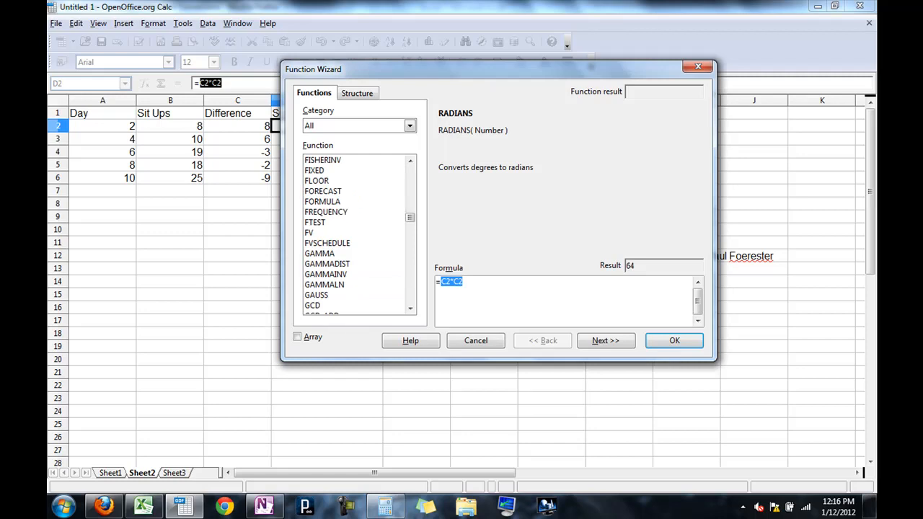
{"action": "scroll", "scroll_direction": "up", "scroll_amount": 3}
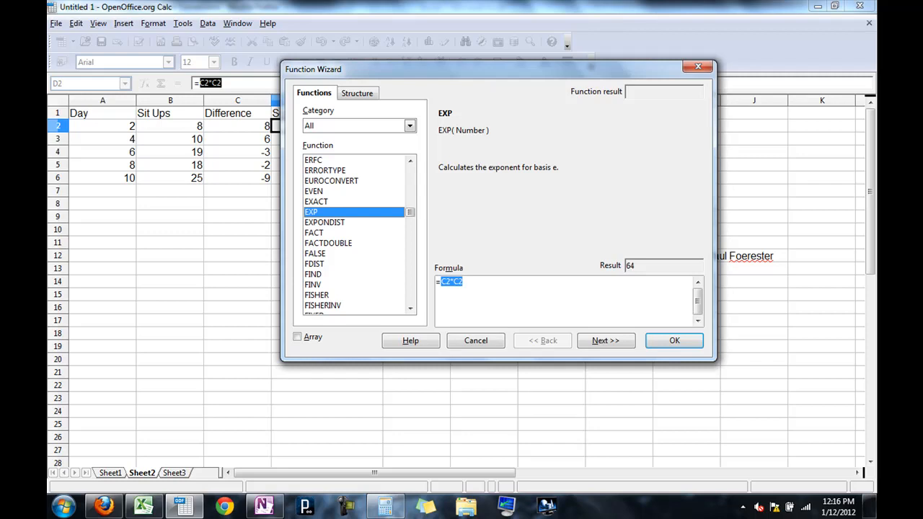
{"action": "scroll", "scroll_direction": "up", "scroll_amount": 3}
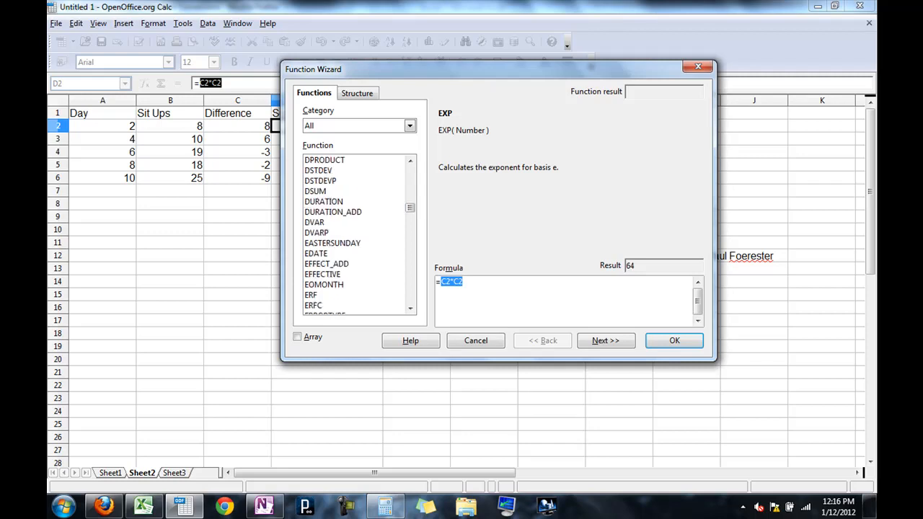
{"action": "scroll", "scroll_direction": "up", "scroll_amount": 3}
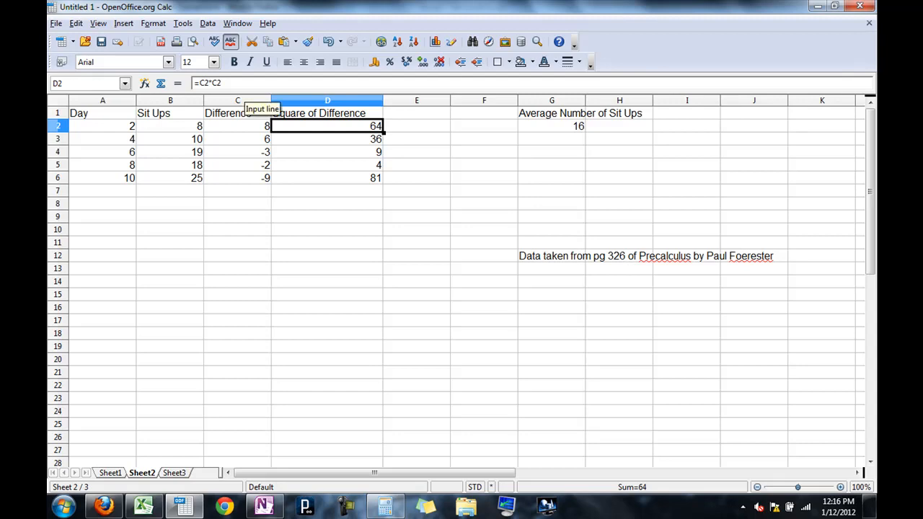
{"action": "double_click", "coordinate": [327, 125]}
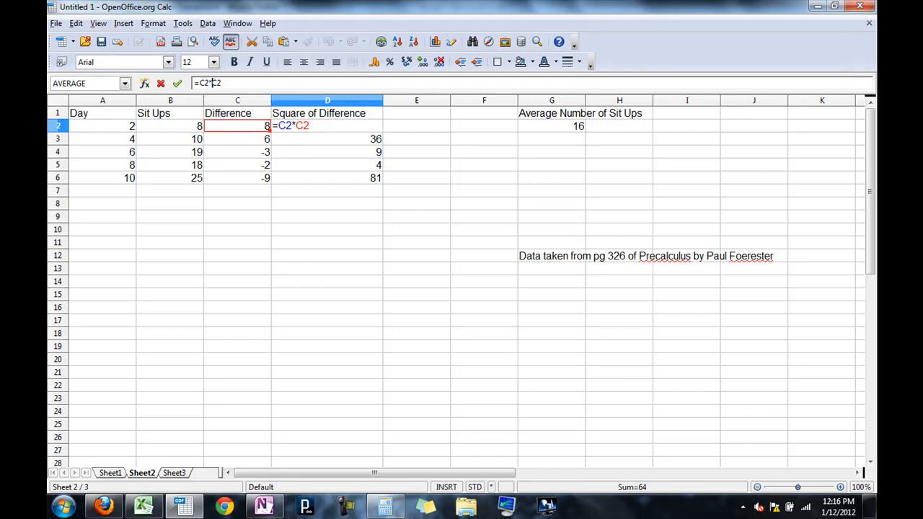
{"action": "key", "text": "BackSpace"}
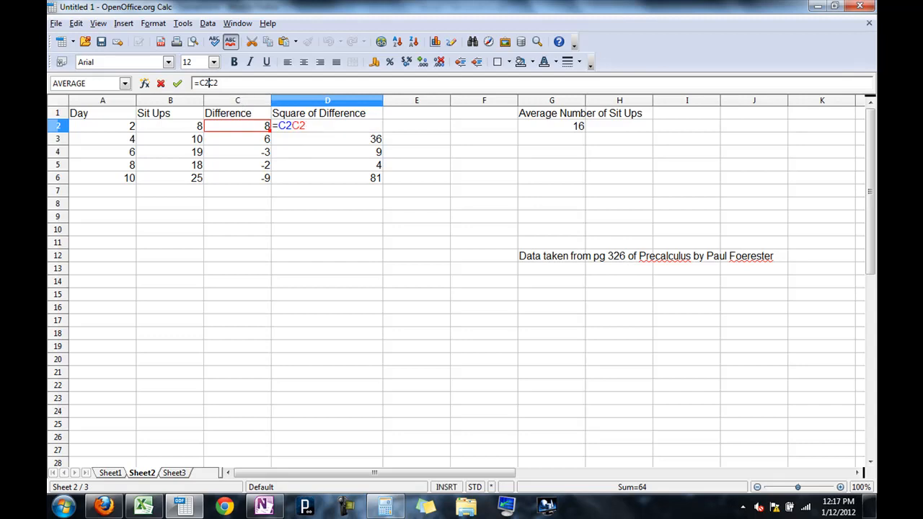
{"action": "key", "text": "Return"}
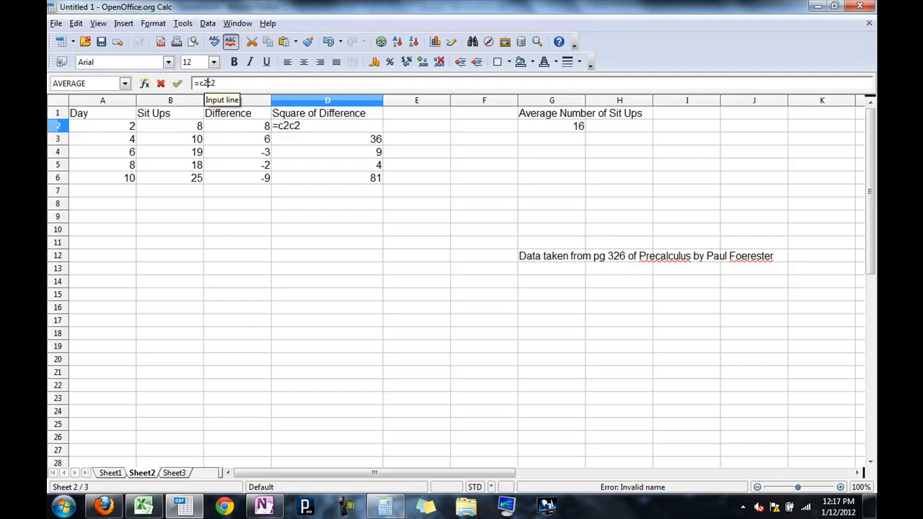
{"action": "key", "text": "Return"}
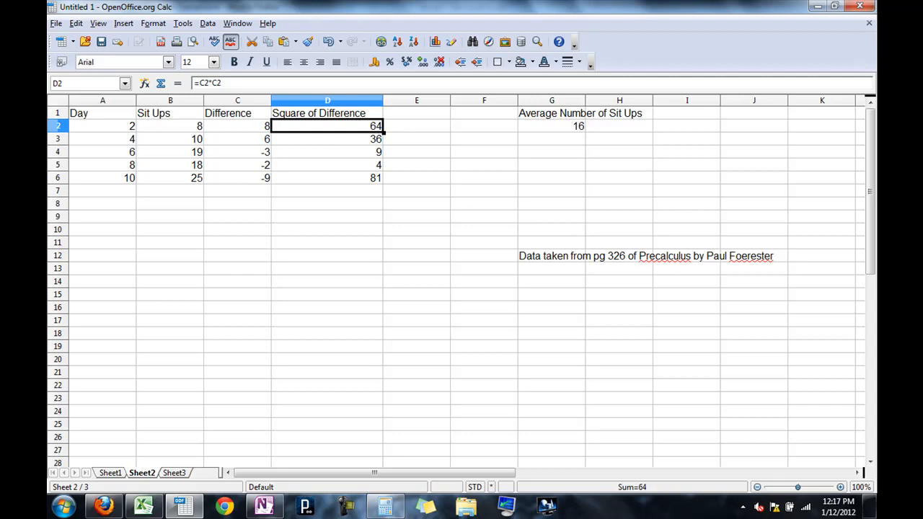
{"action": "left_click", "coordinate": [327, 177]}
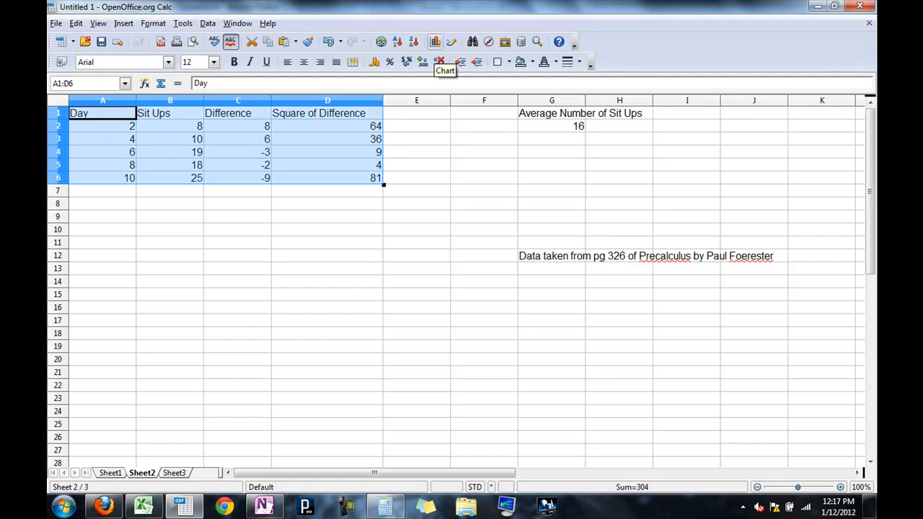
Insert a chart from the selected A1:D6 sit-ups table.
{"action": "left_click", "coordinate": [142, 504]}
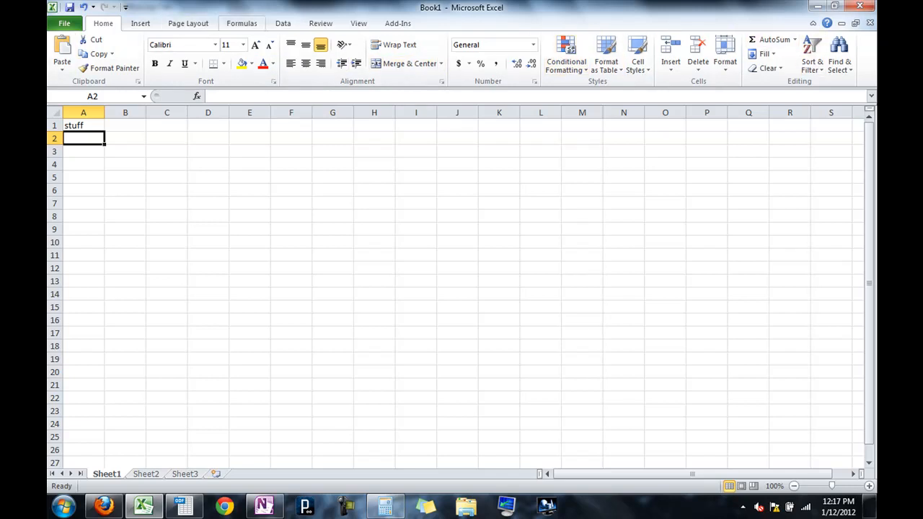
View Excel's Data, Add-Ins and Insert ribbons, then switch to Firefox.
{"action": "left_click", "coordinate": [283, 23]}
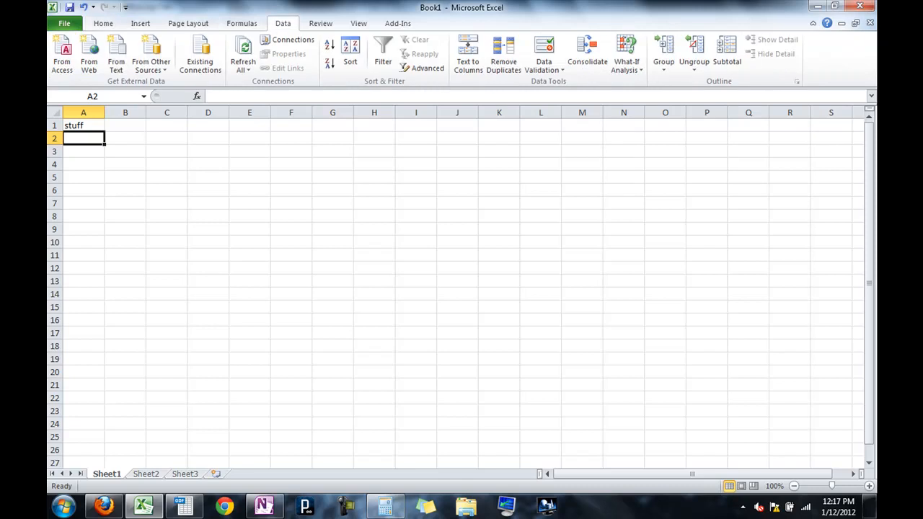
{"action": "left_click", "coordinate": [398, 23]}
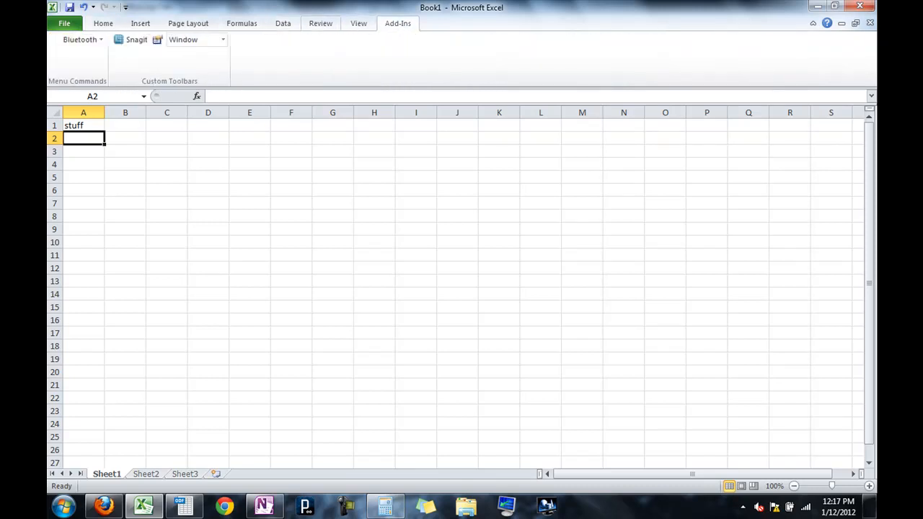
{"action": "left_click", "coordinate": [140, 23]}
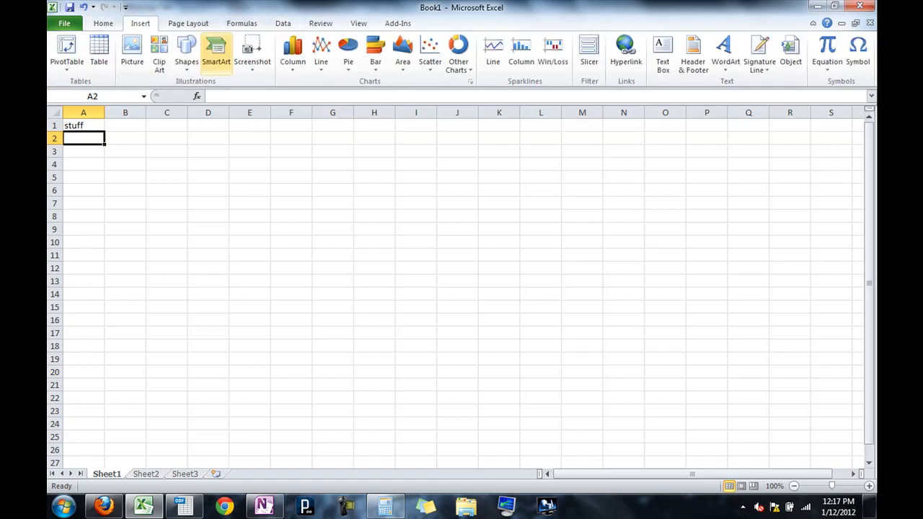
{"action": "mouse_move", "coordinate": [348, 50]}
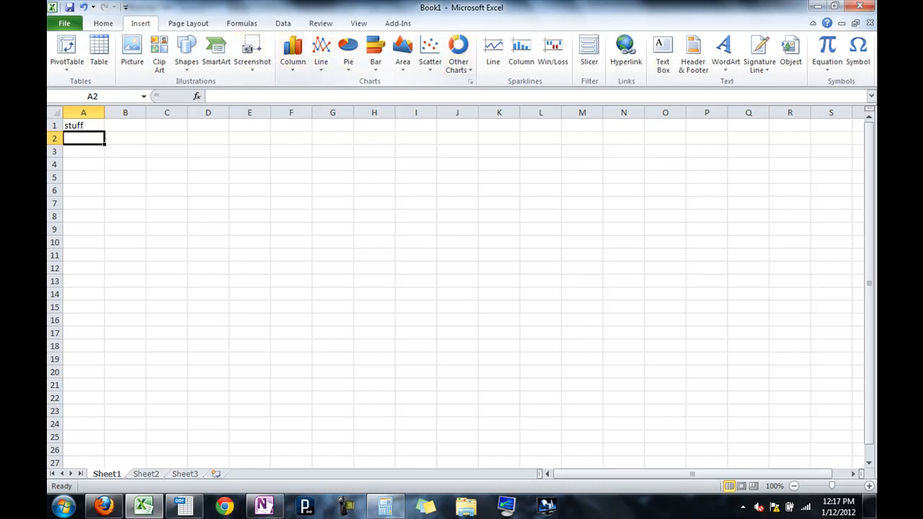
{"action": "left_click", "coordinate": [103, 505]}
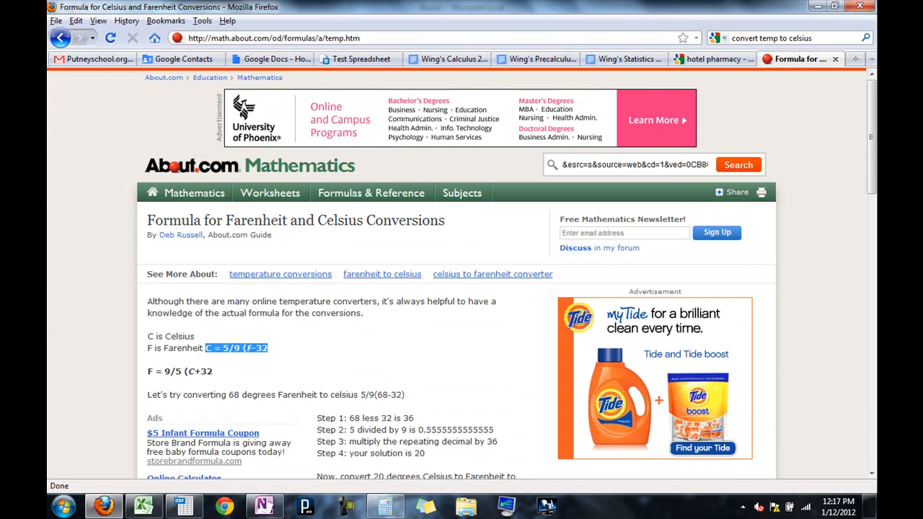
Show the Google Docs home list of documents in the browser.
{"action": "left_click", "coordinate": [268, 57]}
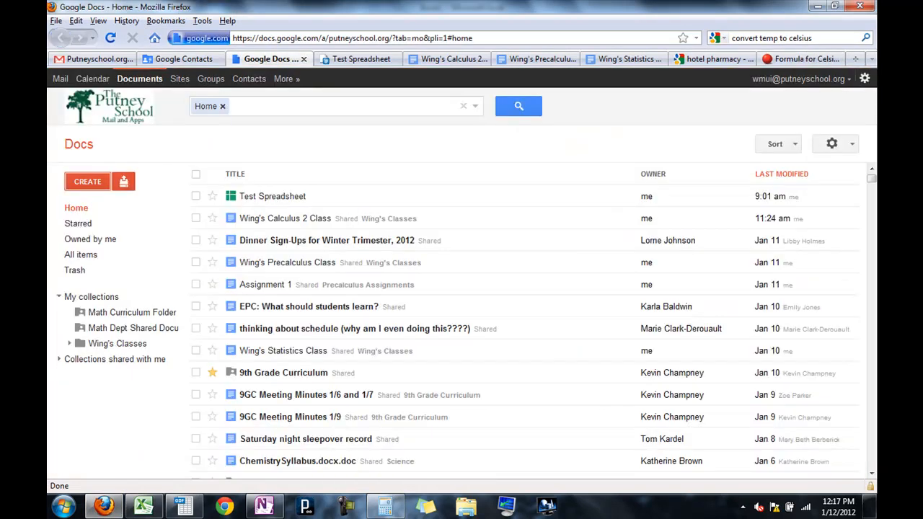
{"action": "left_click", "coordinate": [271, 196]}
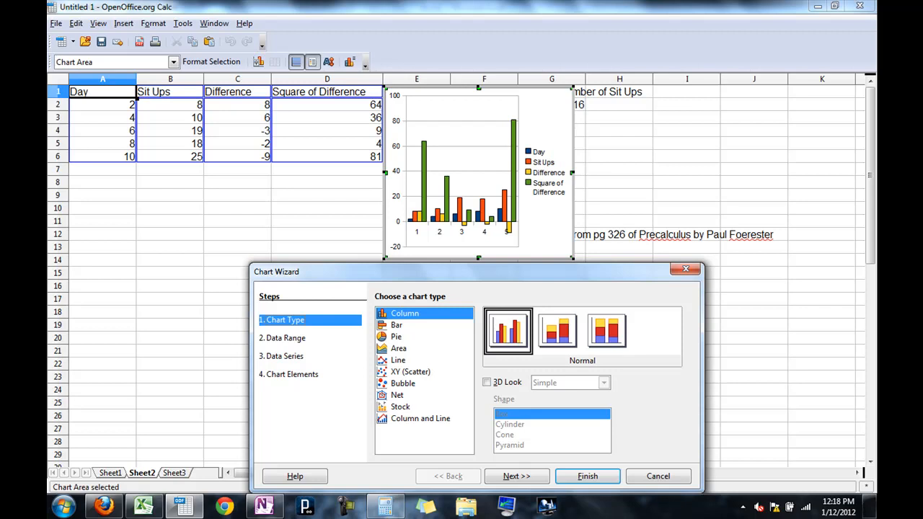
Preview Pie, Stock and then Bubble chart types for the sit-ups table.
{"action": "left_click", "coordinate": [394, 338]}
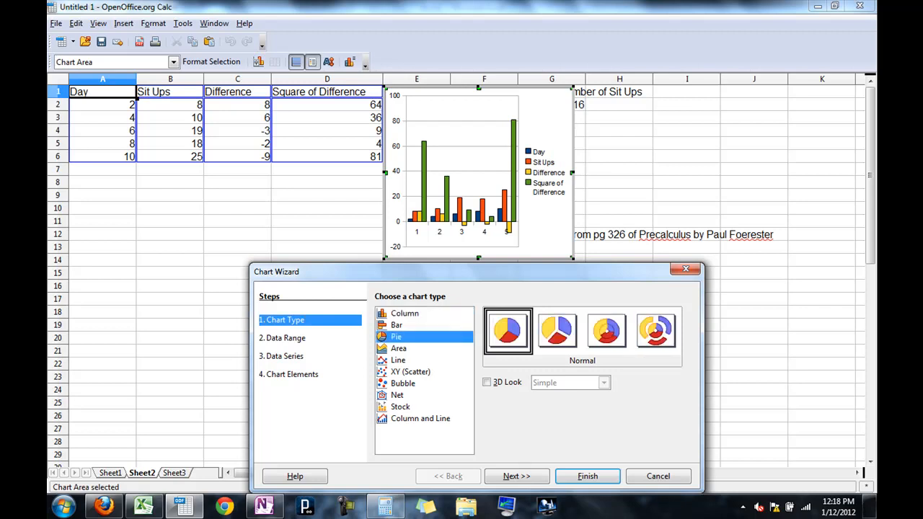
{"action": "left_click", "coordinate": [395, 337]}
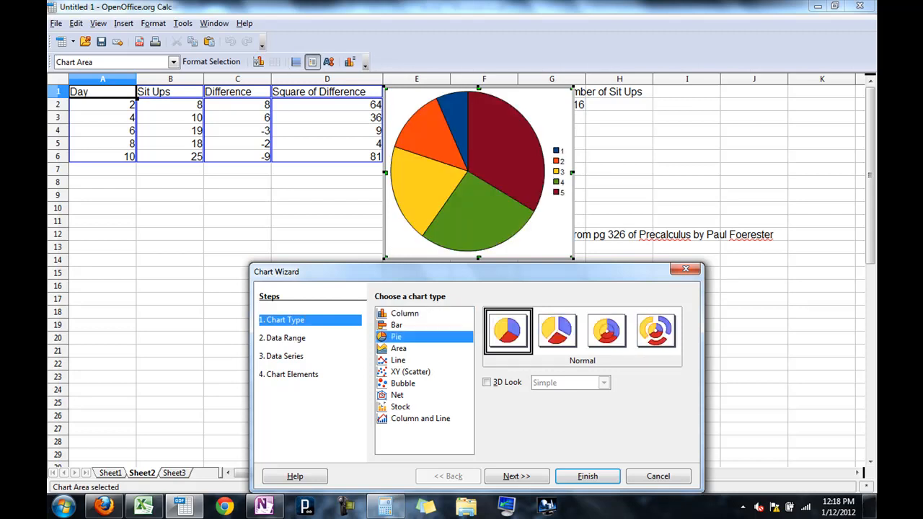
{"action": "left_click", "coordinate": [401, 407]}
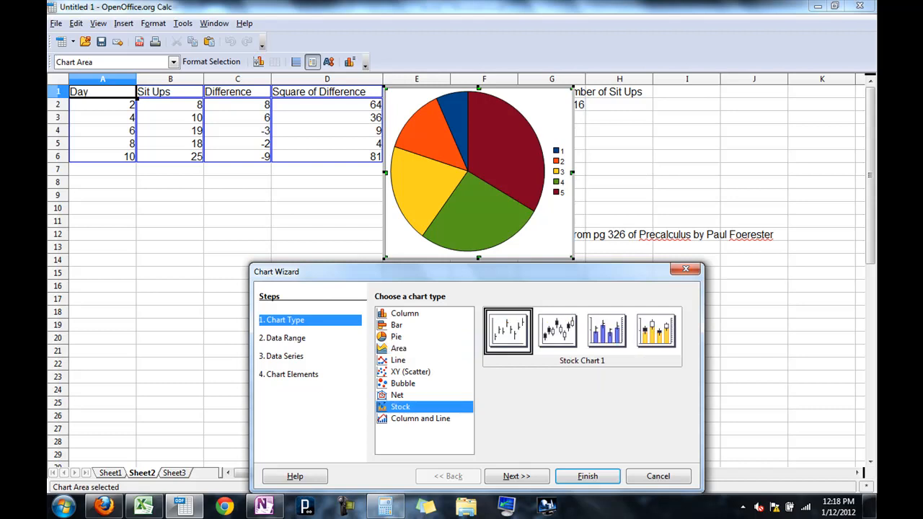
{"action": "left_click", "coordinate": [402, 384]}
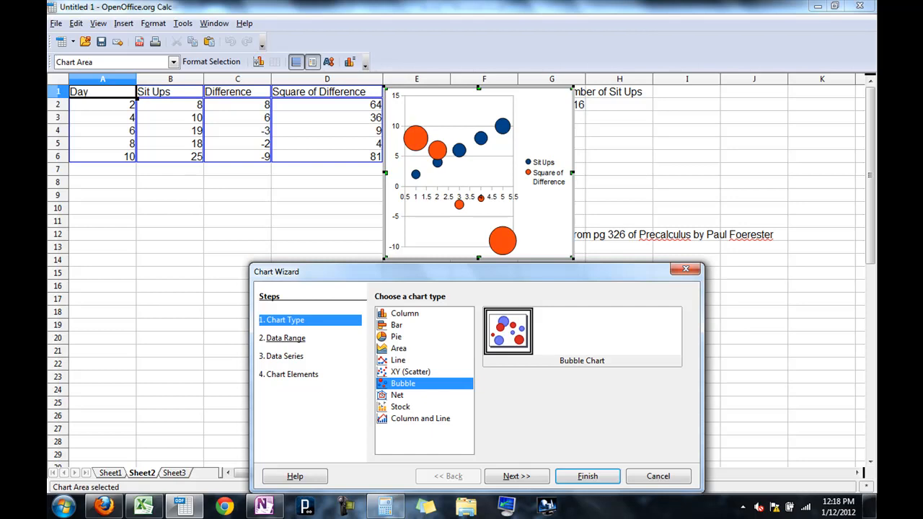
At the Data Range step, try data series in rows, then set them back to columns.
{"action": "left_click", "coordinate": [516, 475]}
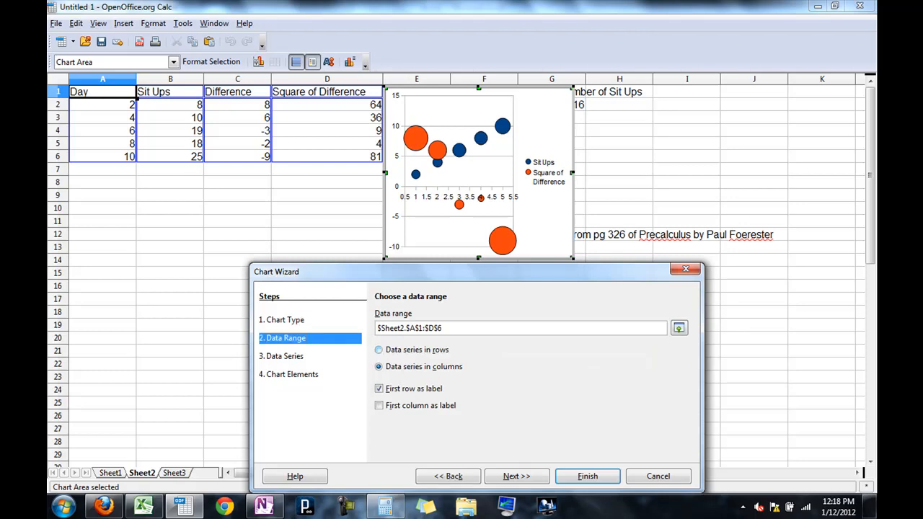
{"action": "left_click", "coordinate": [378, 351]}
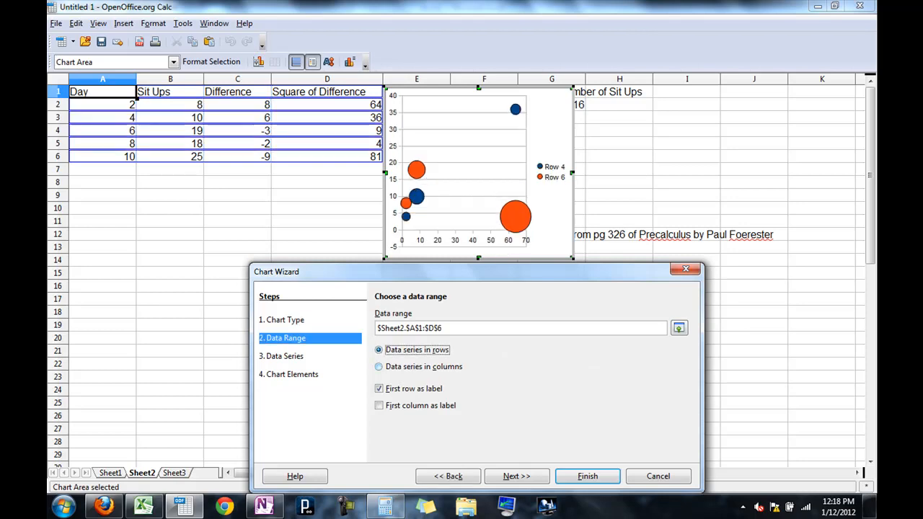
{"action": "left_click", "coordinate": [378, 366]}
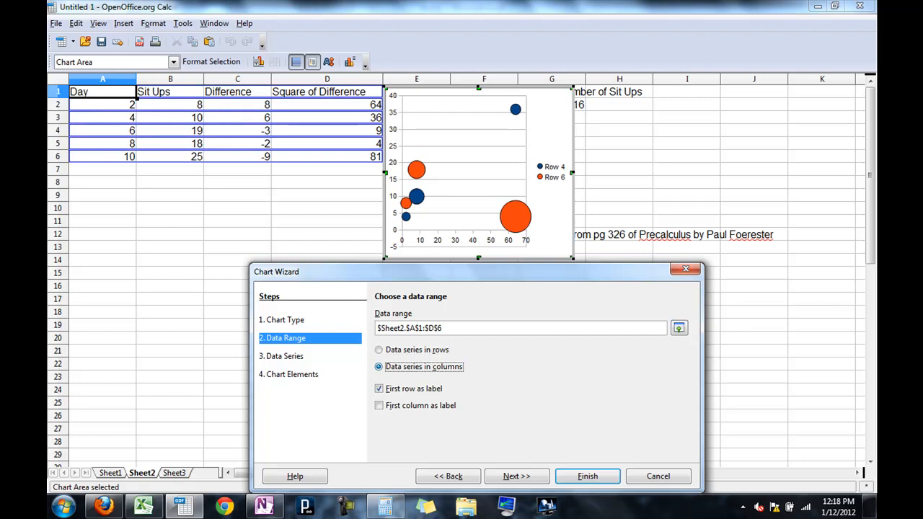